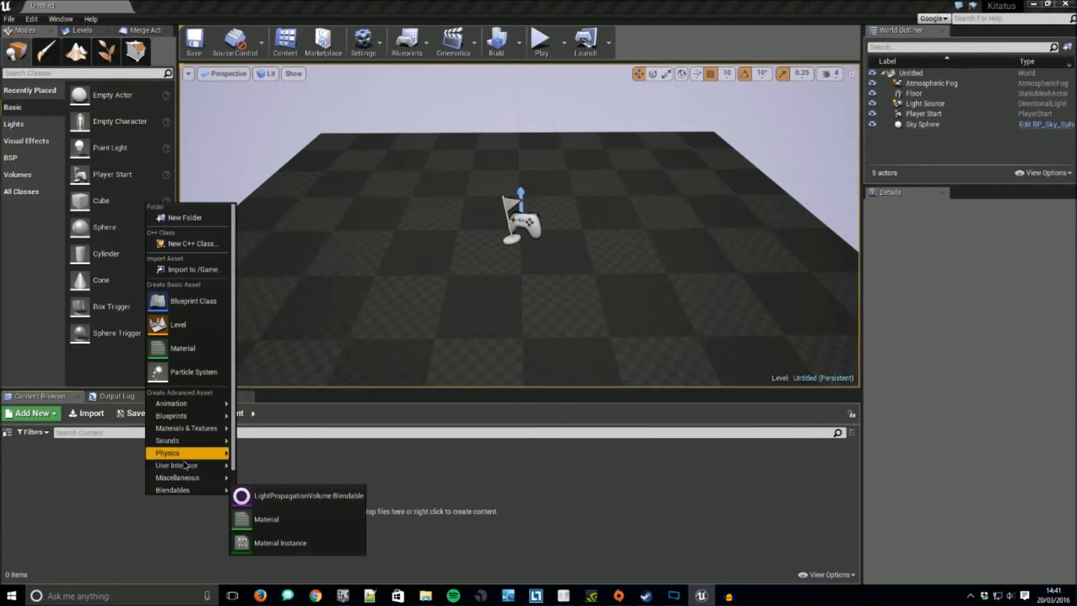
{"action": "mouse_move", "coordinate": [176, 464]}
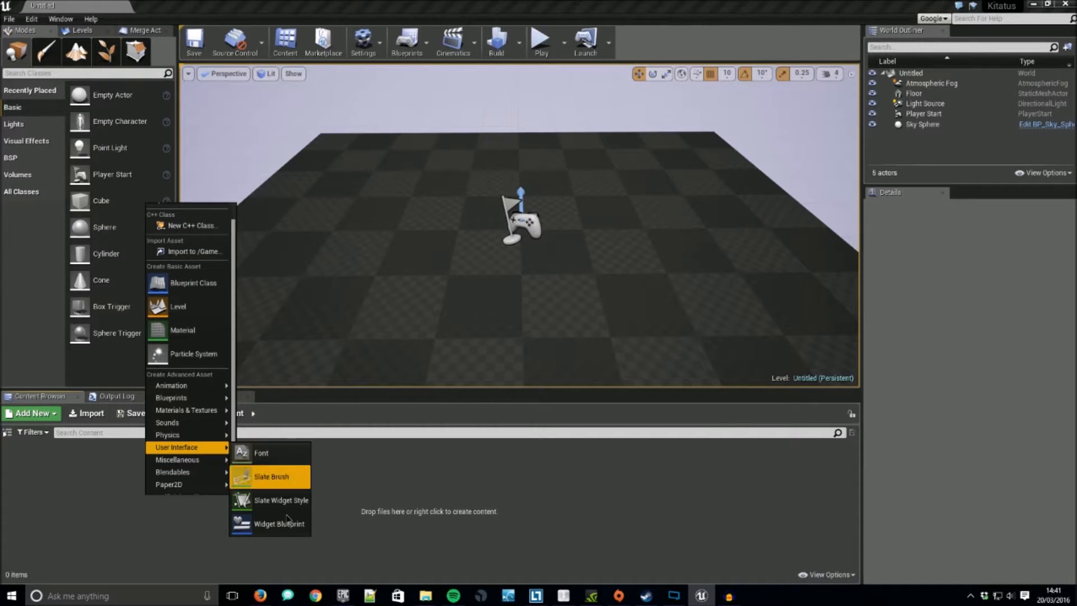
Step: Add a new Widget Blueprint and open NewWidgetBlueprint in the Designer
{"action": "left_click", "coordinate": [278, 523]}
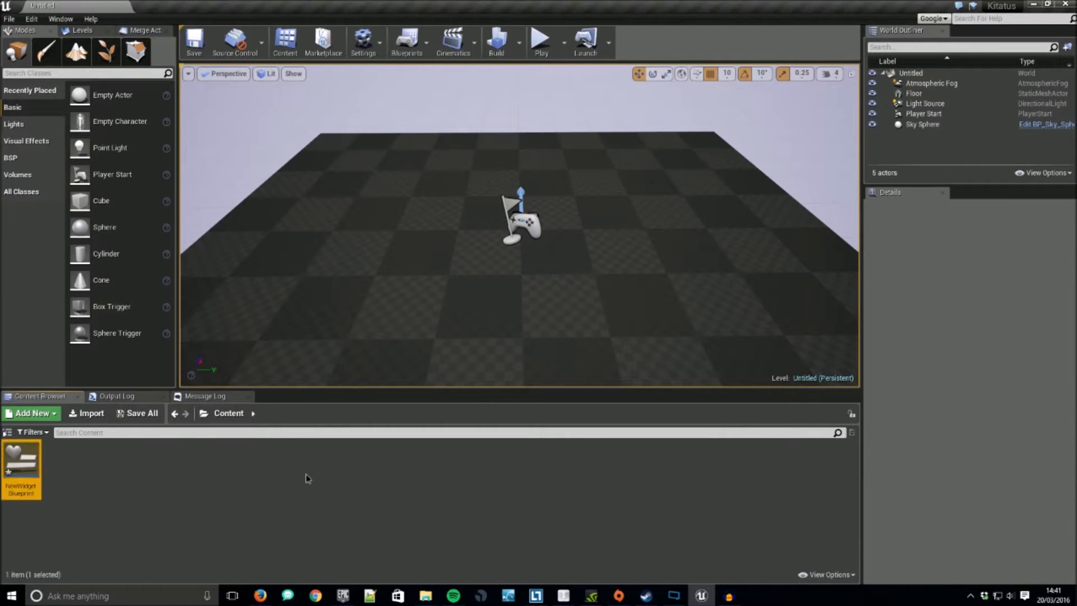
{"action": "double_click", "coordinate": [21, 462]}
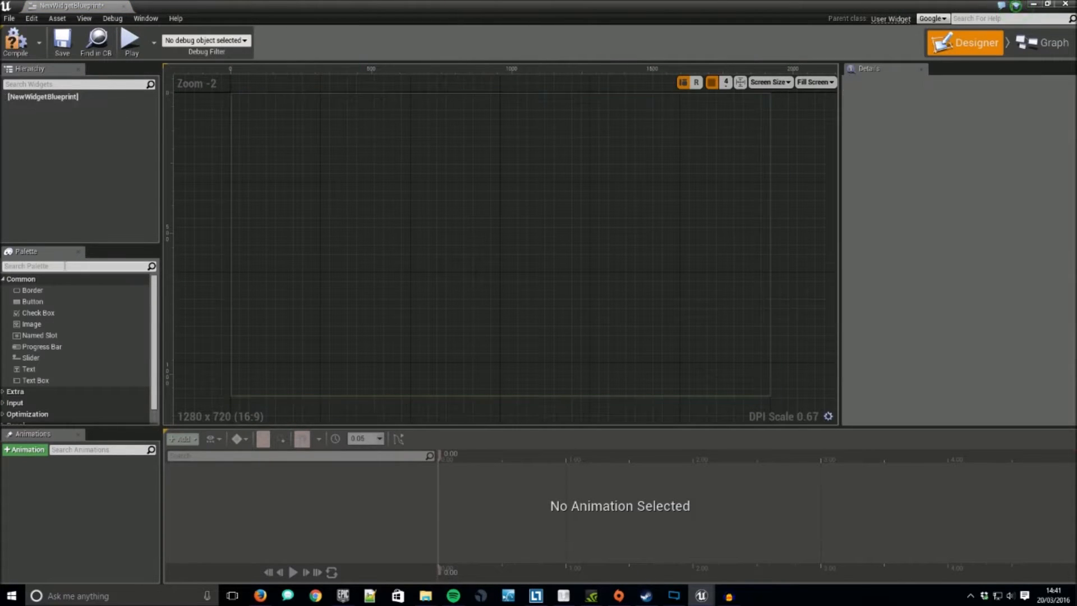
Step: Place a Border filling the canvas and find the Vertical Box in the Palette
{"action": "type", "text": "bor"}
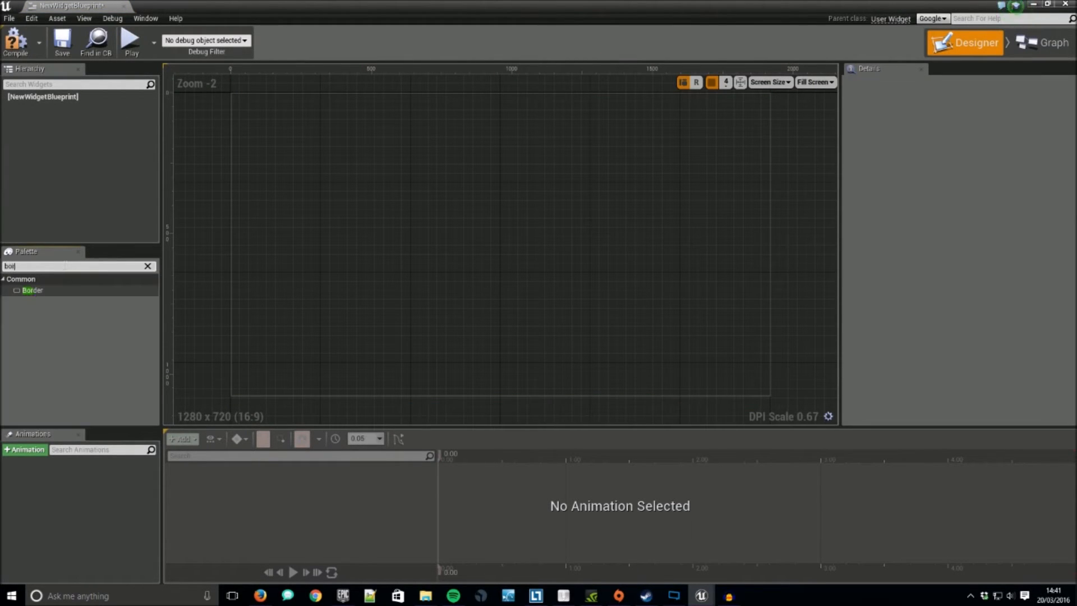
{"action": "left_click_drag", "start_coordinate": [31, 290], "coordinate": [501, 243]}
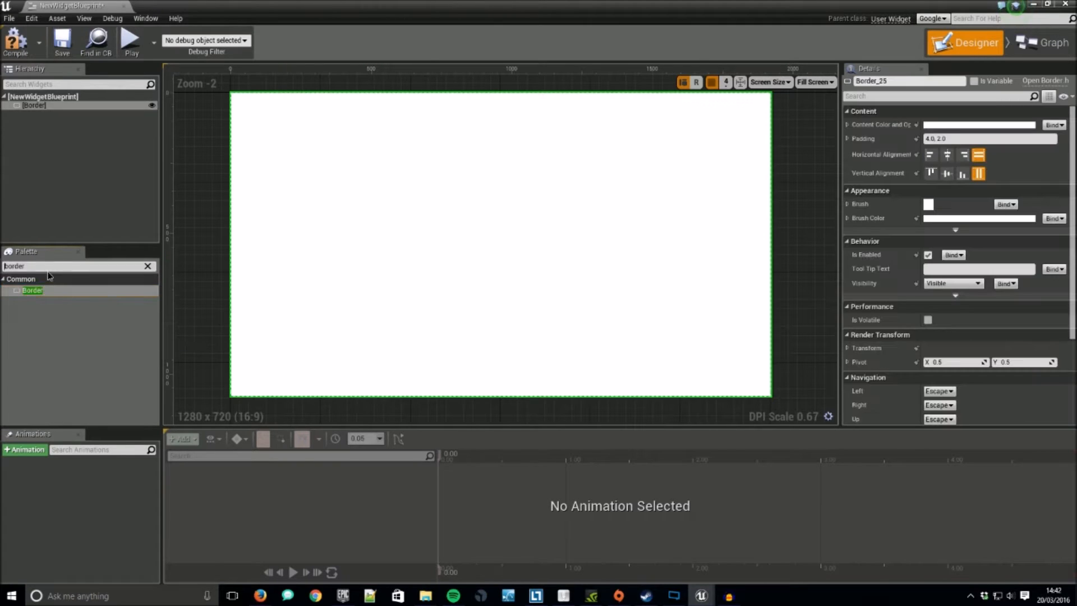
{"action": "type", "text": "vert"}
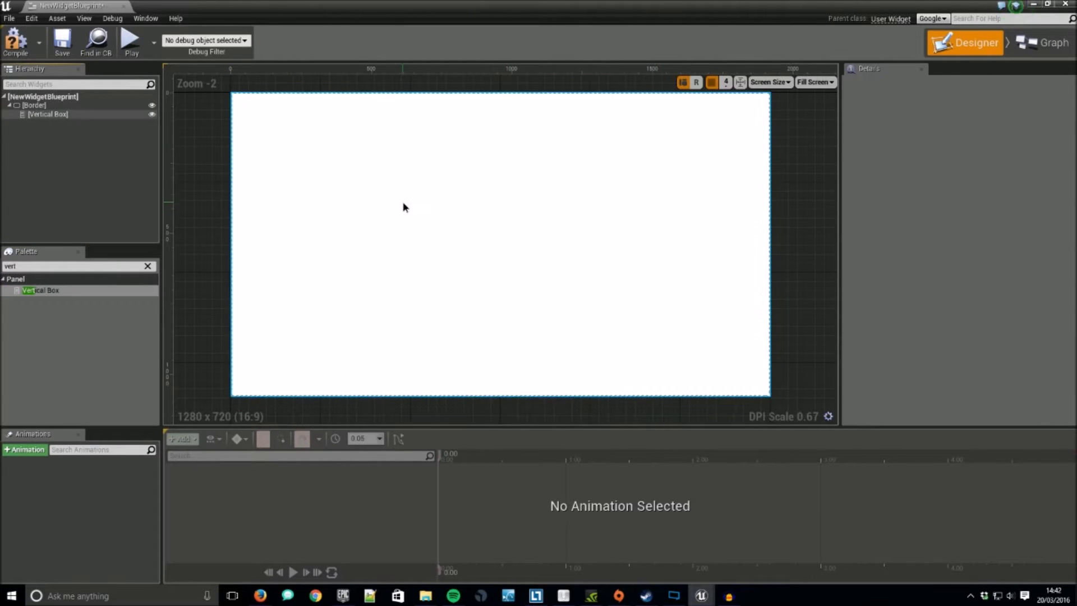
{"action": "mouse_move", "coordinate": [393, 202]}
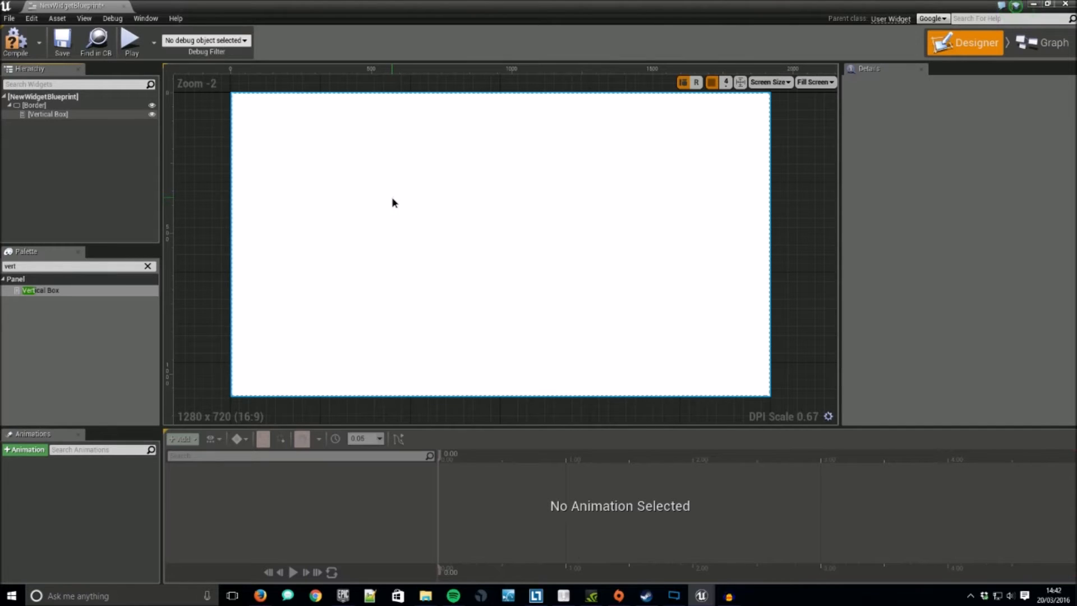
{"action": "mouse_move", "coordinate": [387, 211]}
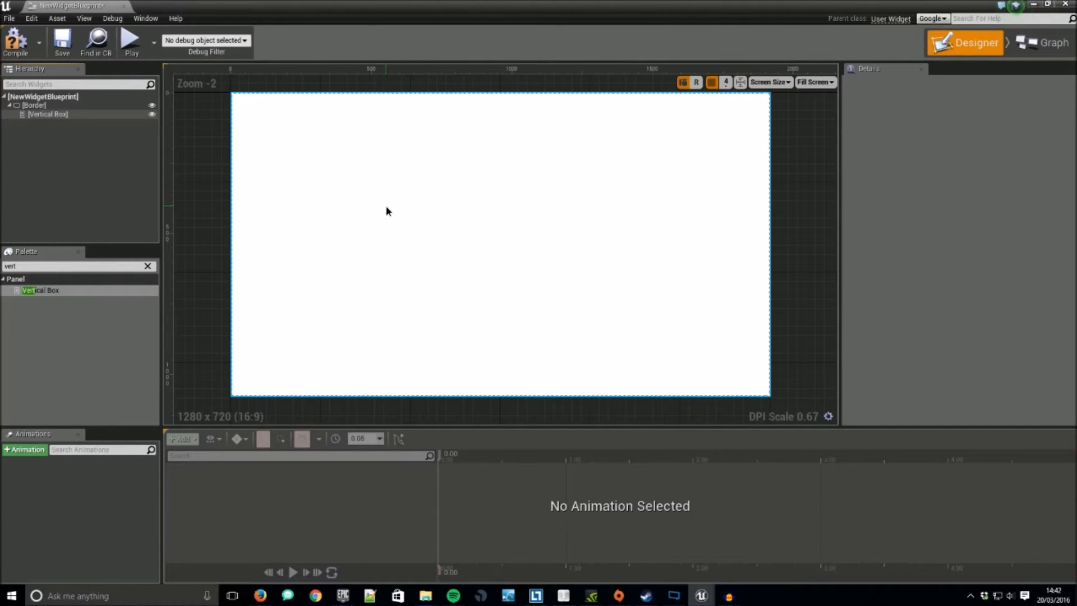
{"action": "mouse_move", "coordinate": [370, 213]}
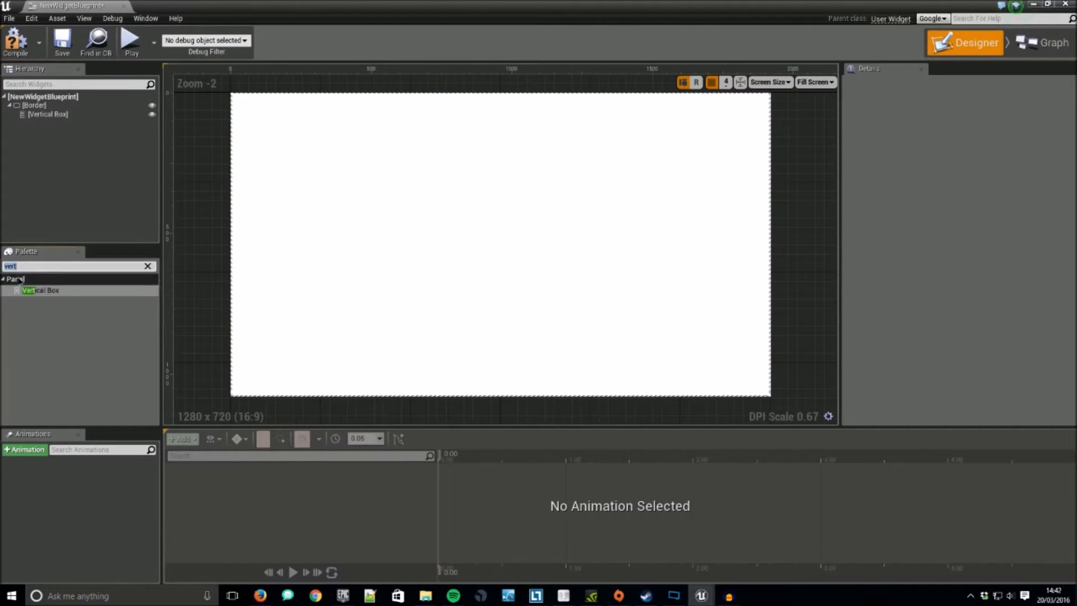
Step: Set the Vertical Box padding to 50 and add a ComboBox (String) inside it
{"action": "left_click", "coordinate": [47, 114]}
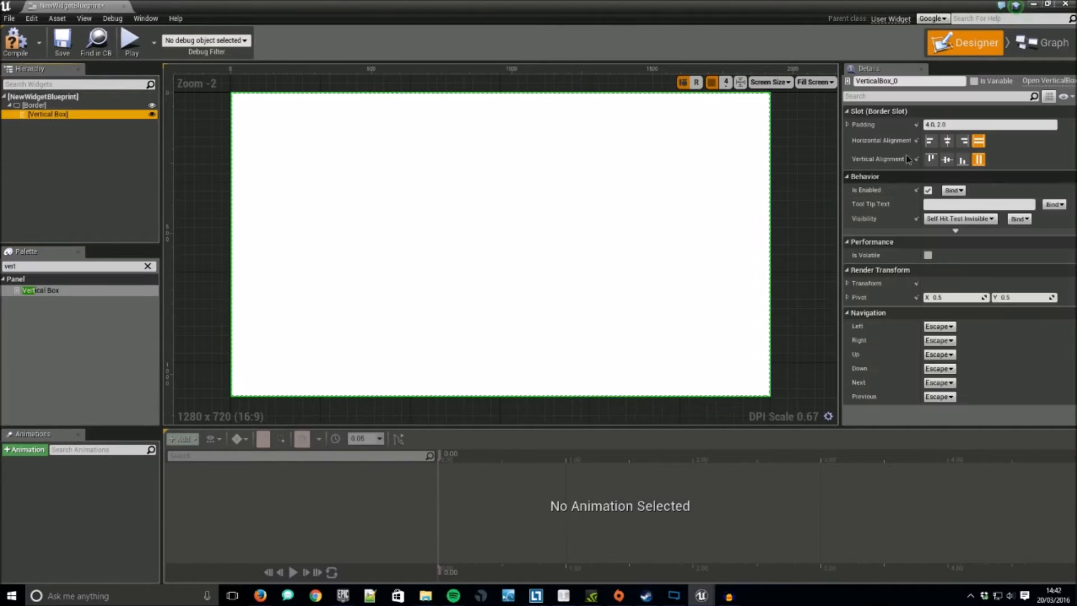
{"action": "type", "text": "50.0"}
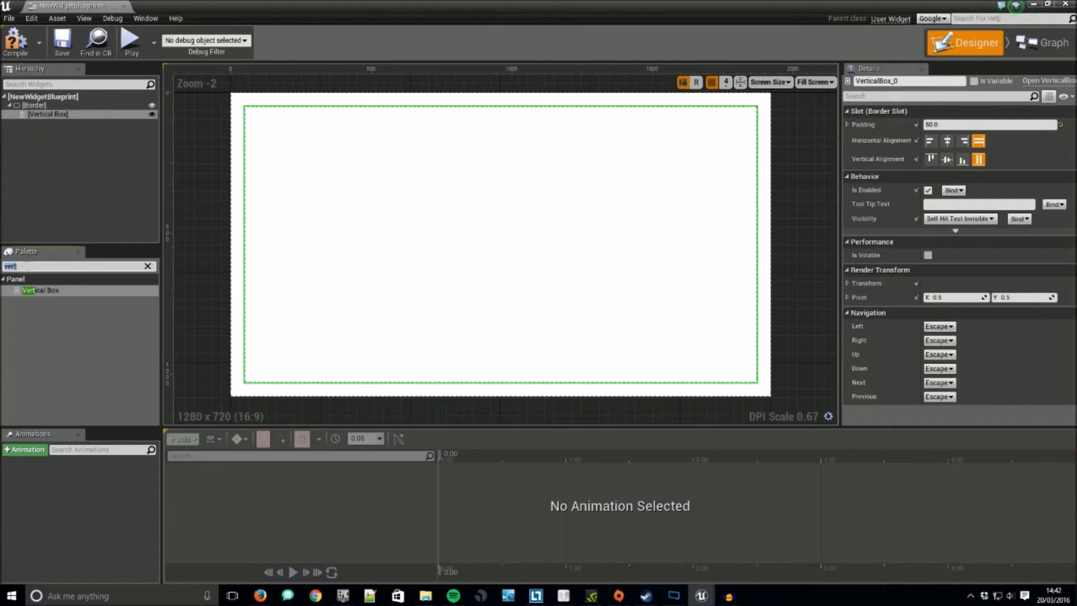
{"action": "type", "text": "com"}
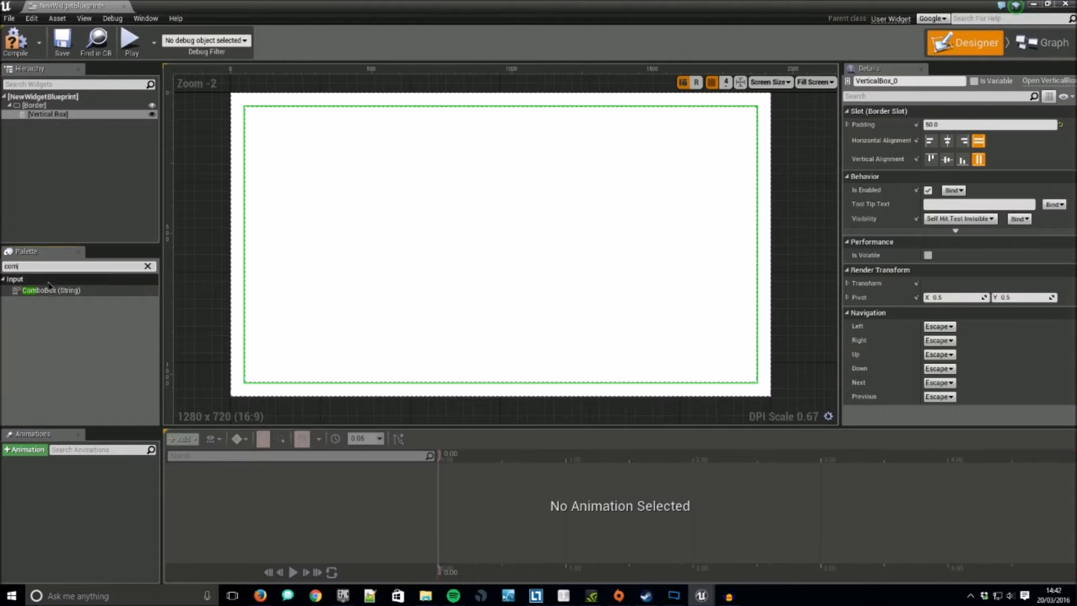
{"action": "left_click_drag", "start_coordinate": [51, 290], "coordinate": [499, 110]}
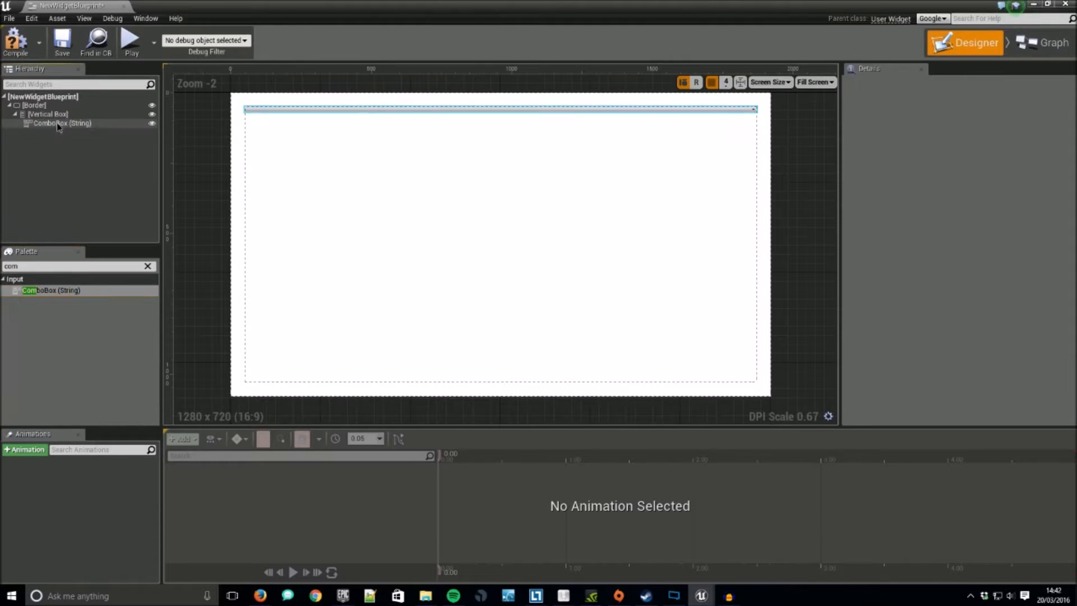
Step: Set the Border's Brush Color to a purple hue
{"action": "left_click", "coordinate": [34, 104]}
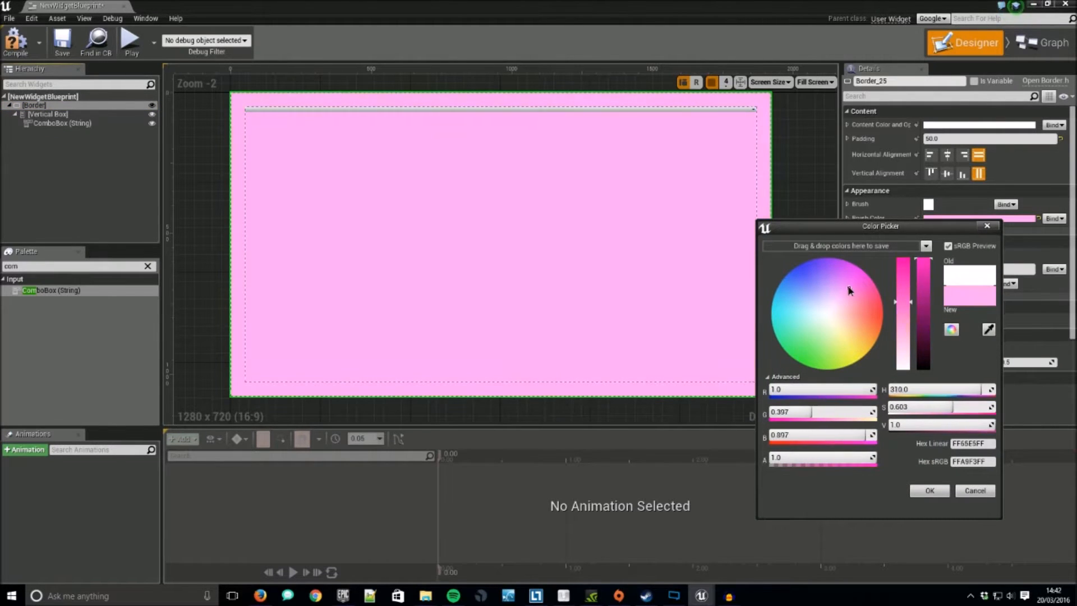
{"action": "left_click", "coordinate": [814, 275]}
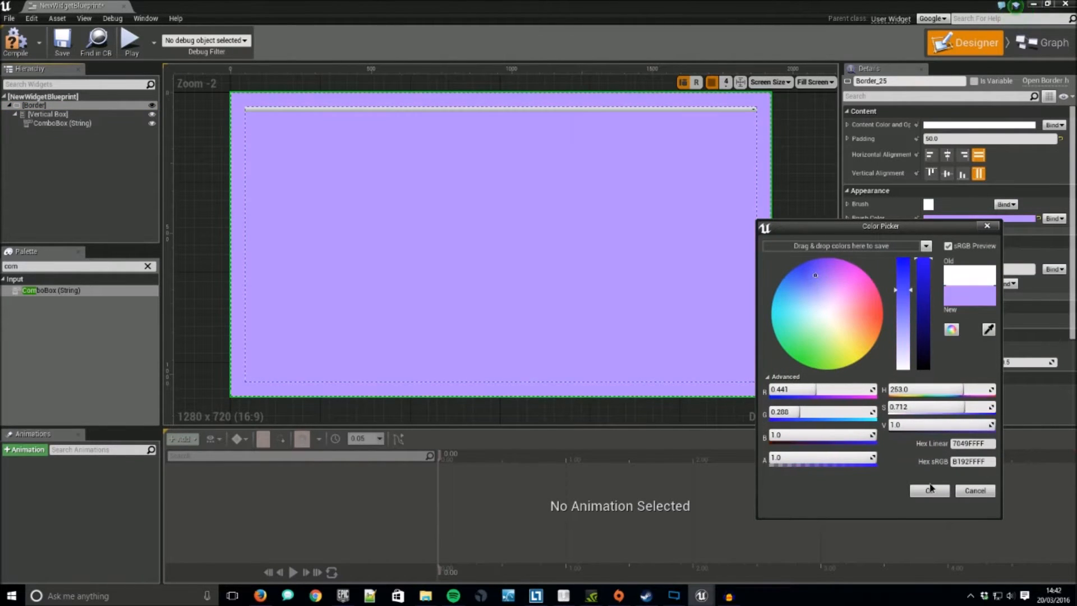
{"action": "left_click", "coordinate": [929, 490]}
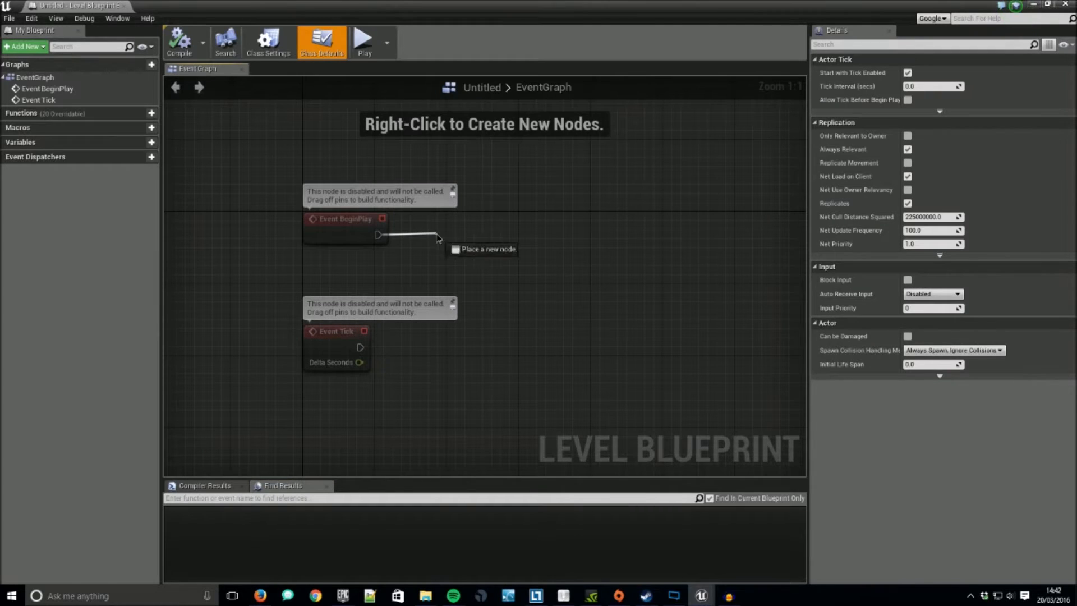
Step: Wire Event BeginPlay to Create Widget, Add to Viewport and Set Show Mouse Cursor checked
{"action": "type", "text": "create w"}
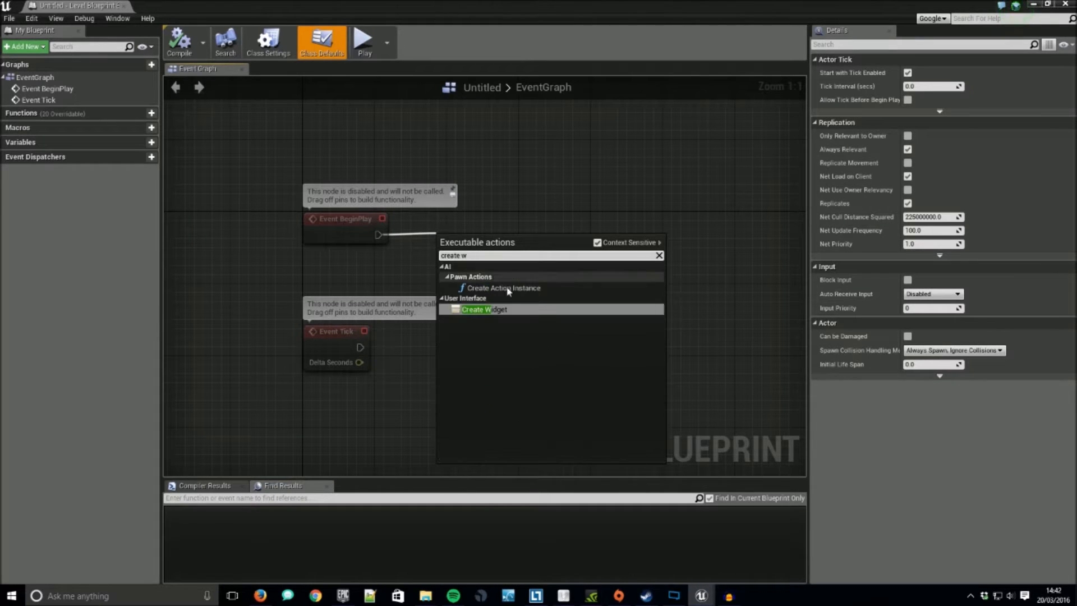
{"action": "left_click", "coordinate": [484, 309]}
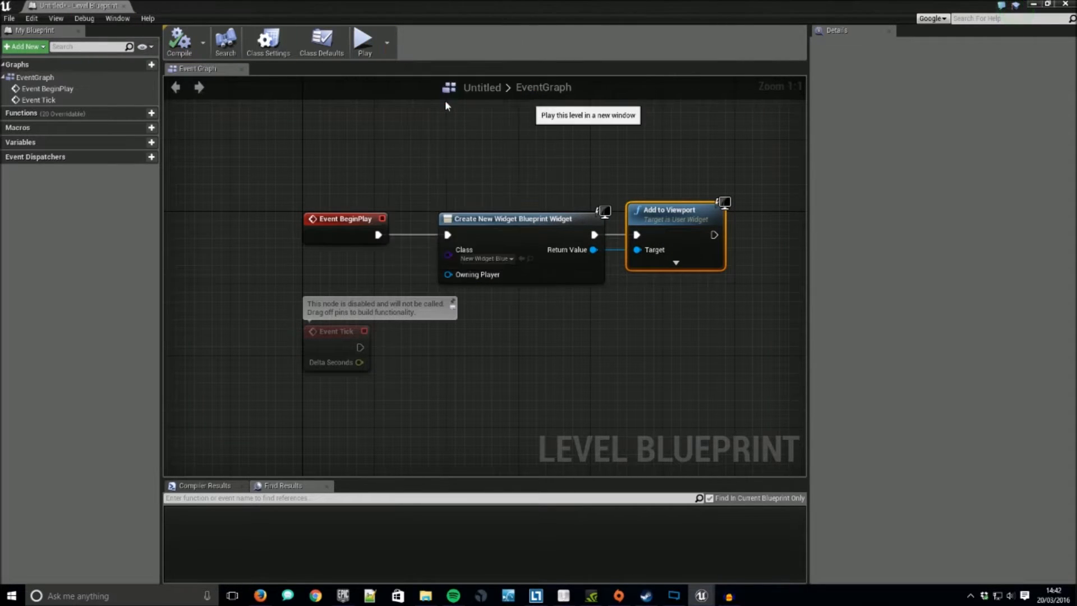
{"action": "mouse_move", "coordinate": [708, 289]}
{"action": "type", "text": "show"}
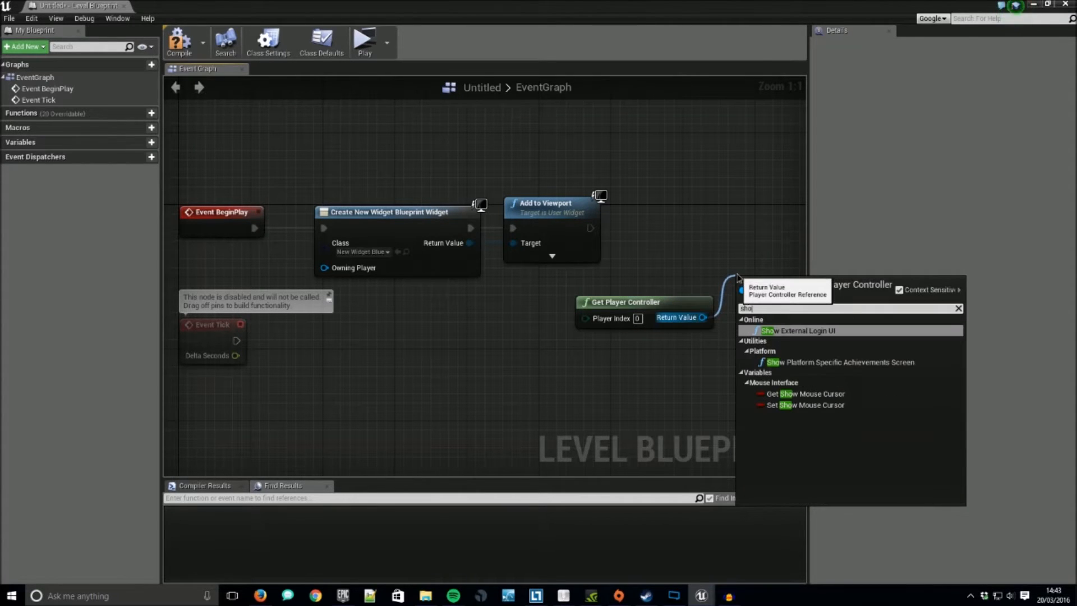
{"action": "left_click", "coordinate": [805, 405]}
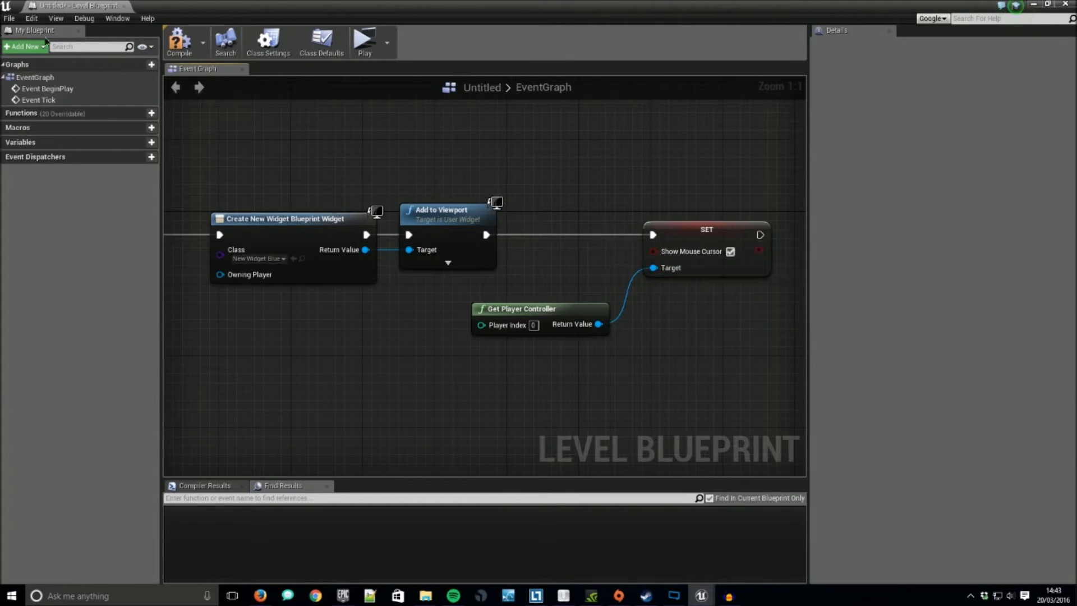
{"action": "left_click", "coordinate": [364, 40]}
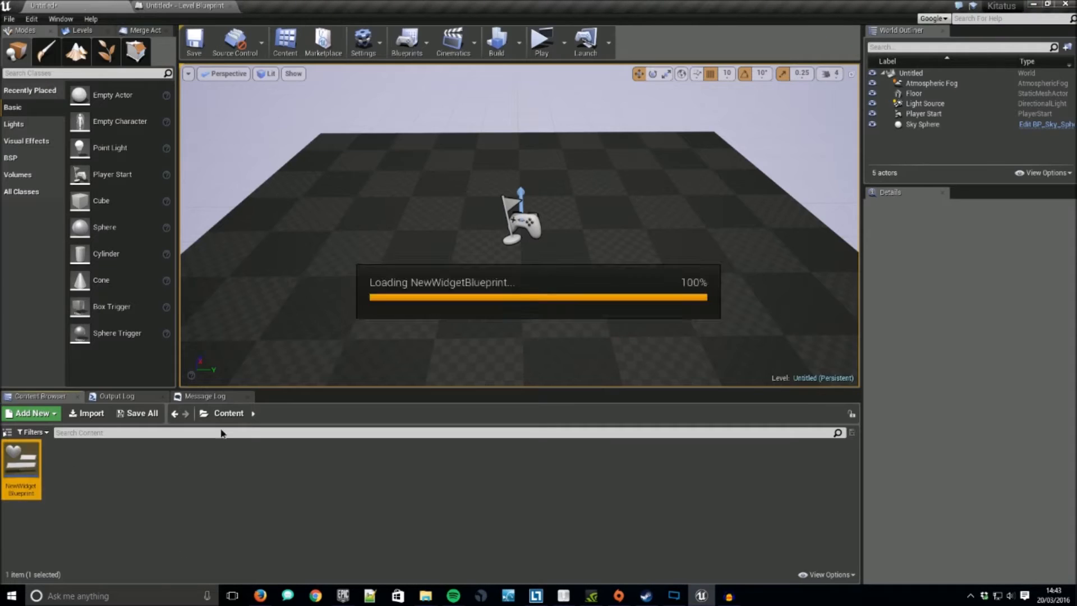
Step: Give the ComboBox default options Chickens, Cows, Cats, select Cats, and compile
{"action": "double_click", "coordinate": [21, 464]}
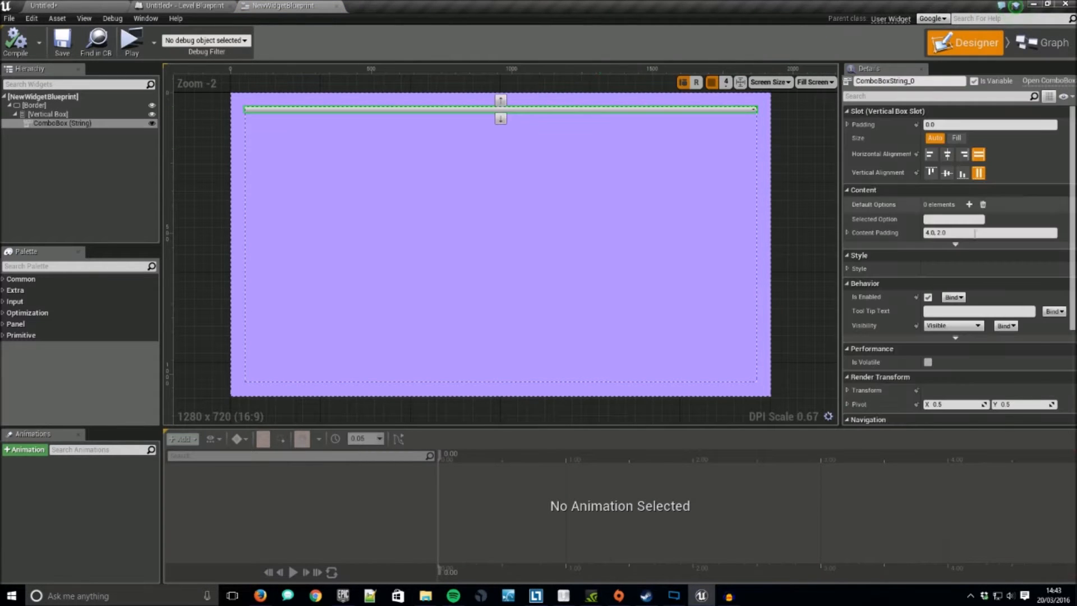
{"action": "left_click", "coordinate": [969, 204]}
{"action": "type", "text": "Cats"}
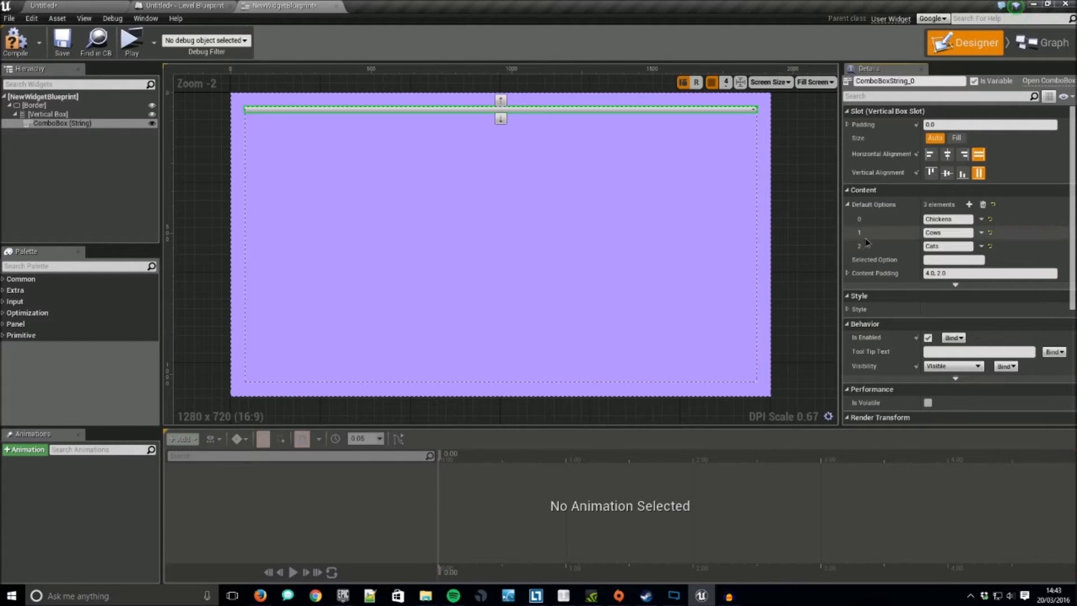
{"action": "mouse_move", "coordinate": [954, 272]}
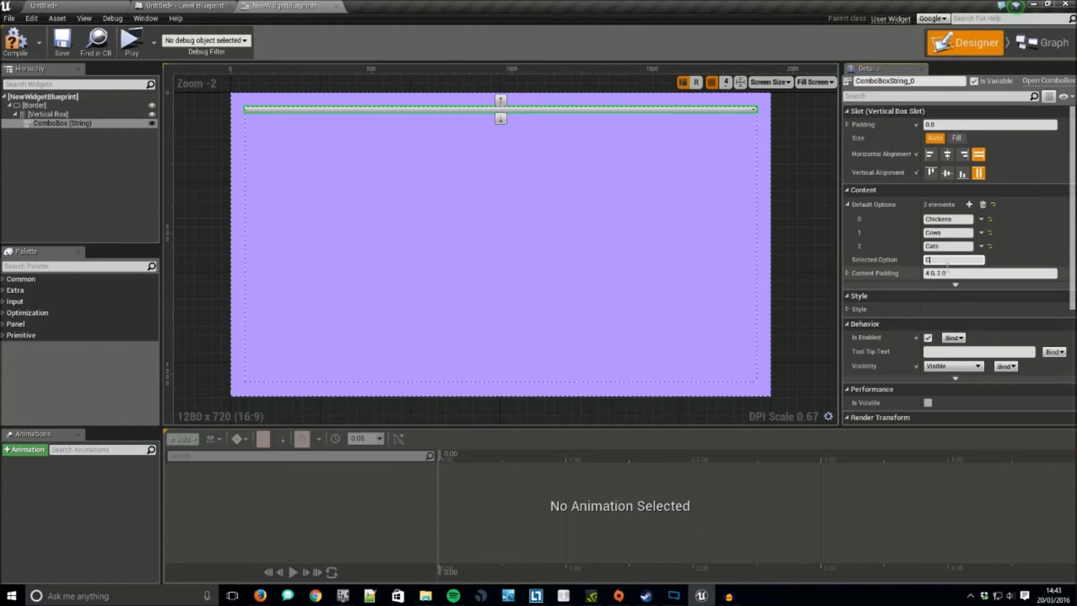
{"action": "type", "text": "Cats"}
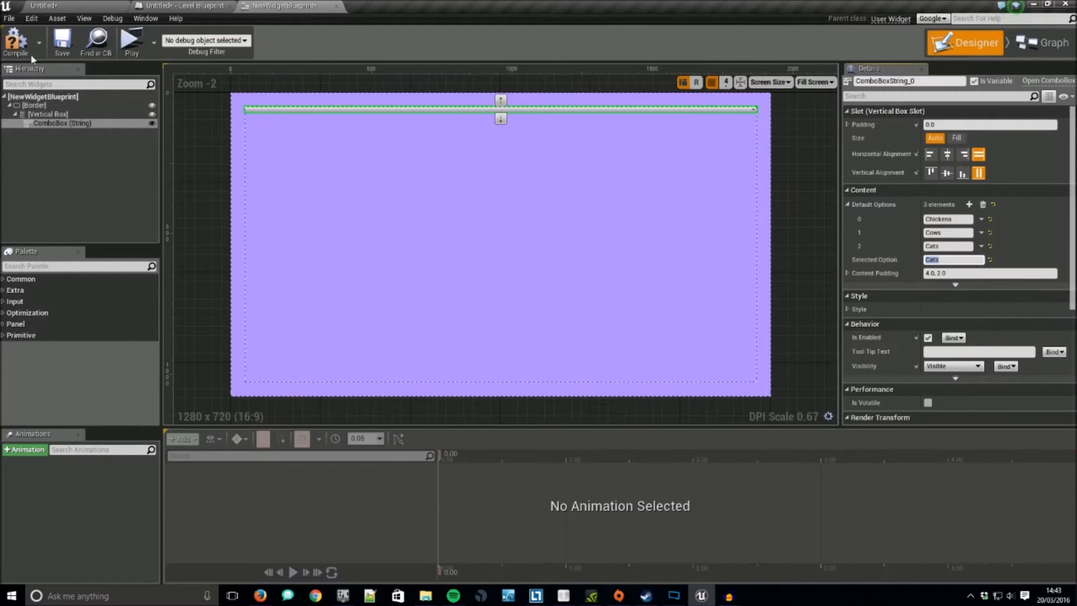
{"action": "left_click", "coordinate": [130, 42]}
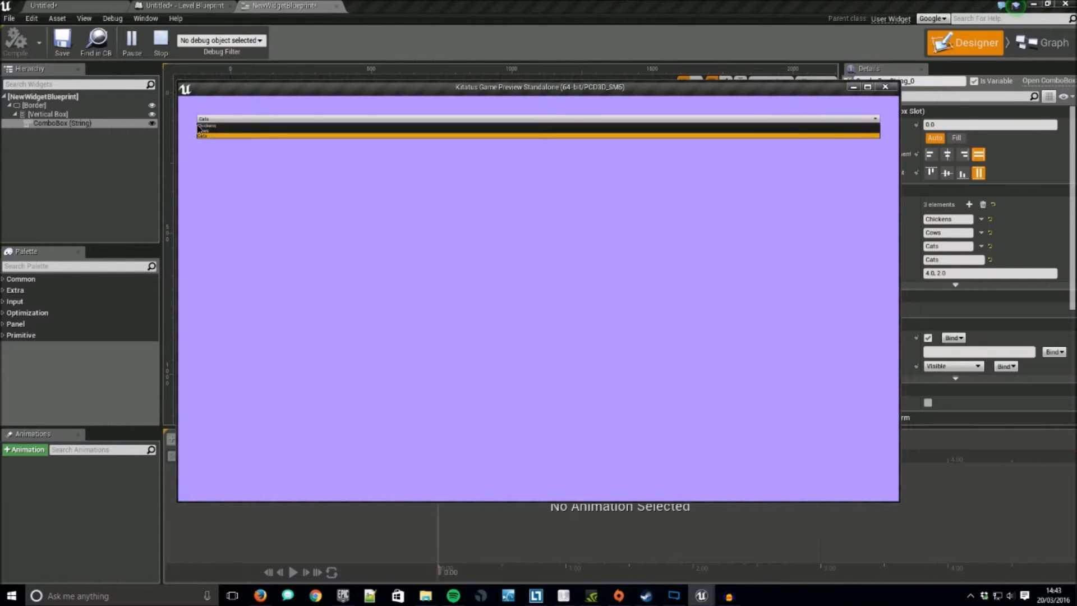
Step: Run a Standalone Game preview and try choosing an option in the combo box
{"action": "left_click", "coordinate": [208, 126]}
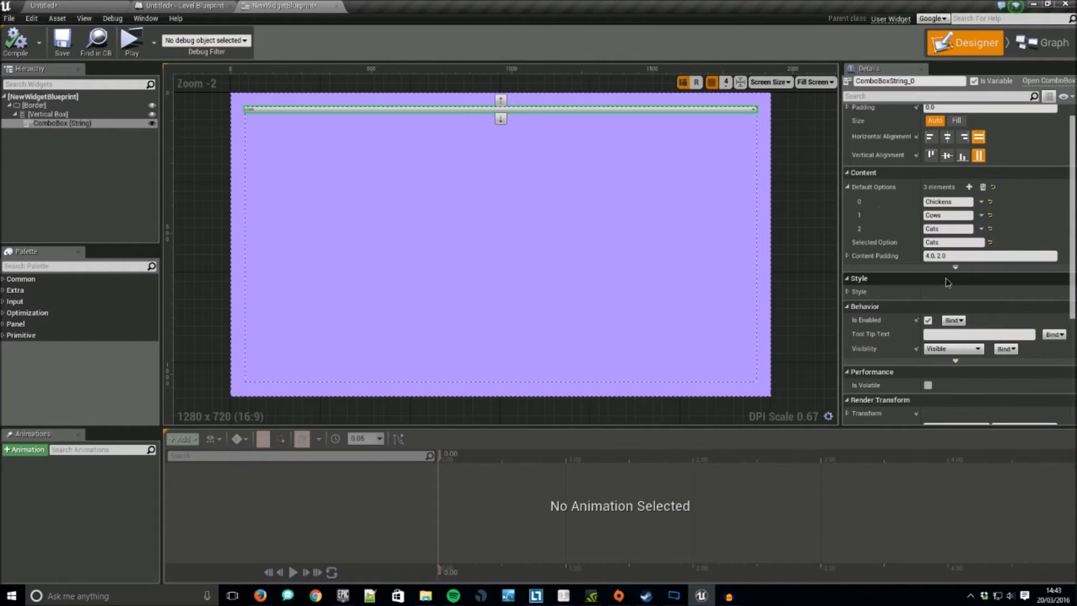
Step: Expand ComboBoxString_0's Style and Combo Button Style details
{"action": "left_click", "coordinate": [859, 277]}
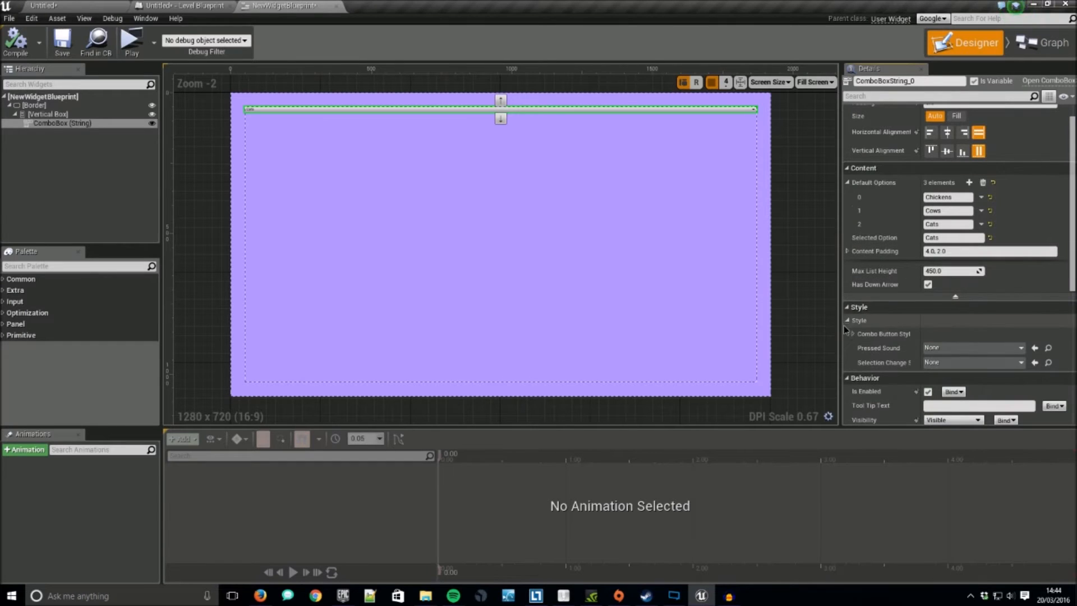
{"action": "left_click", "coordinate": [848, 320]}
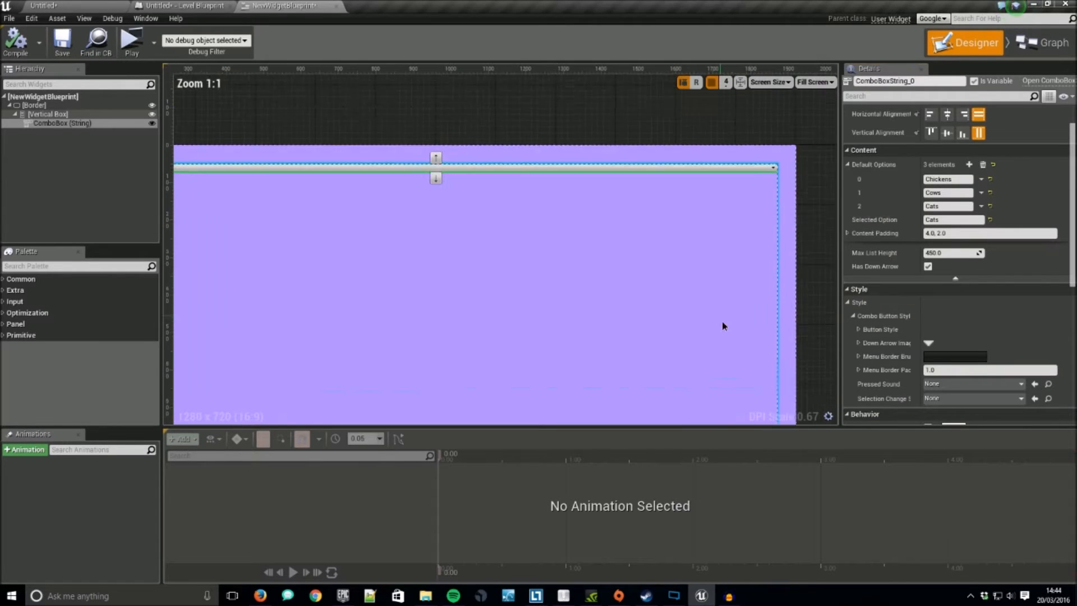
{"action": "scroll", "scroll_direction": "down", "scroll_amount": 3}
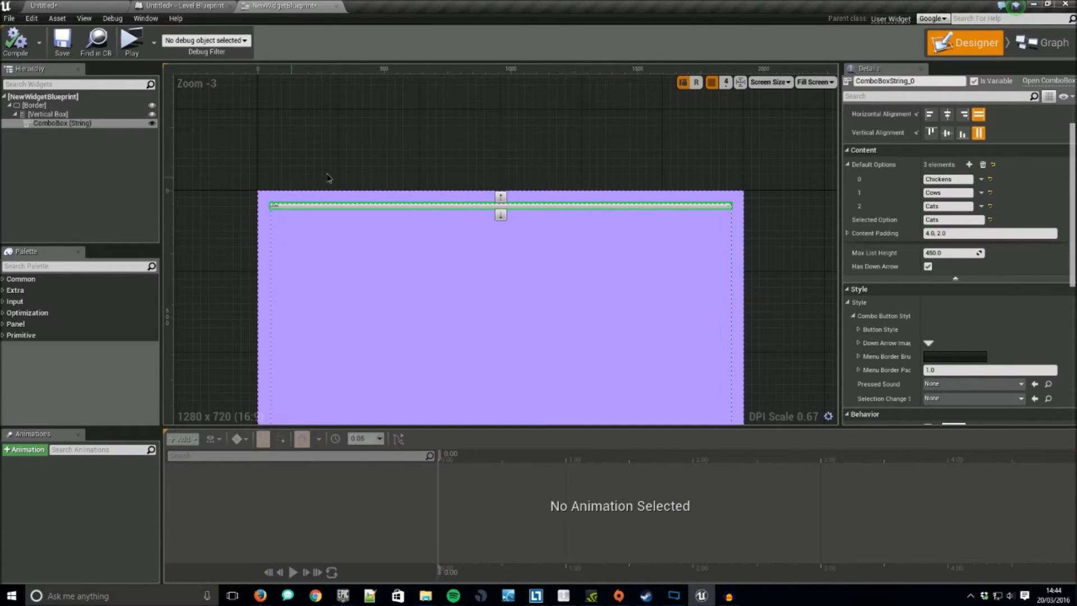
{"action": "mouse_move", "coordinate": [319, 83]}
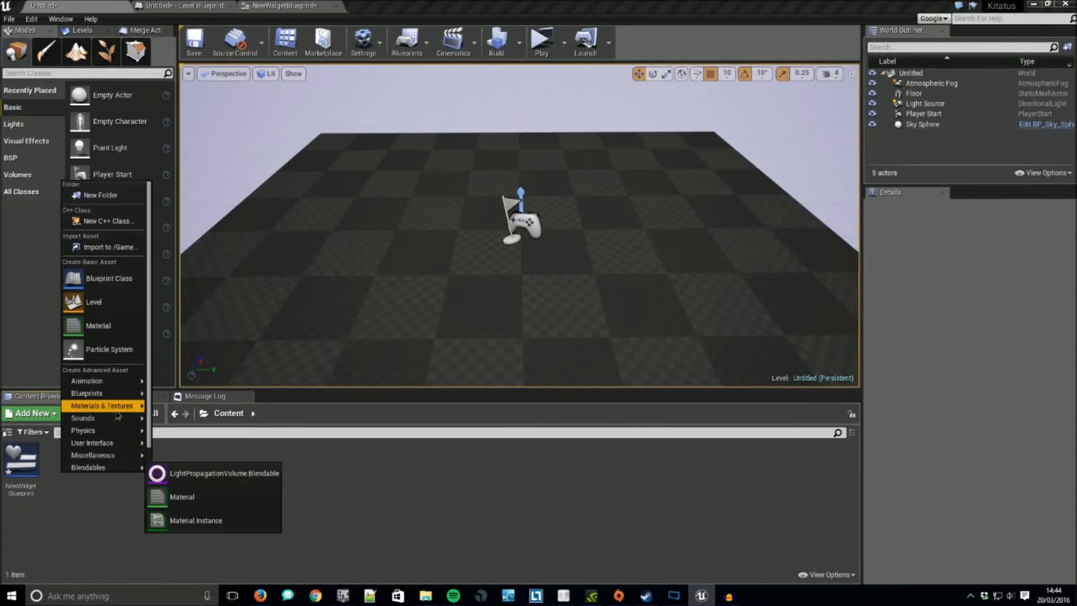
{"action": "mouse_move", "coordinate": [92, 442]}
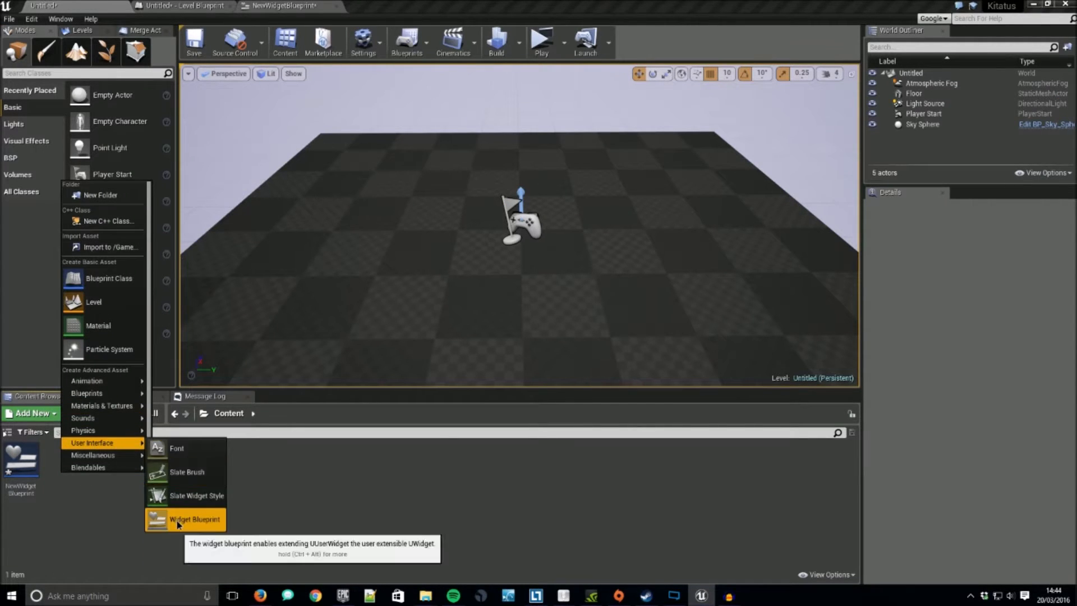
Step: Create a second Widget Blueprint with a black-brush Border
{"action": "left_click", "coordinate": [193, 518]}
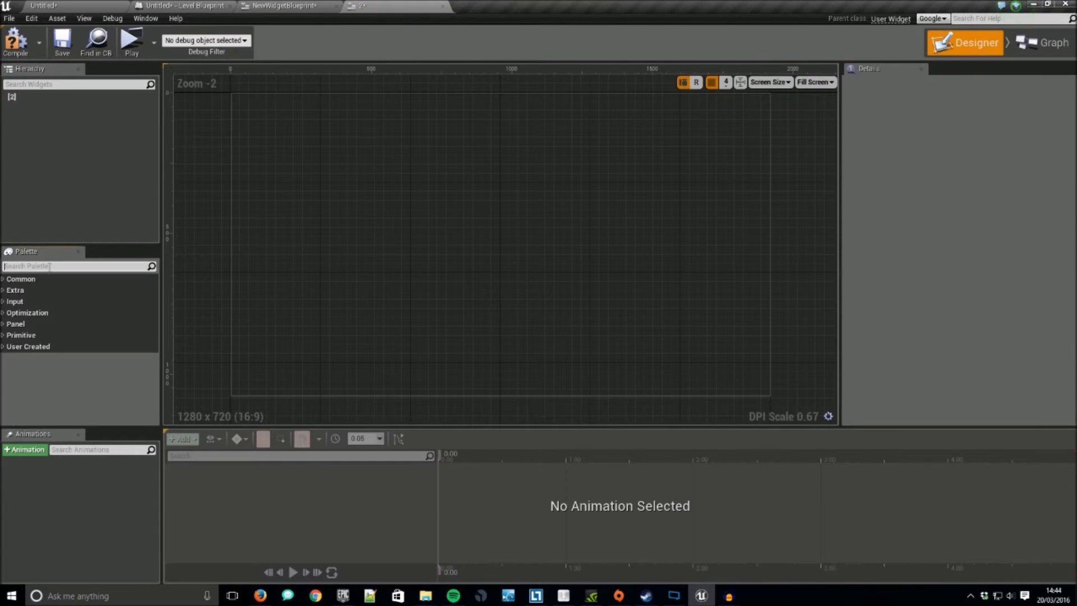
{"action": "type", "text": "bor"}
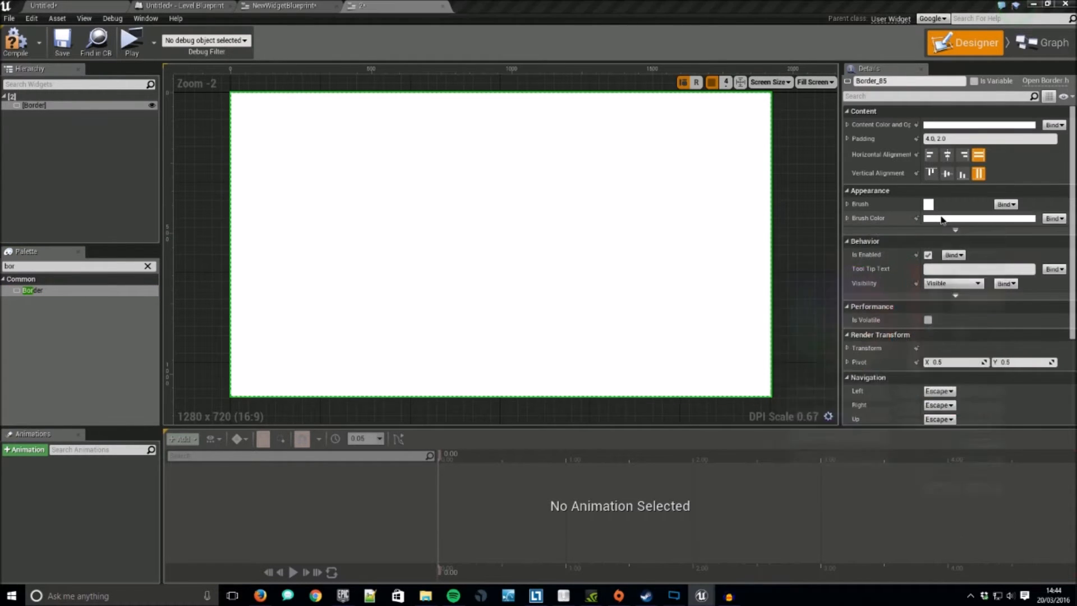
{"action": "left_click", "coordinate": [978, 217]}
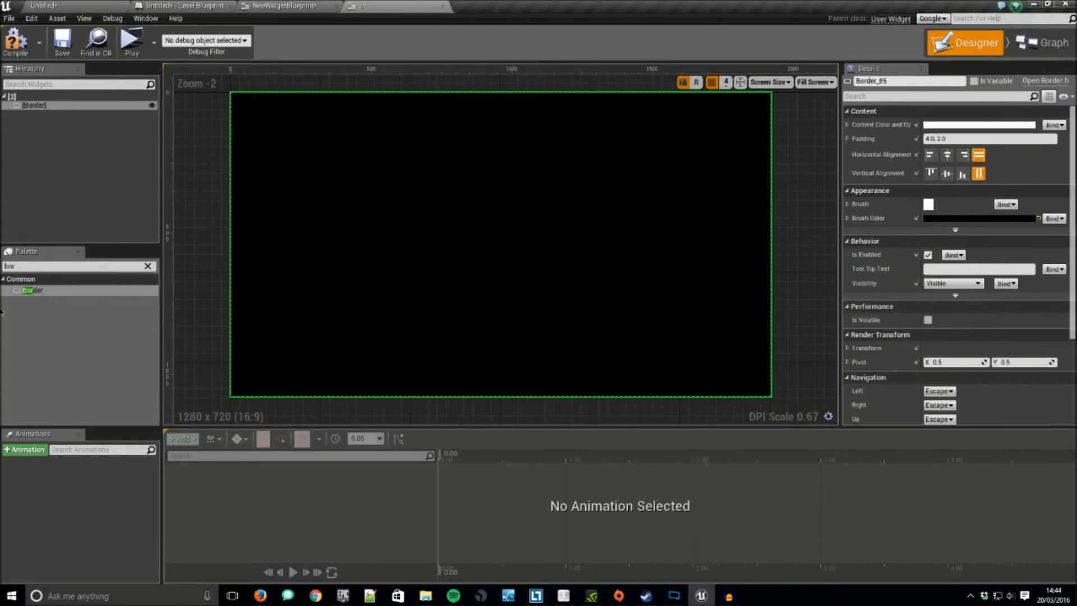
Step: Add a transparent Button, a Scale Box and a Light-style Text Block inside the Border
{"action": "type", "text": "sc"}
{"action": "type", "text": "but"}
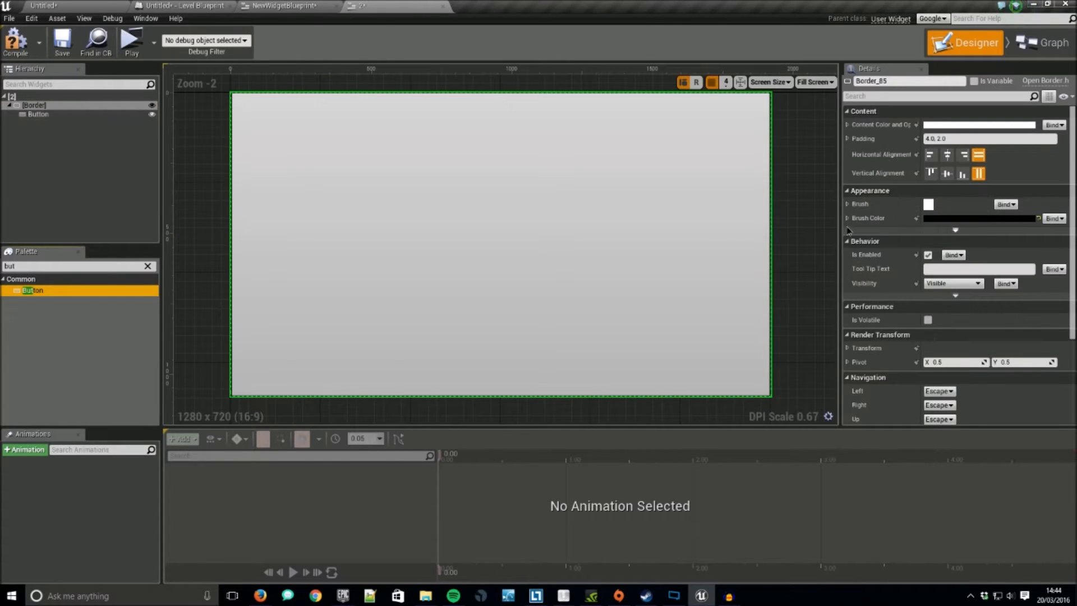
{"action": "left_click", "coordinate": [37, 114]}
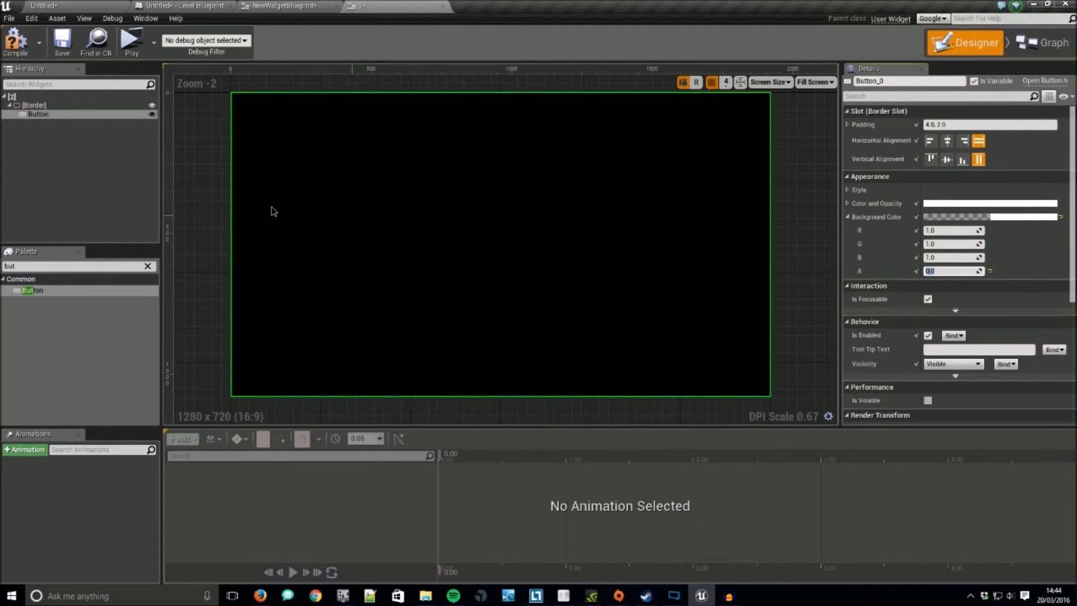
{"action": "type", "text": "scal"}
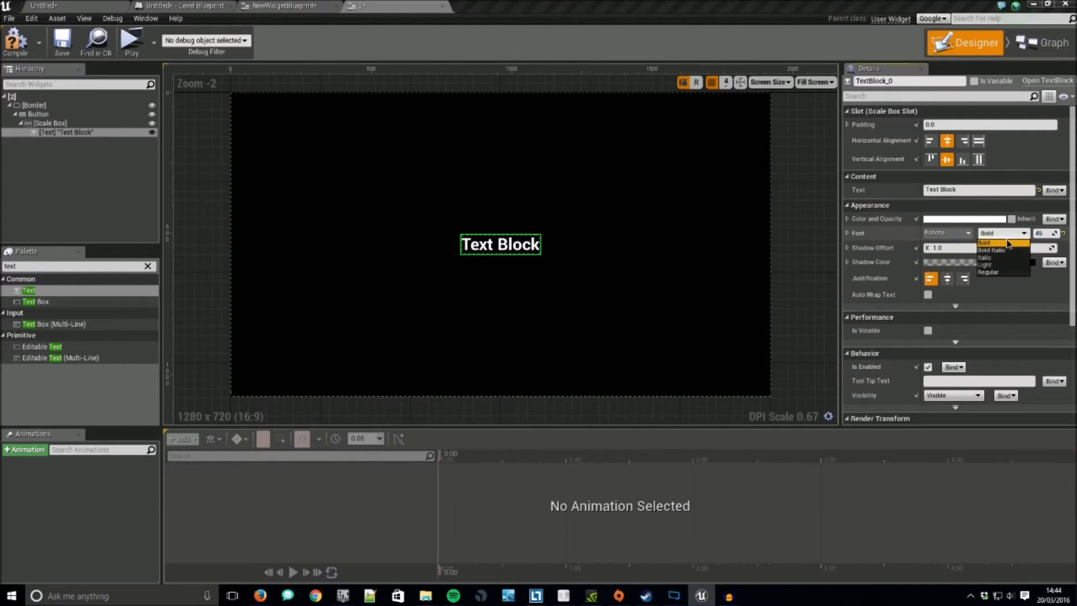
{"action": "left_click", "coordinate": [987, 264]}
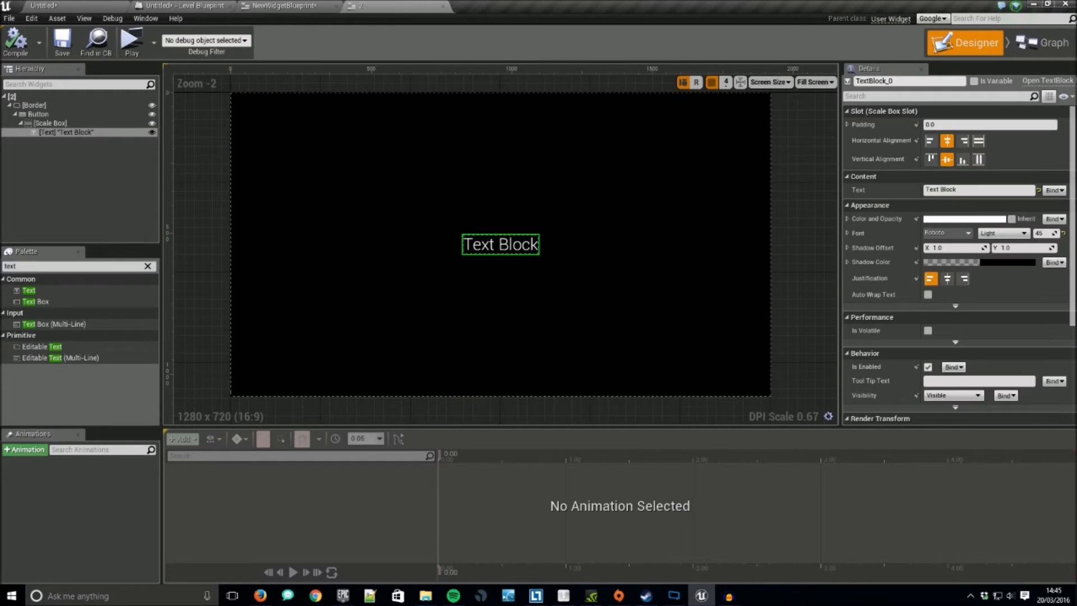
{"action": "left_click", "coordinate": [1044, 55]}
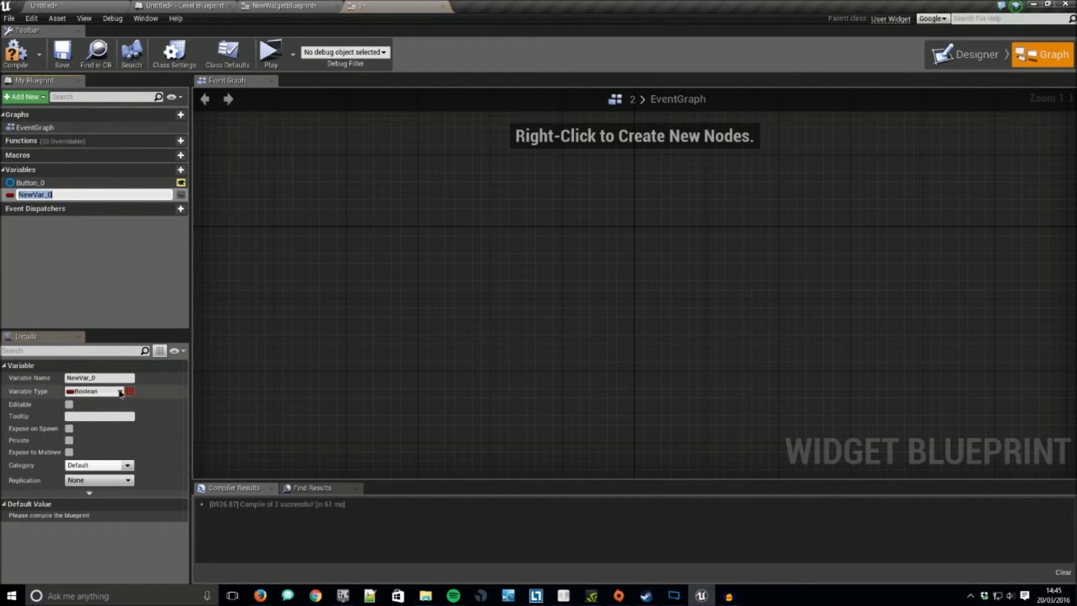
Step: Bind the Text Block to an editable Text variable NewVar_0, then compile
{"action": "left_click", "coordinate": [96, 391]}
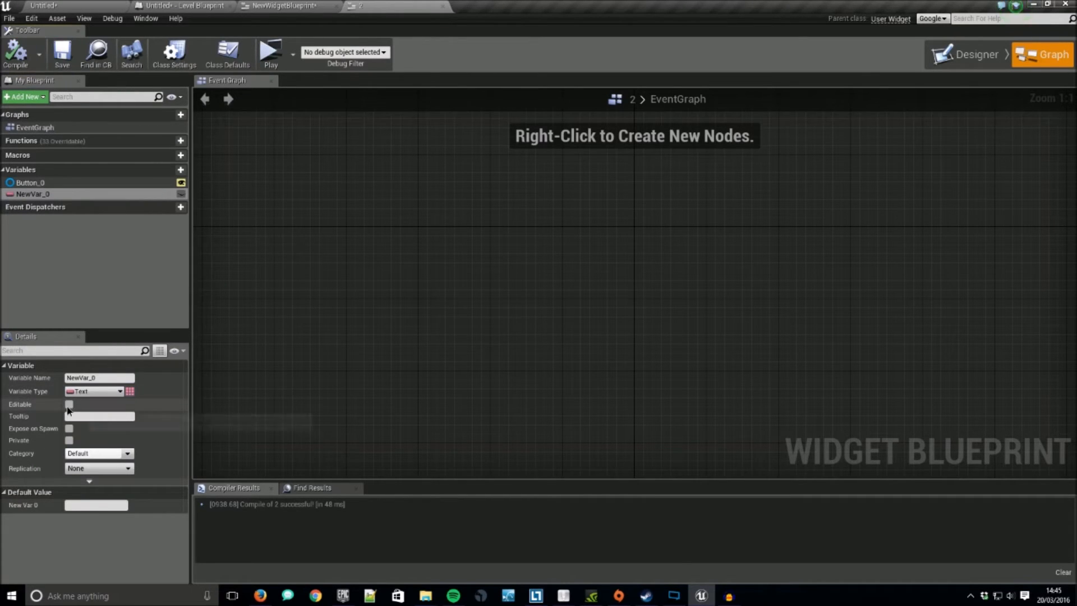
{"action": "left_click", "coordinate": [69, 404]}
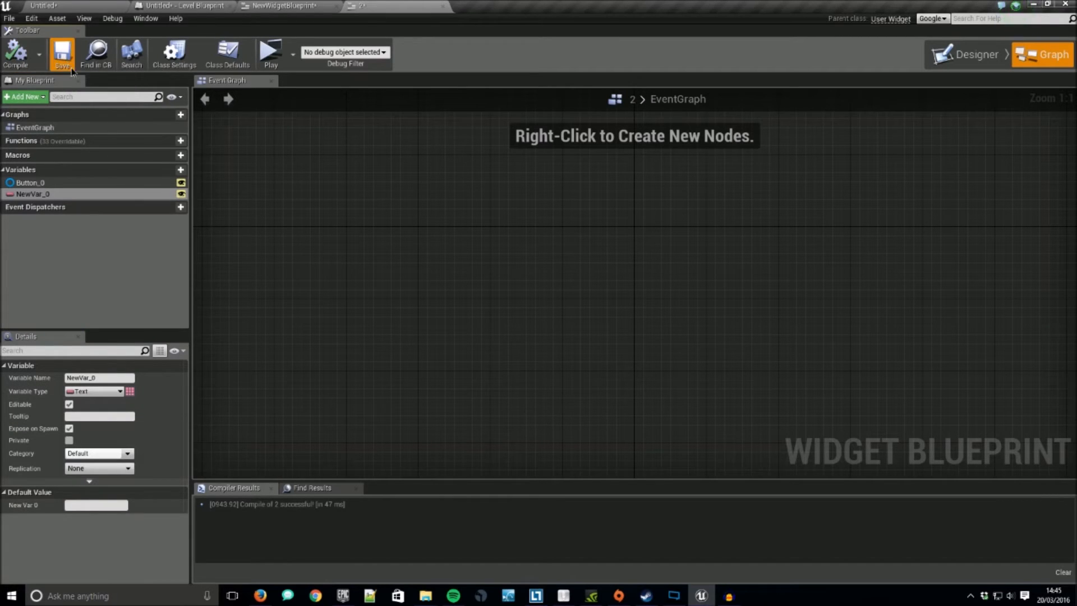
{"action": "left_click", "coordinate": [974, 42]}
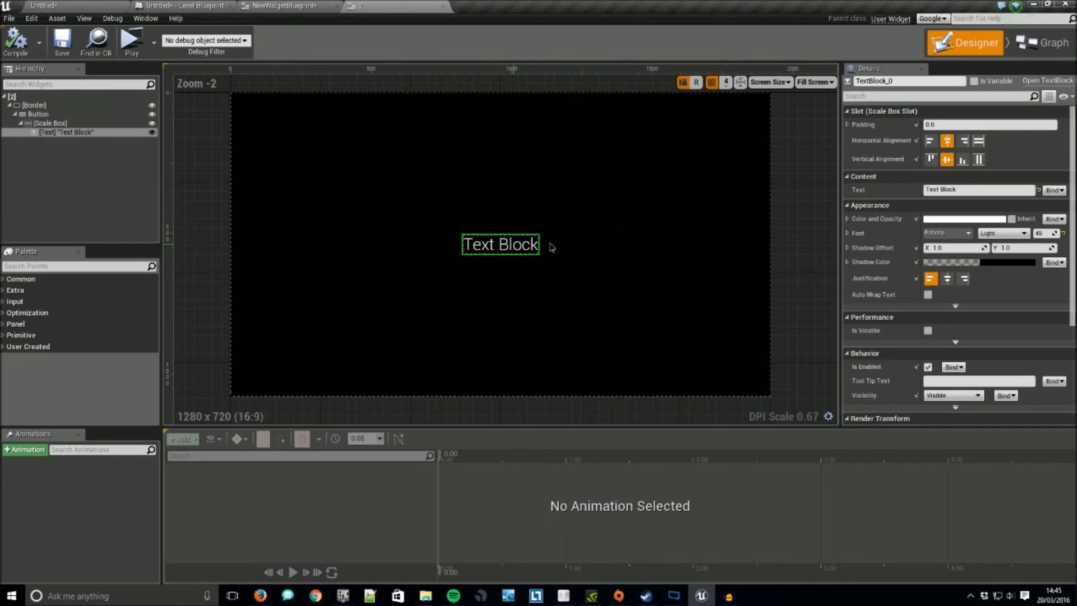
{"action": "left_click", "coordinate": [1054, 189]}
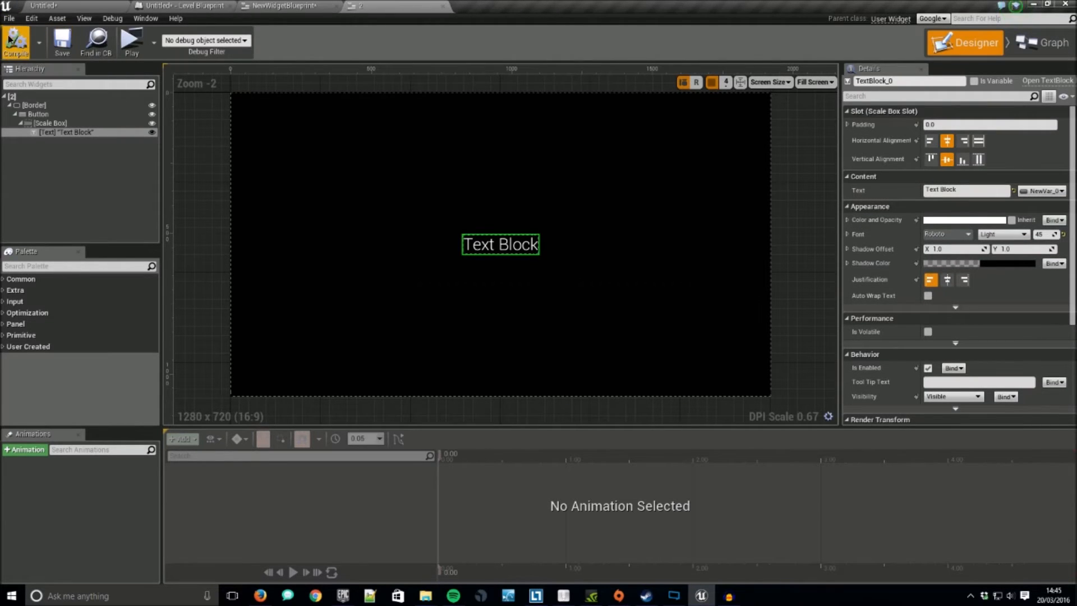
{"action": "left_click", "coordinate": [281, 5]}
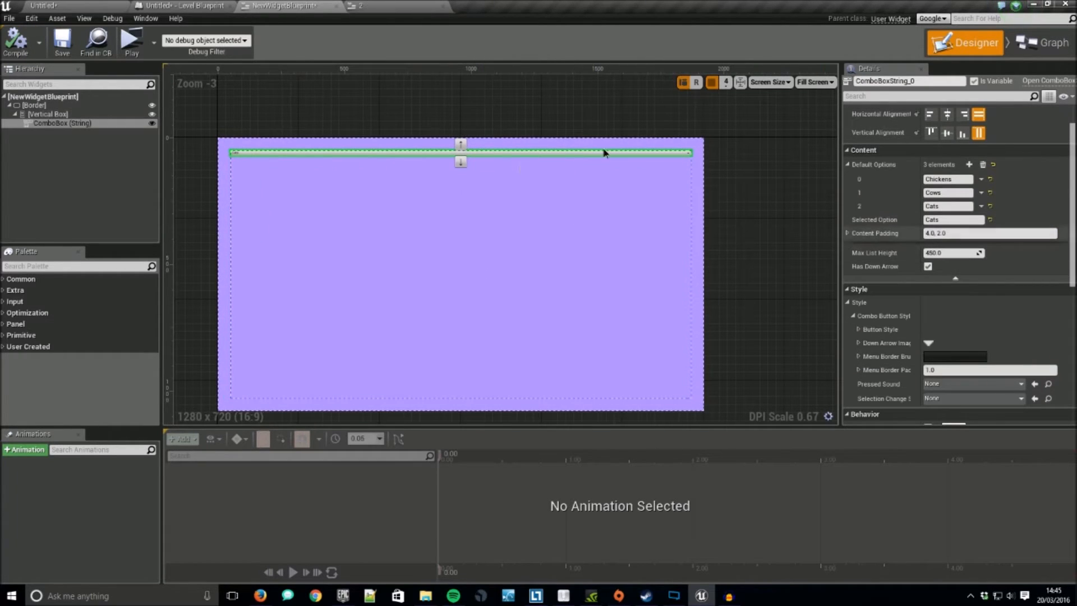
Step: Bind OnGenerateWidget to Create Widget of the new class, feeding Item into New Var 0
{"action": "scroll", "scroll_direction": "down", "scroll_amount": 3}
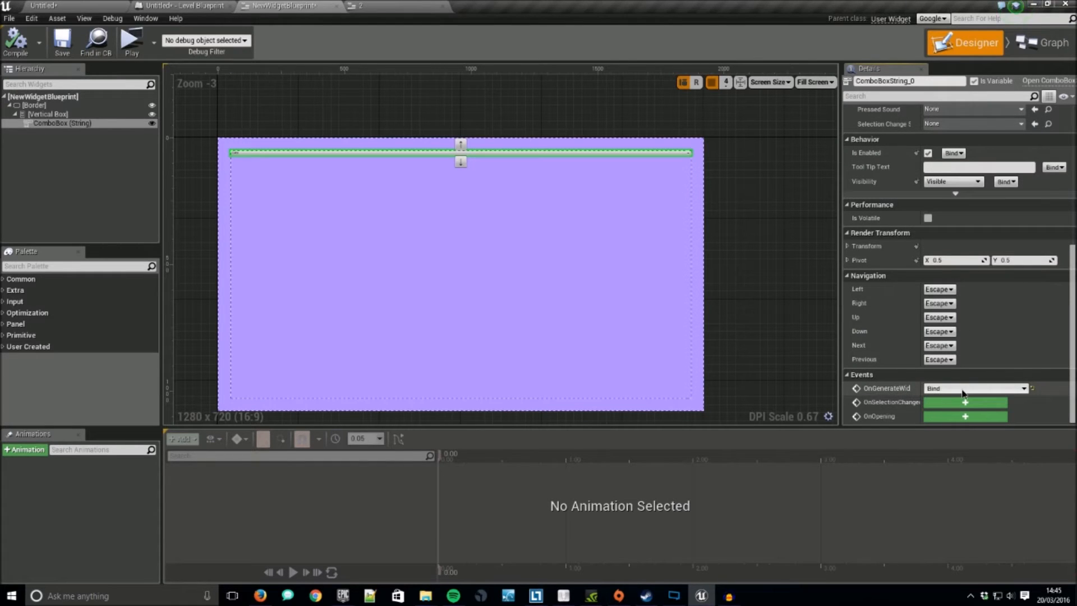
{"action": "left_click", "coordinate": [963, 388]}
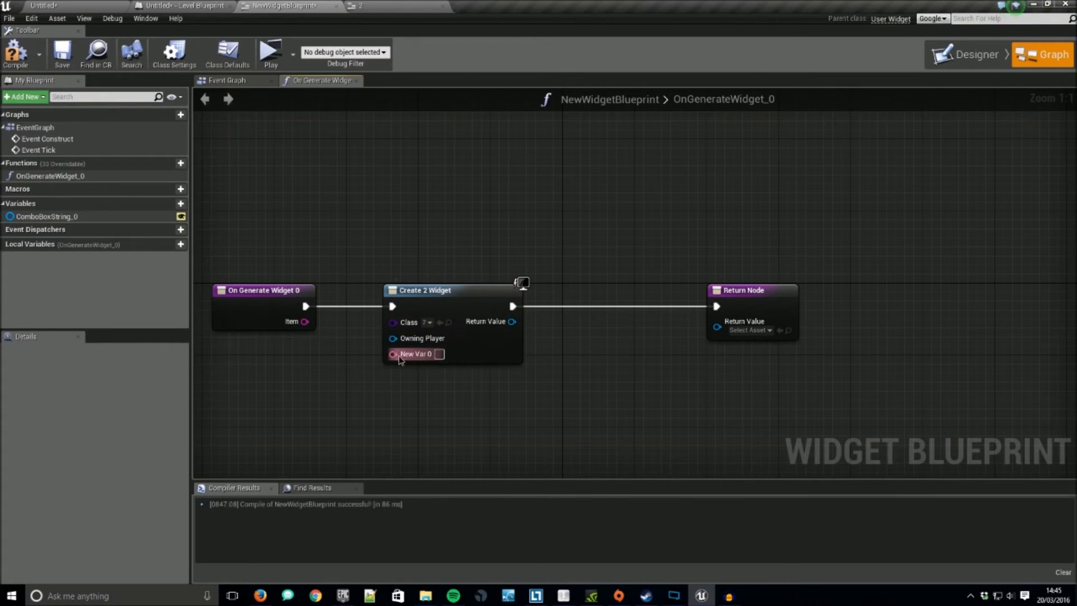
{"action": "left_click_drag", "start_coordinate": [394, 354], "coordinate": [333, 306]}
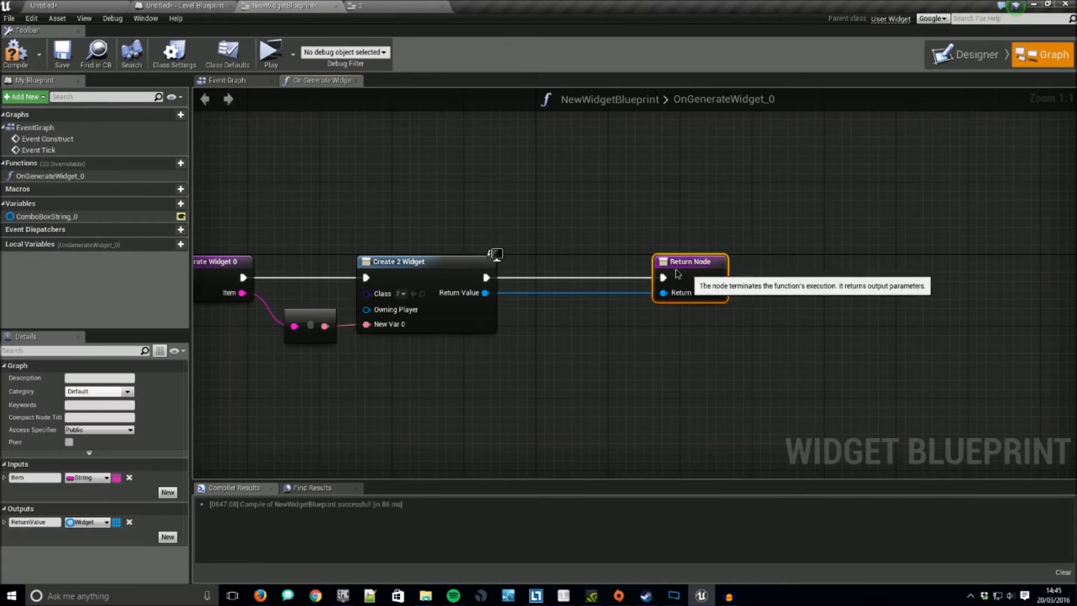
{"action": "left_click", "coordinate": [61, 54]}
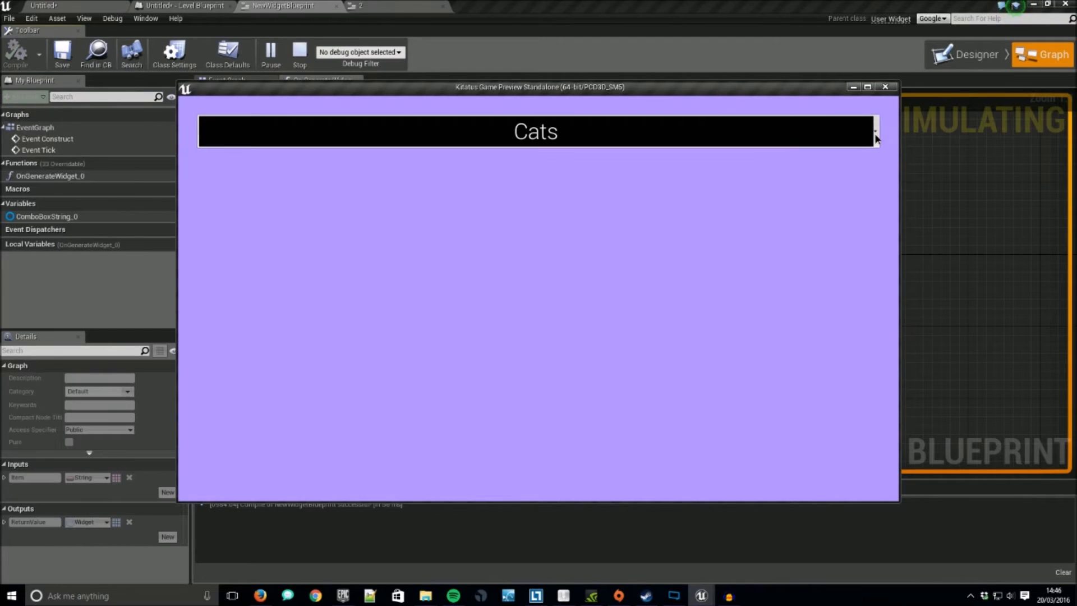
Step: Preview the combo box, check Chickens, Cows and Cats appear as black options, then close it
{"action": "left_click", "coordinate": [874, 131]}
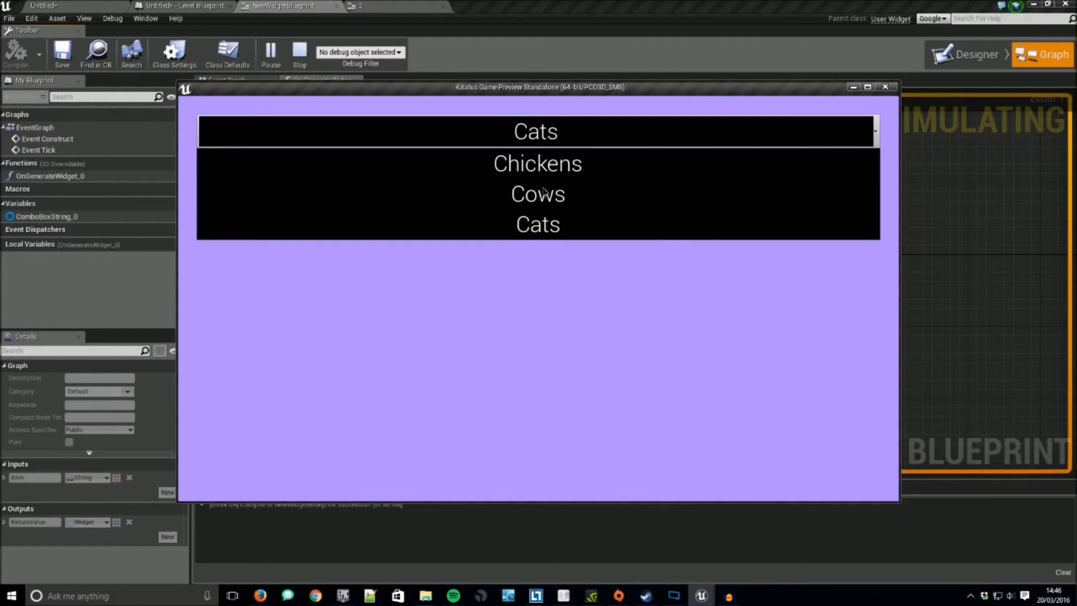
{"action": "mouse_move", "coordinate": [816, 120]}
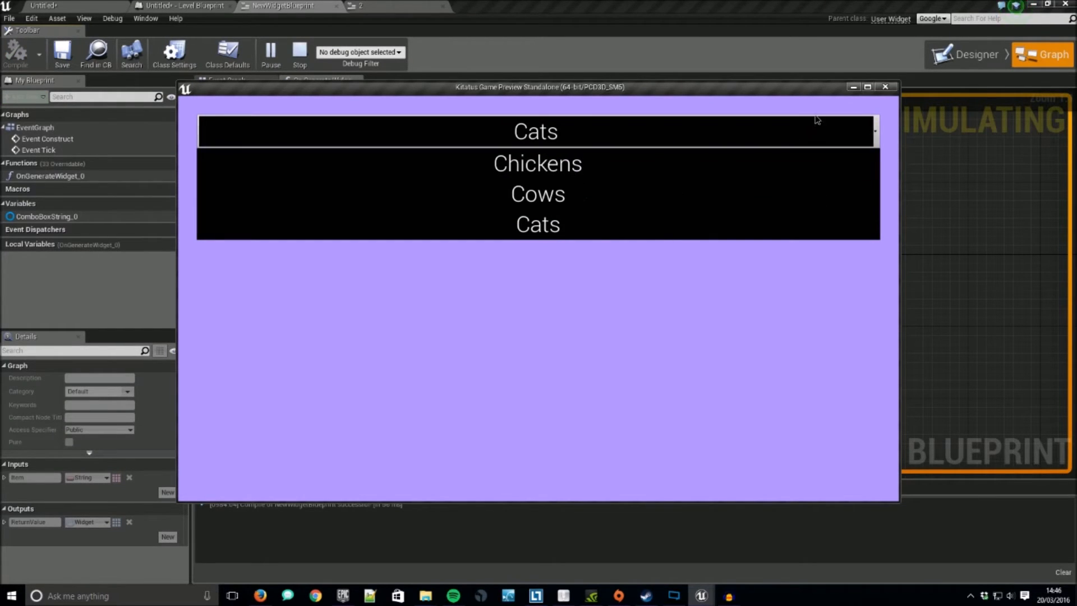
{"action": "mouse_move", "coordinate": [718, 180]}
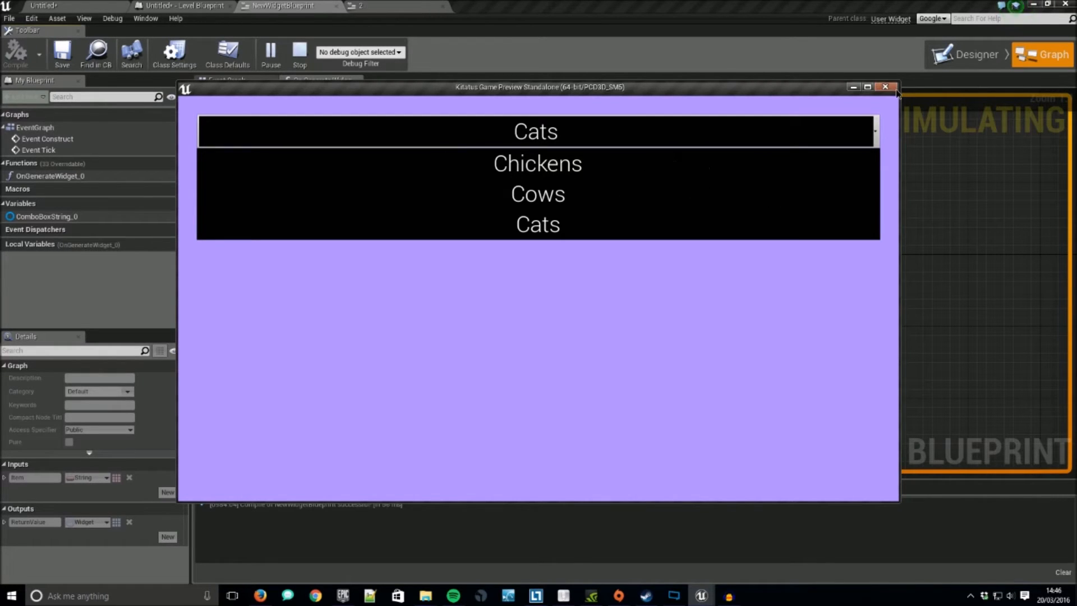
{"action": "left_click", "coordinate": [884, 87]}
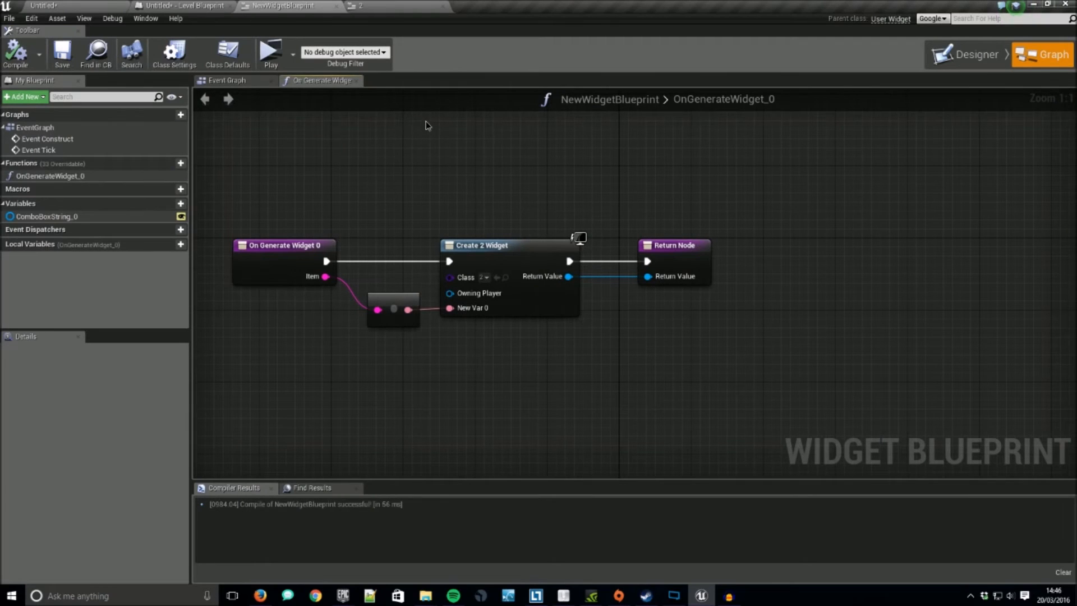
Step: Add a 'Pressed' event dispatcher with a String input to the option button widget
{"action": "left_click", "coordinate": [972, 54]}
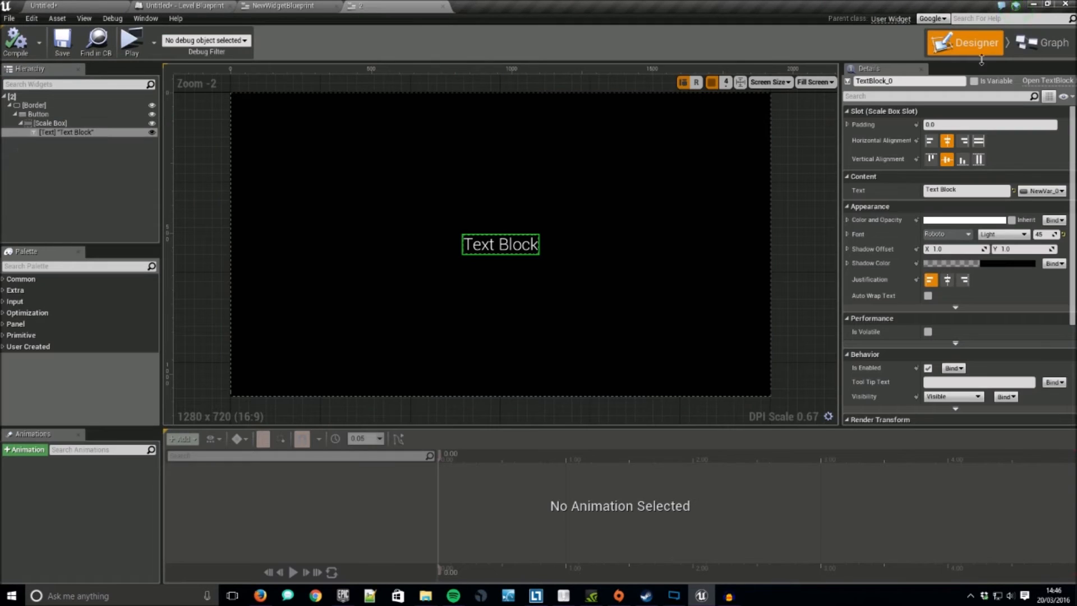
{"action": "left_click", "coordinate": [1043, 54]}
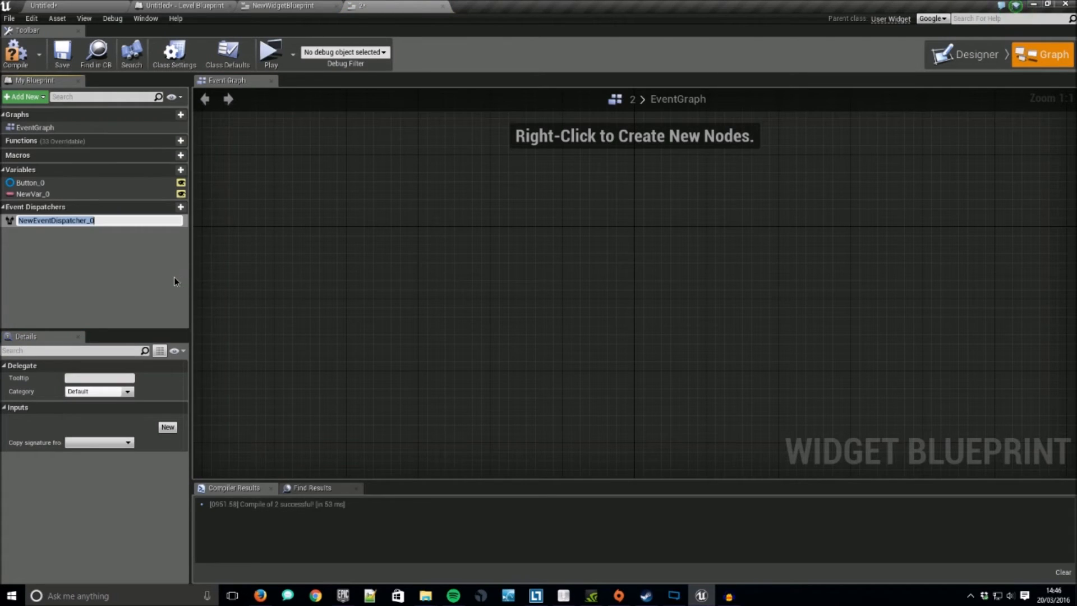
{"action": "type", "text": "pR"}
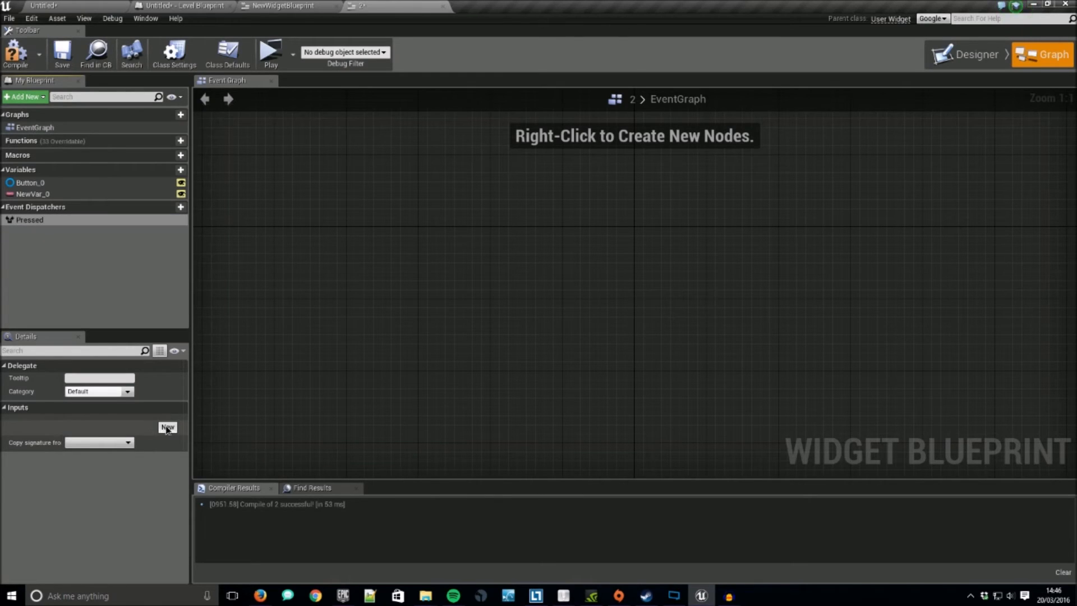
{"action": "left_click", "coordinate": [167, 426]}
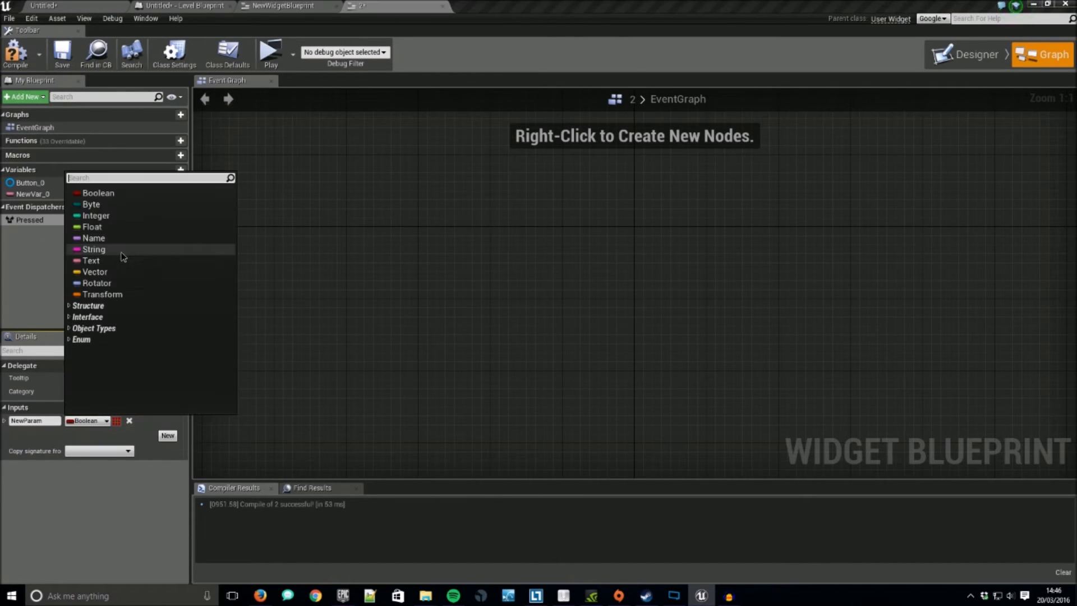
{"action": "left_click", "coordinate": [94, 248]}
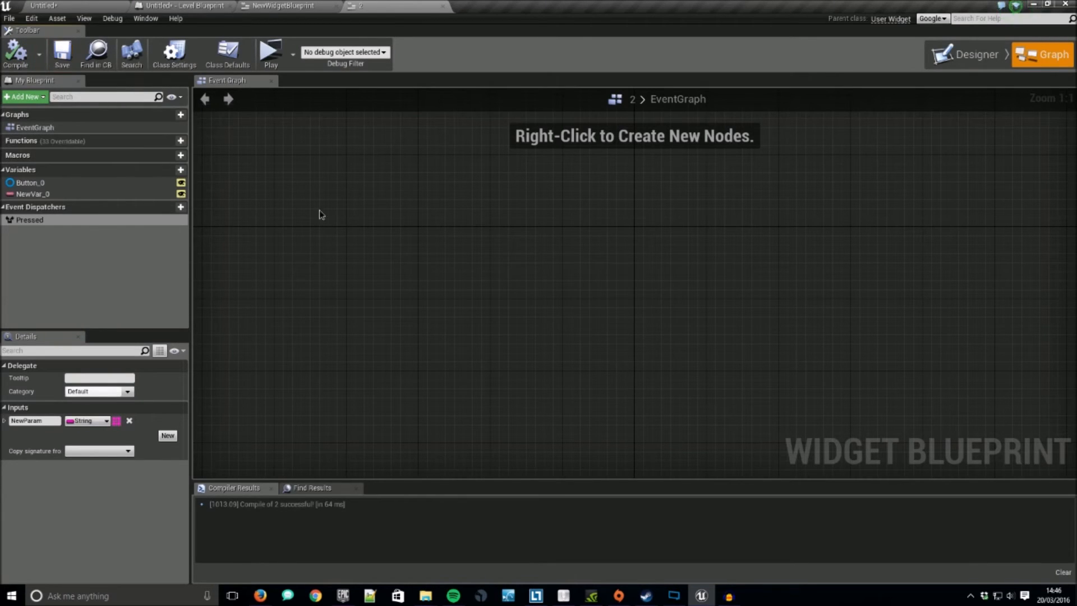
{"action": "left_click", "coordinate": [970, 42]}
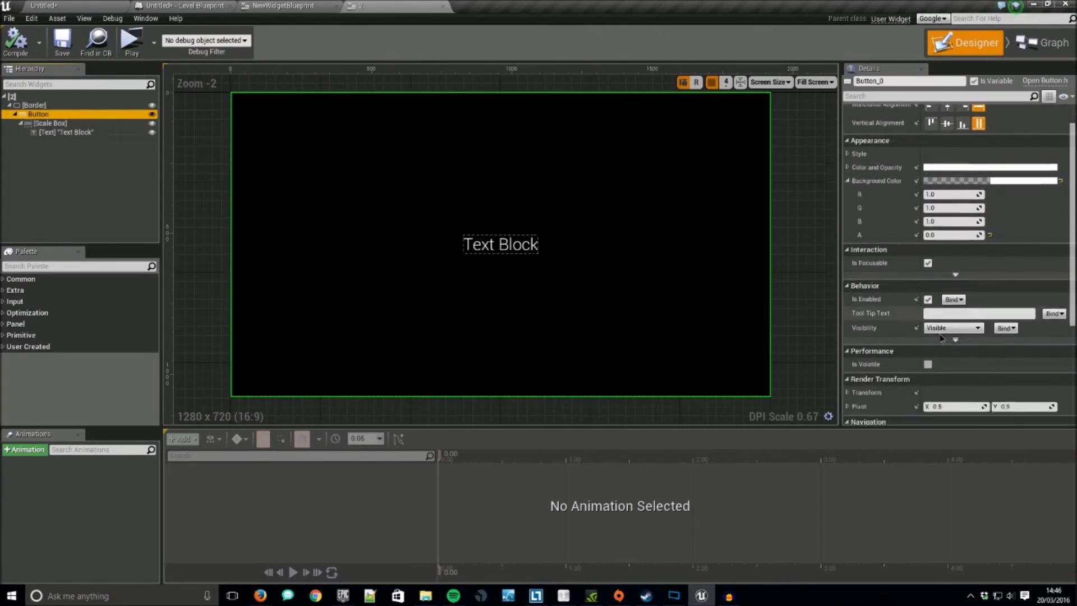
{"action": "left_click", "coordinate": [1043, 55]}
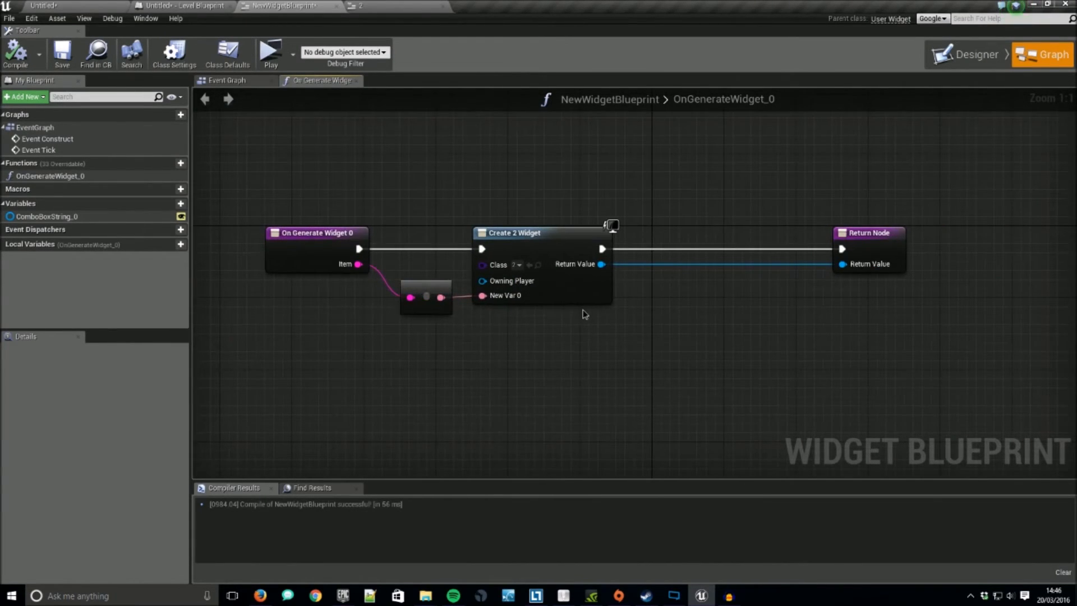
{"action": "mouse_move", "coordinate": [653, 324]}
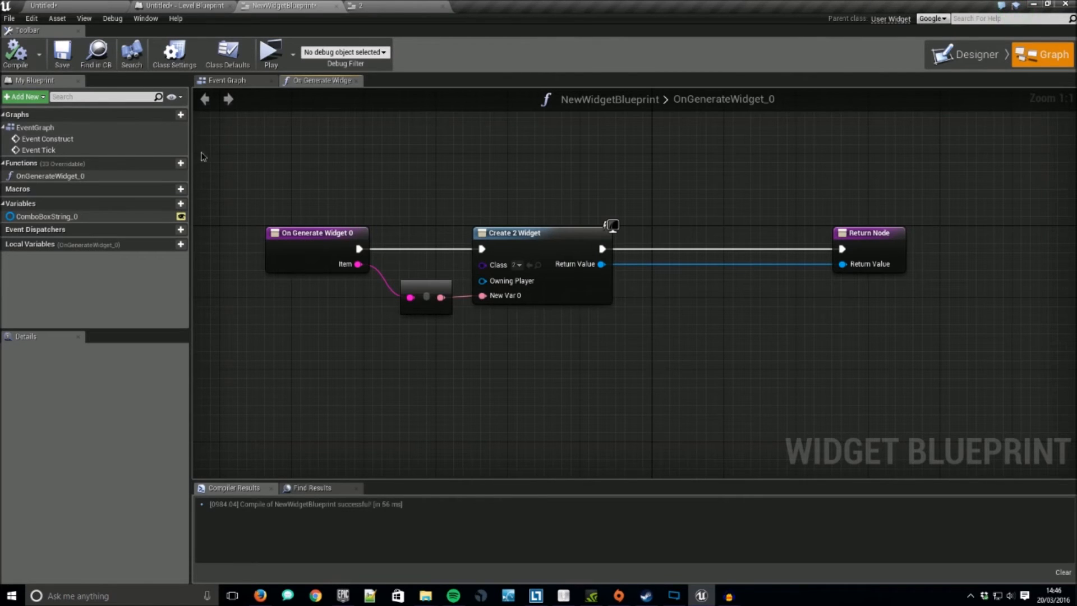
{"action": "mouse_move", "coordinate": [234, 104]}
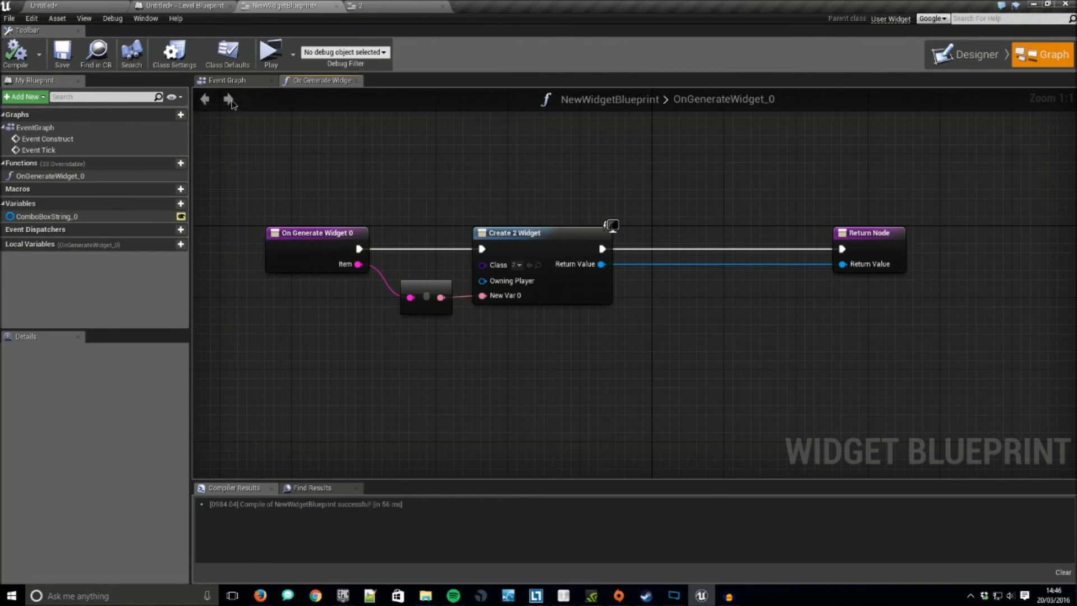
Step: Add a custom event with a widget 2 reference input to the combo box graph
{"action": "right_click", "coordinate": [458, 270]}
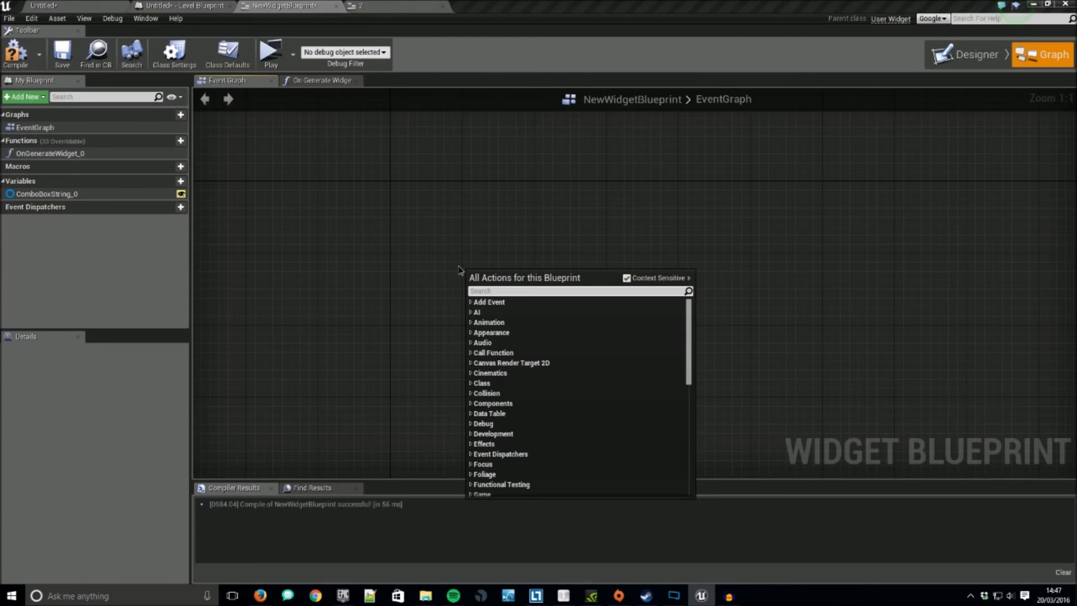
{"action": "type", "text": "cust"}
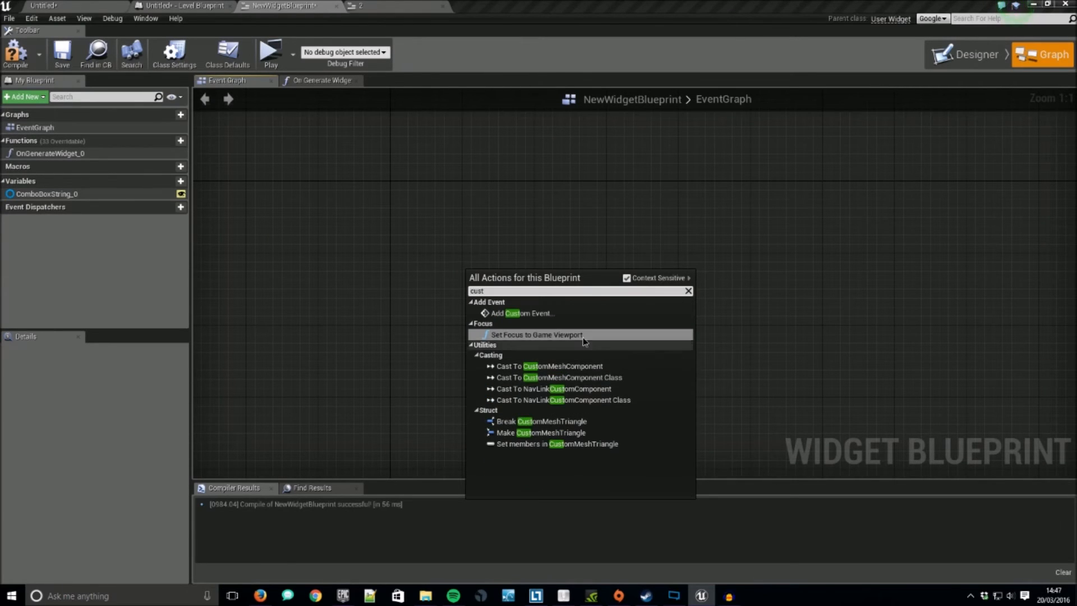
{"action": "left_click", "coordinate": [522, 312]}
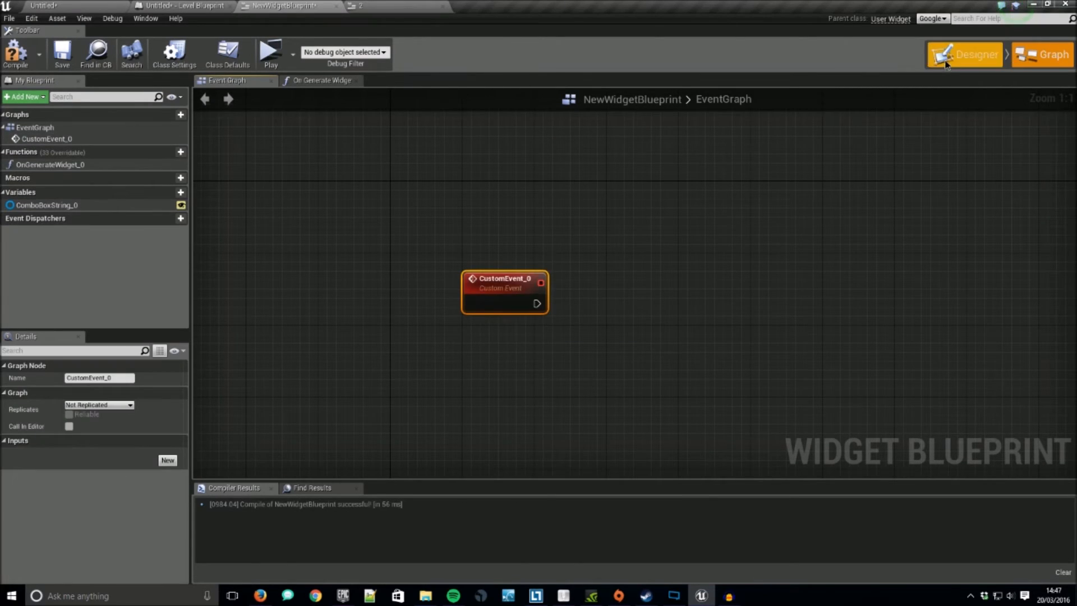
{"action": "left_click", "coordinate": [964, 54]}
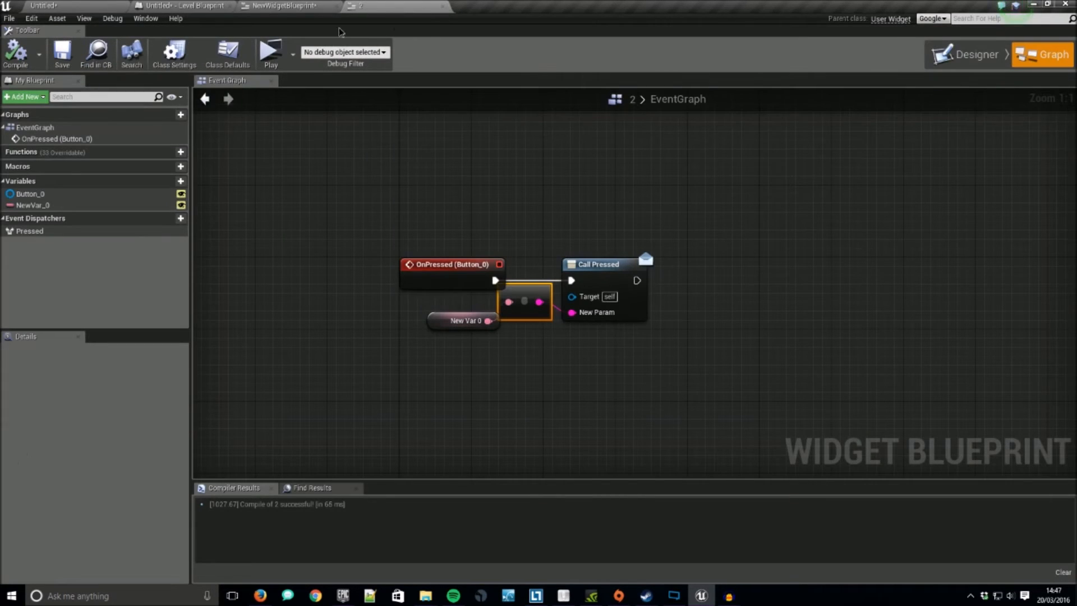
{"action": "left_click", "coordinate": [974, 42]}
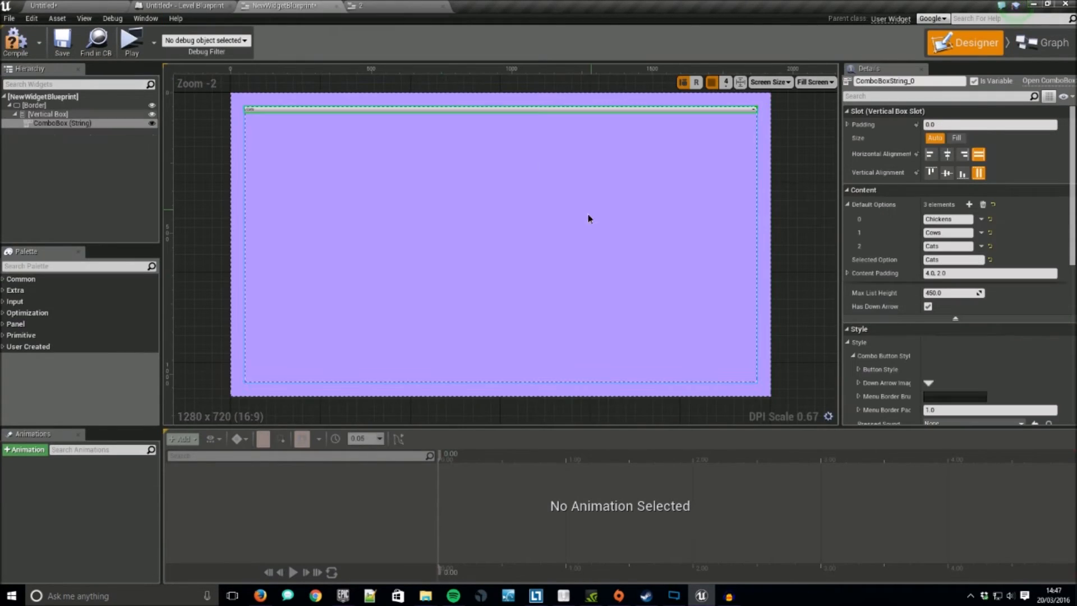
{"action": "left_click", "coordinate": [1044, 54]}
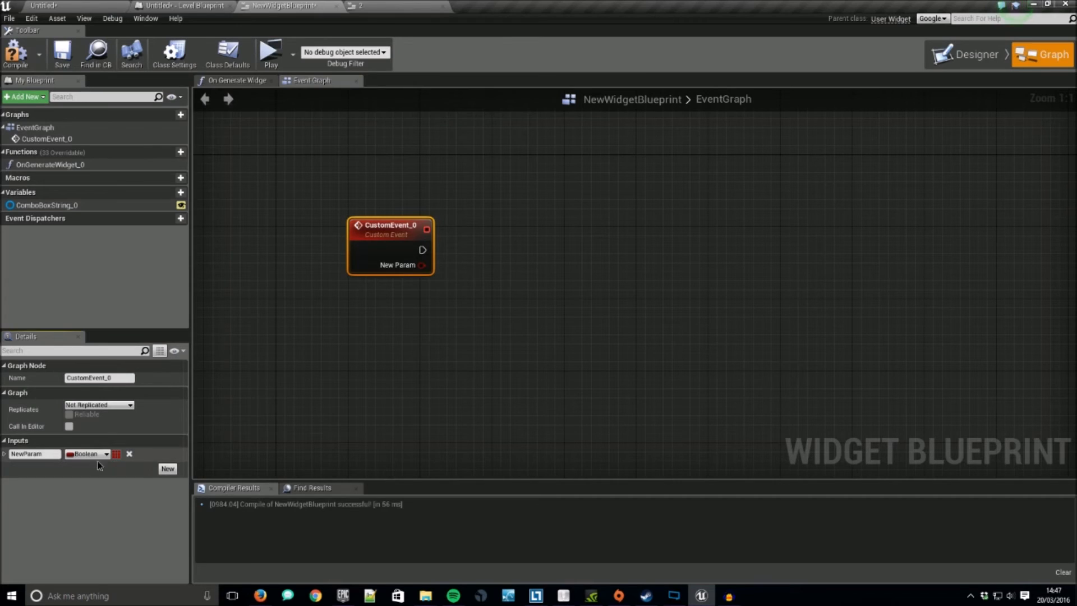
{"action": "left_click", "coordinate": [89, 454]}
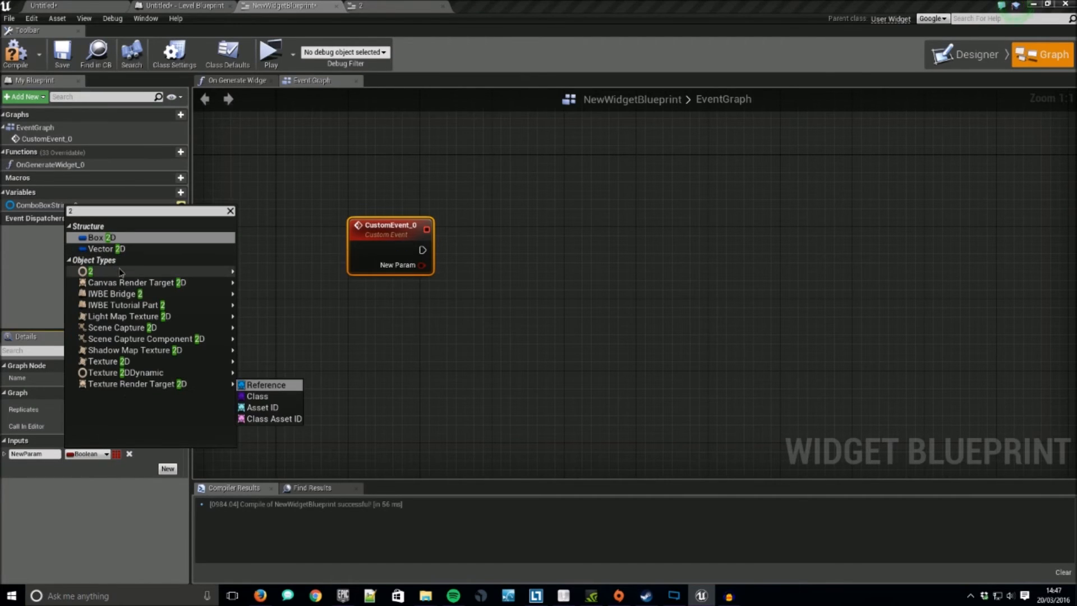
{"action": "left_click", "coordinate": [266, 384]}
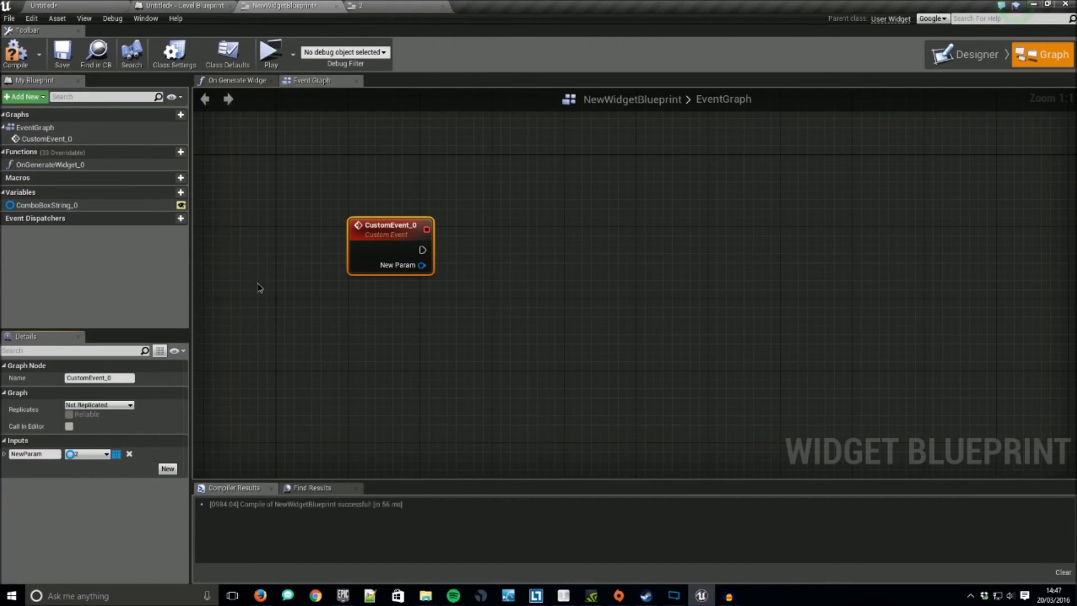
{"action": "mouse_move", "coordinate": [472, 344]}
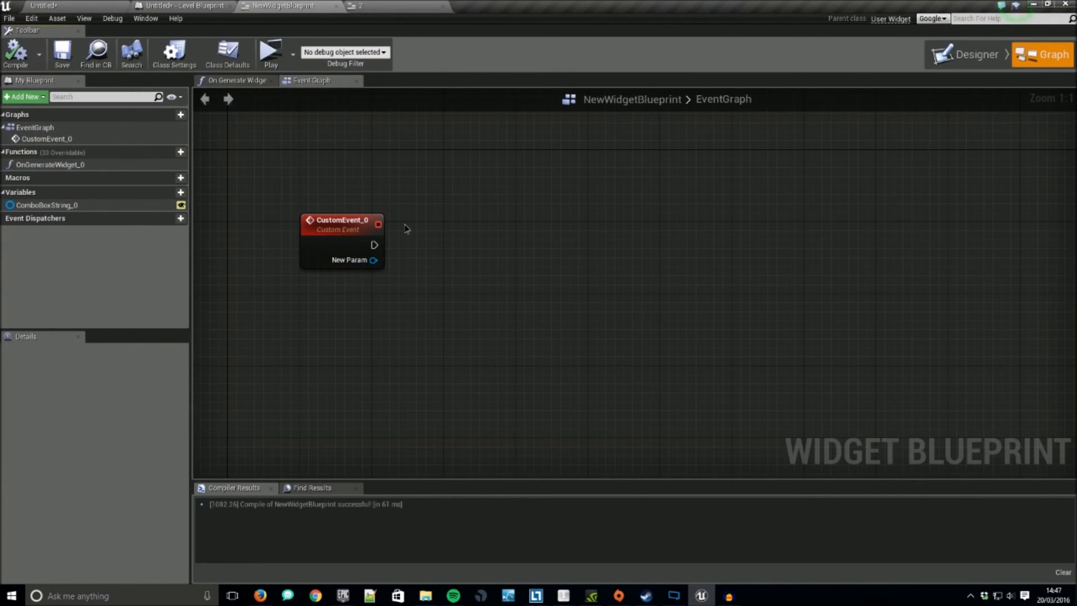
Step: Bind Pressed_Event_0 to that widget's Pressed dispatcher, driven by the custom event
{"action": "left_click_drag", "start_coordinate": [373, 259], "coordinate": [426, 260]}
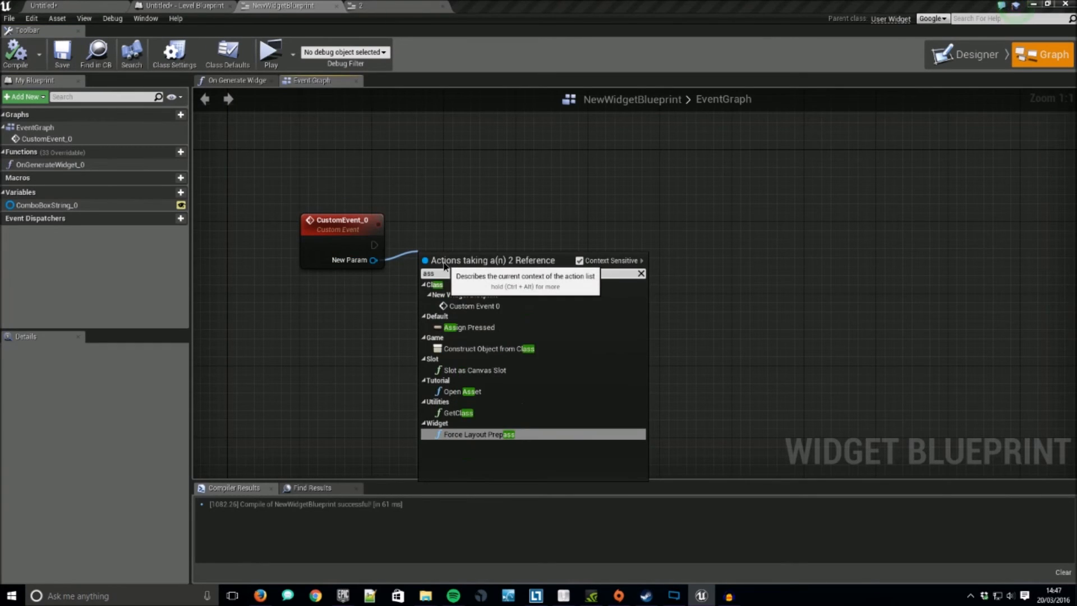
{"action": "left_click", "coordinate": [469, 327]}
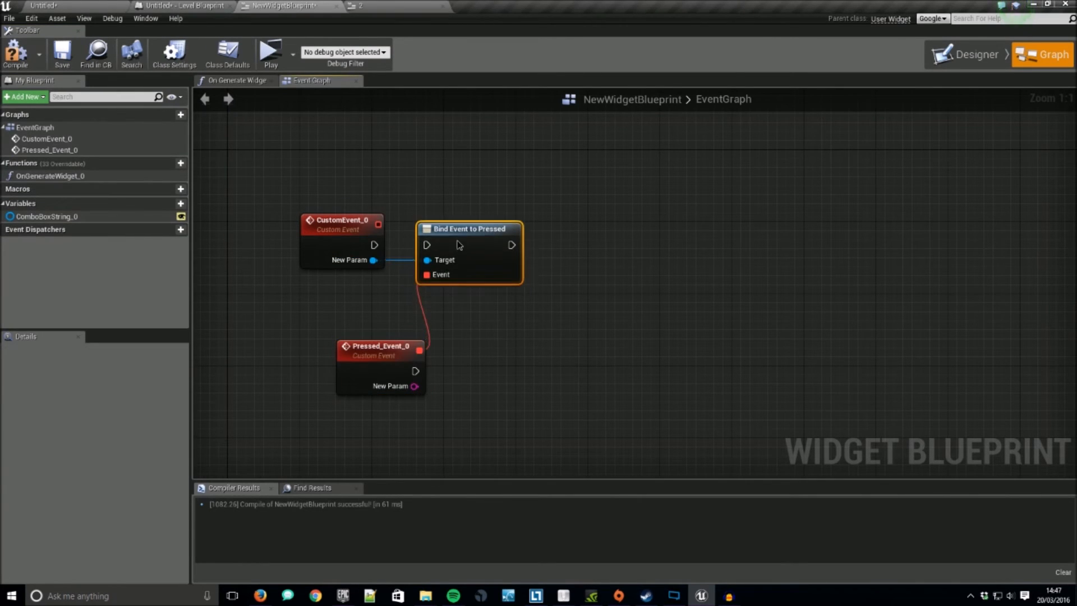
{"action": "left_click_drag", "start_coordinate": [469, 228], "coordinate": [424, 228]}
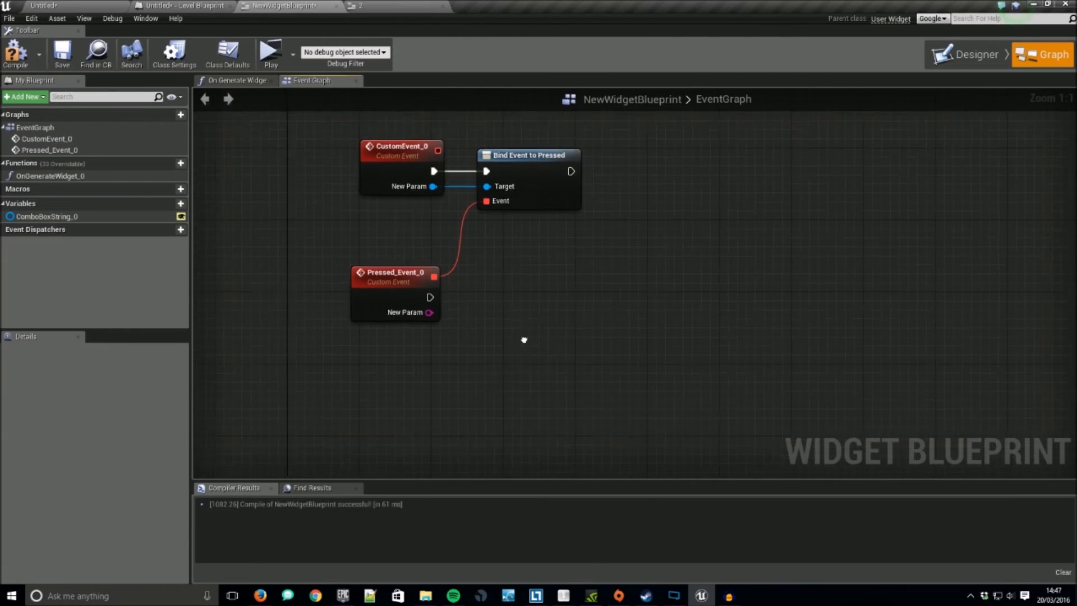
{"action": "left_click", "coordinate": [971, 44]}
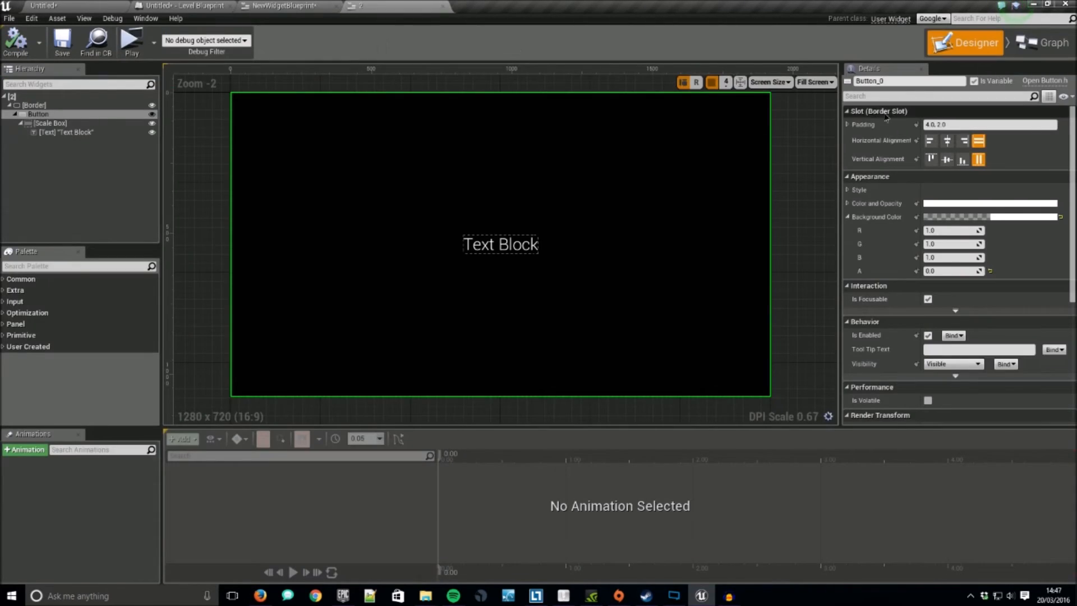
{"action": "left_click", "coordinate": [1044, 44]}
{"action": "type", "text": "set"}
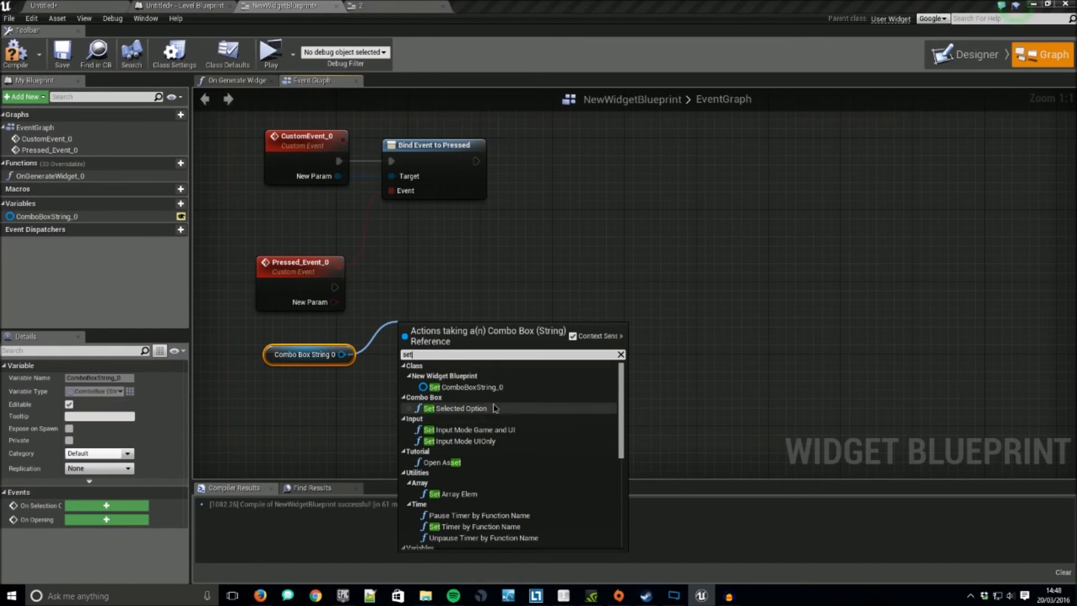
Step: Make Pressed_Event_0 set ComboBoxString_0's selected option to its New Param string, and compile
{"action": "left_click", "coordinate": [458, 408]}
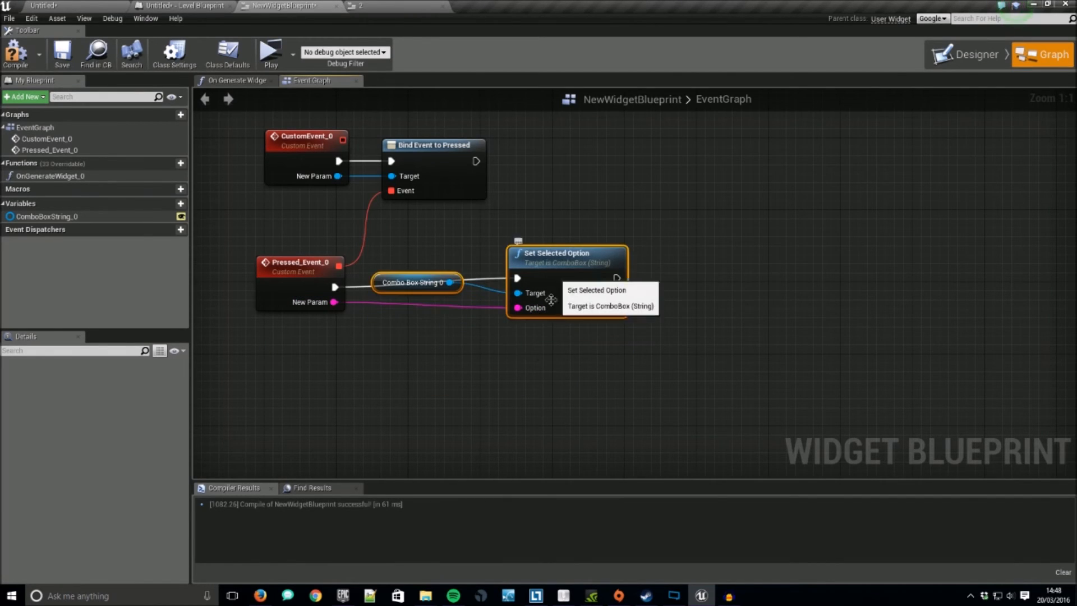
{"action": "left_click", "coordinate": [299, 268]}
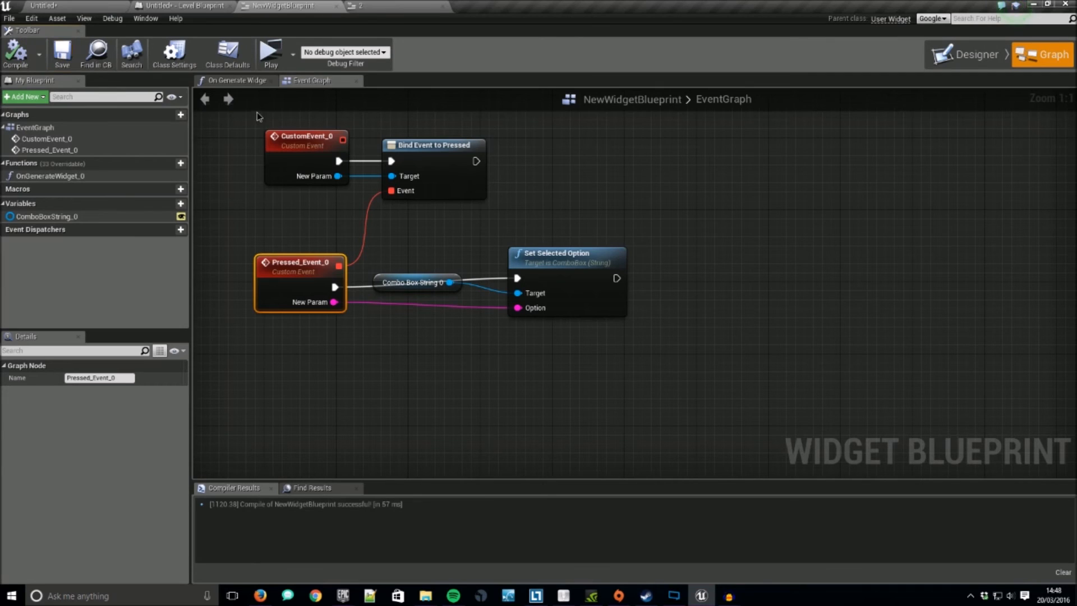
{"action": "left_click", "coordinate": [237, 80]}
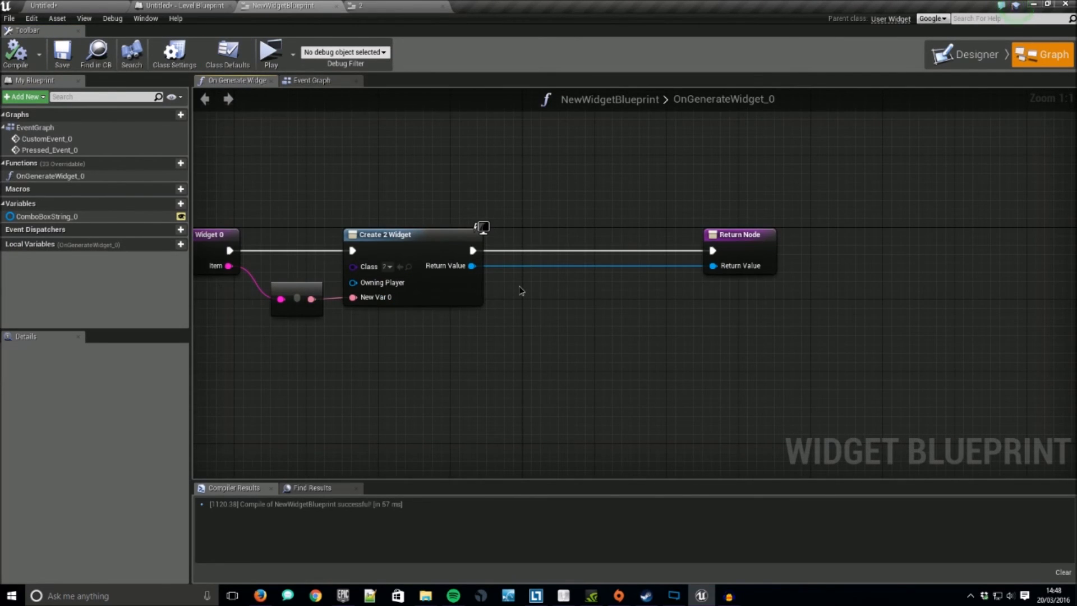
Step: In OnGenerateWidget, pass each created option widget into Custom Event 0 before the Return Node
{"action": "left_click", "coordinate": [311, 79]}
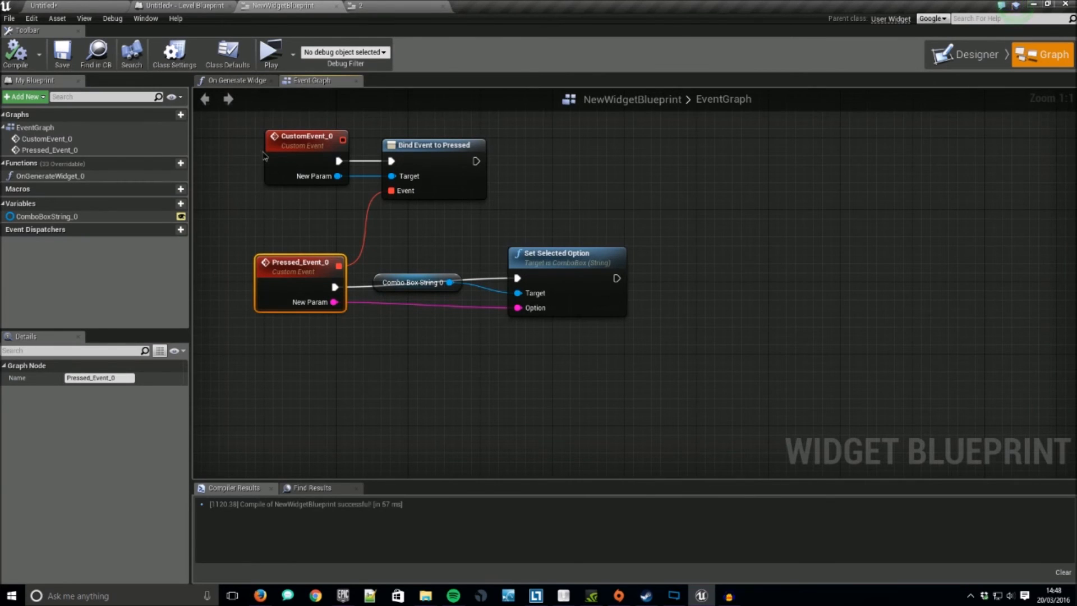
{"action": "left_click", "coordinate": [236, 80]}
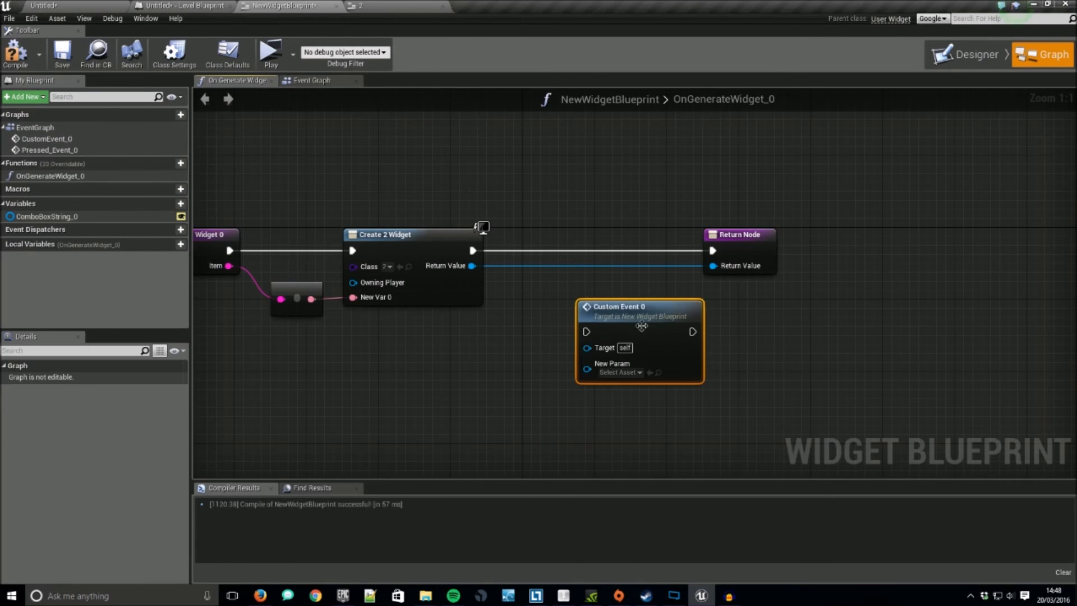
{"action": "left_click", "coordinate": [311, 80]}
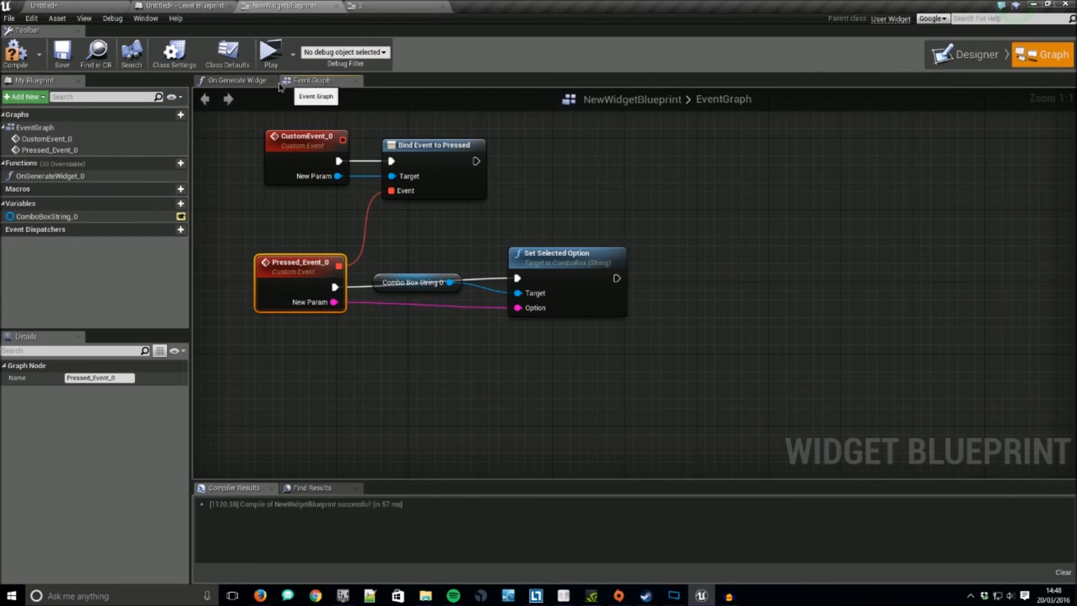
{"action": "left_click", "coordinate": [236, 79]}
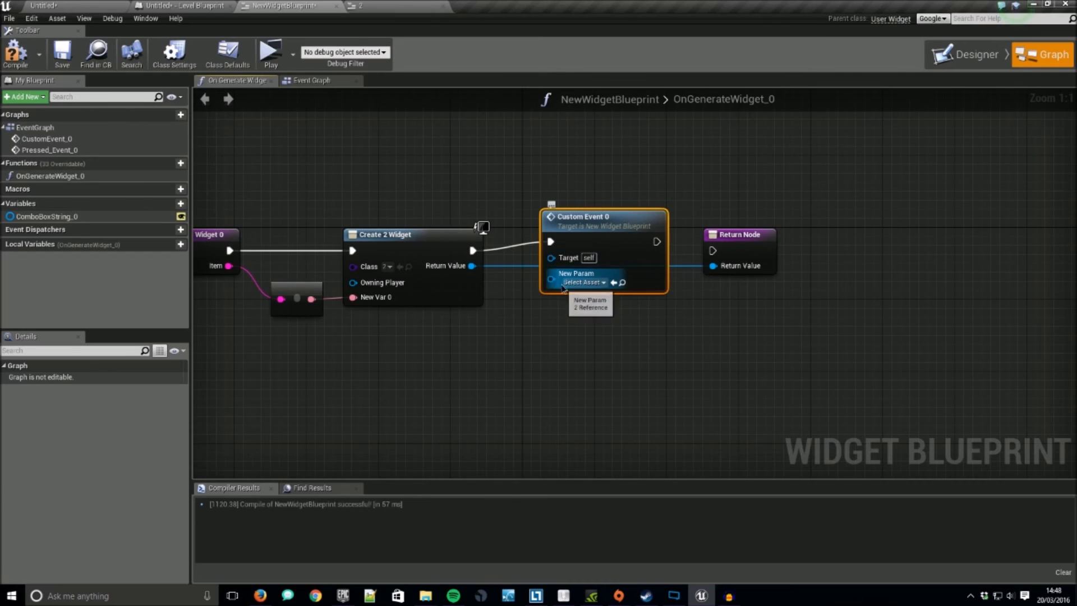
{"action": "left_click_drag", "start_coordinate": [582, 216], "coordinate": [645, 224]}
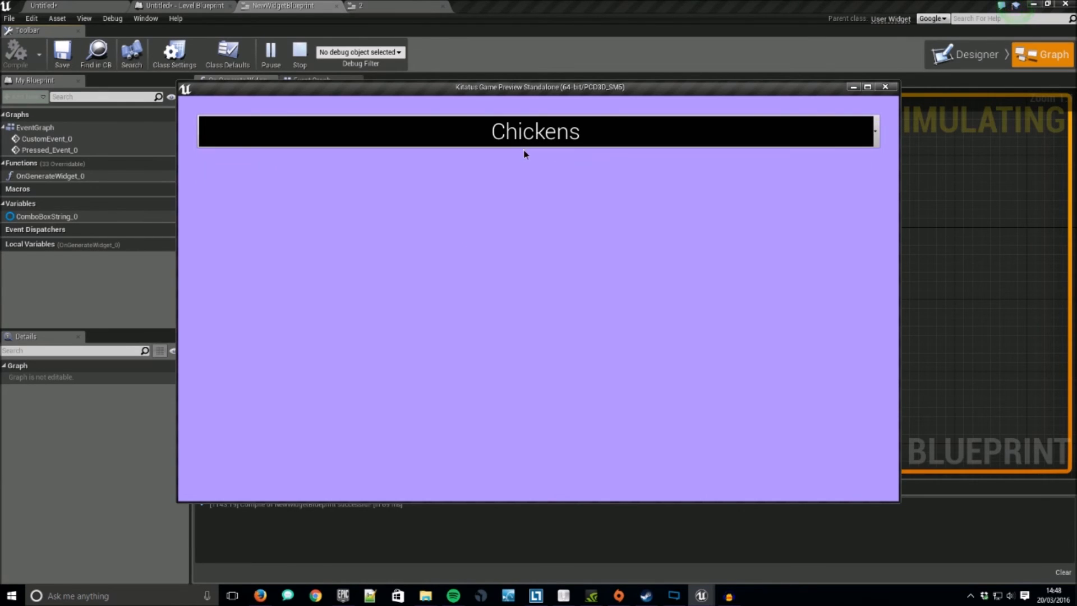
{"action": "mouse_move", "coordinate": [588, 141]}
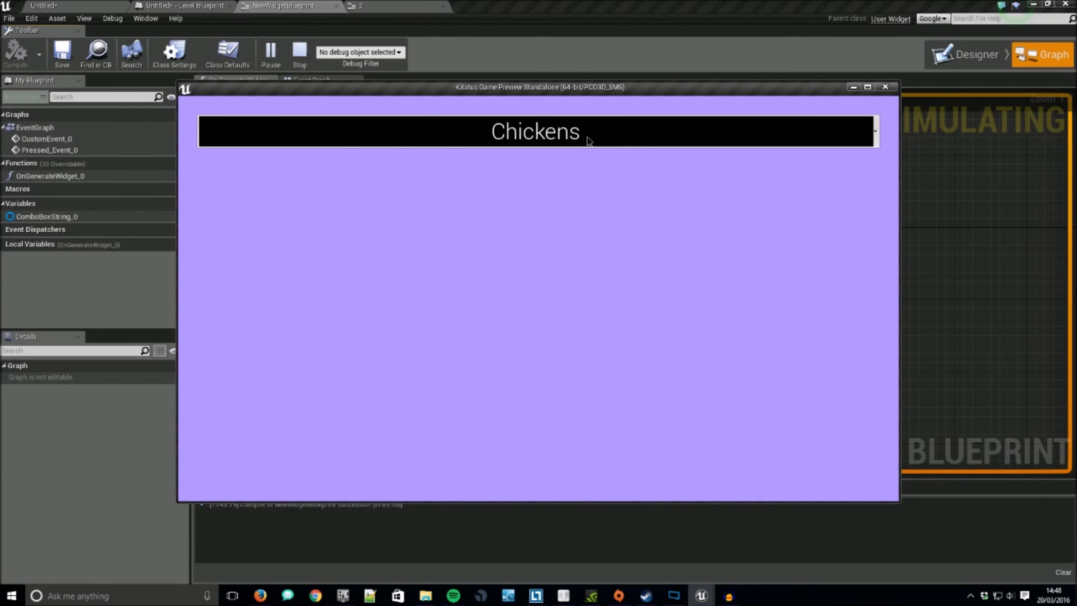
Step: End the play preview of the purple combo box
{"action": "left_click", "coordinate": [885, 86]}
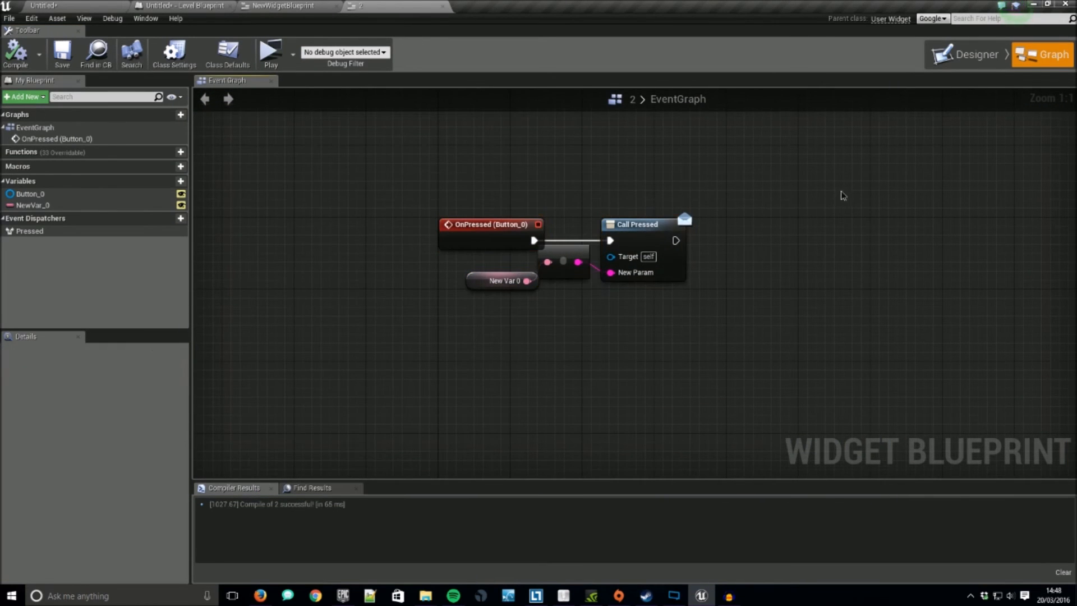
Step: Select the option's Button inside its Border and add OnHovered and OnUnhovered events
{"action": "left_click", "coordinate": [976, 43]}
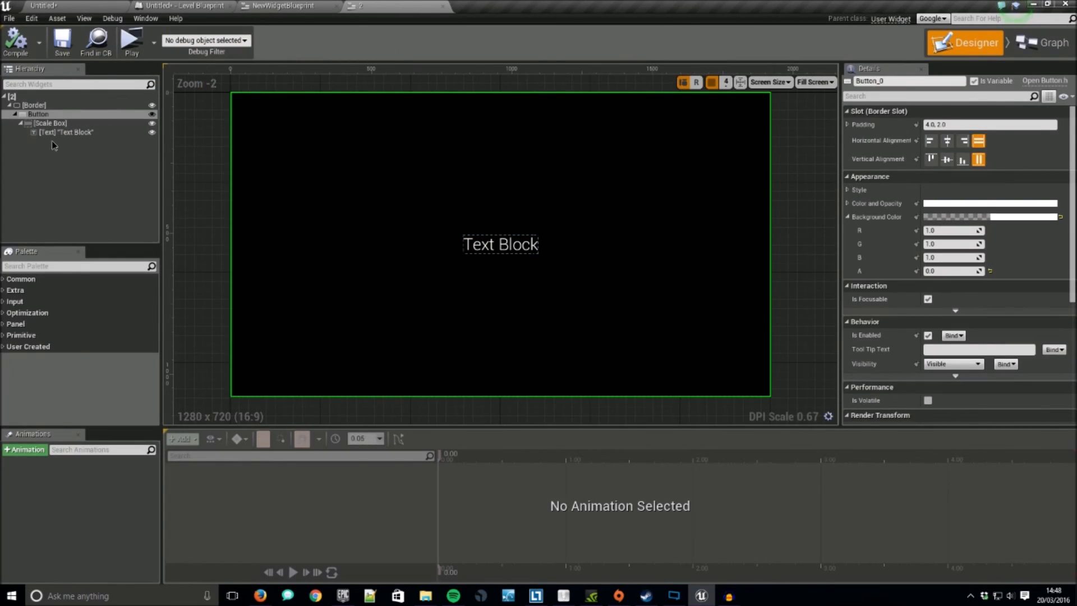
{"action": "left_click", "coordinate": [33, 104]}
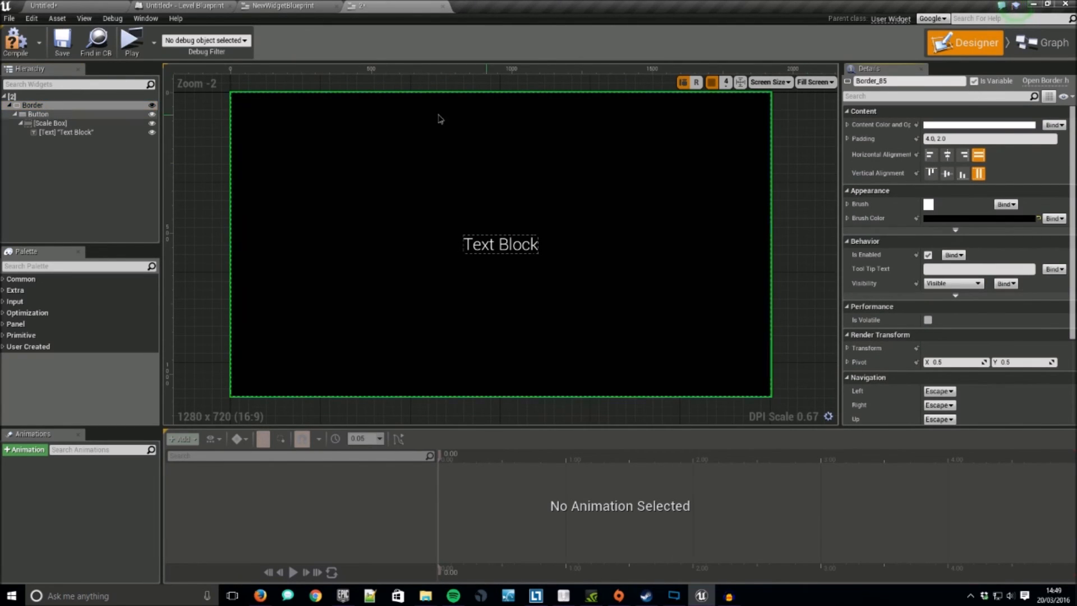
{"action": "left_click", "coordinate": [39, 113]}
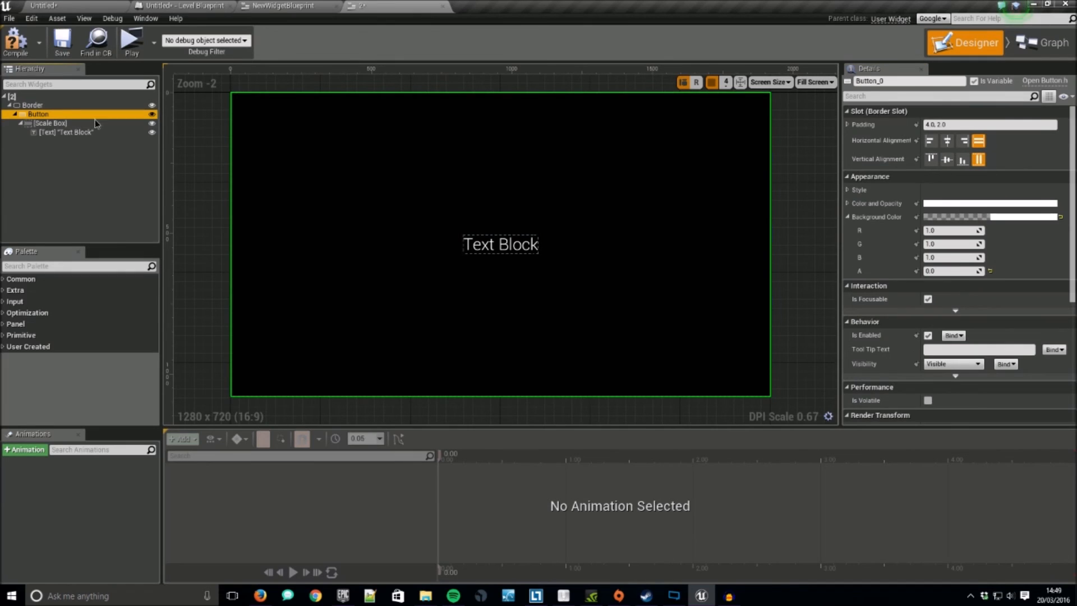
{"action": "scroll", "scroll_direction": "down", "scroll_amount": 3}
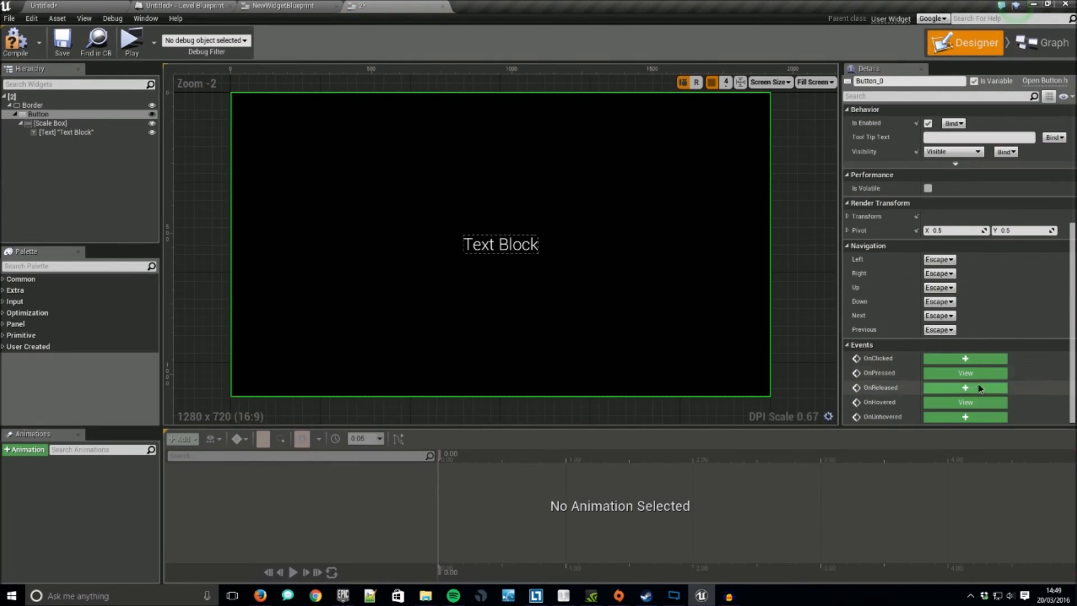
{"action": "left_click", "coordinate": [1043, 54]}
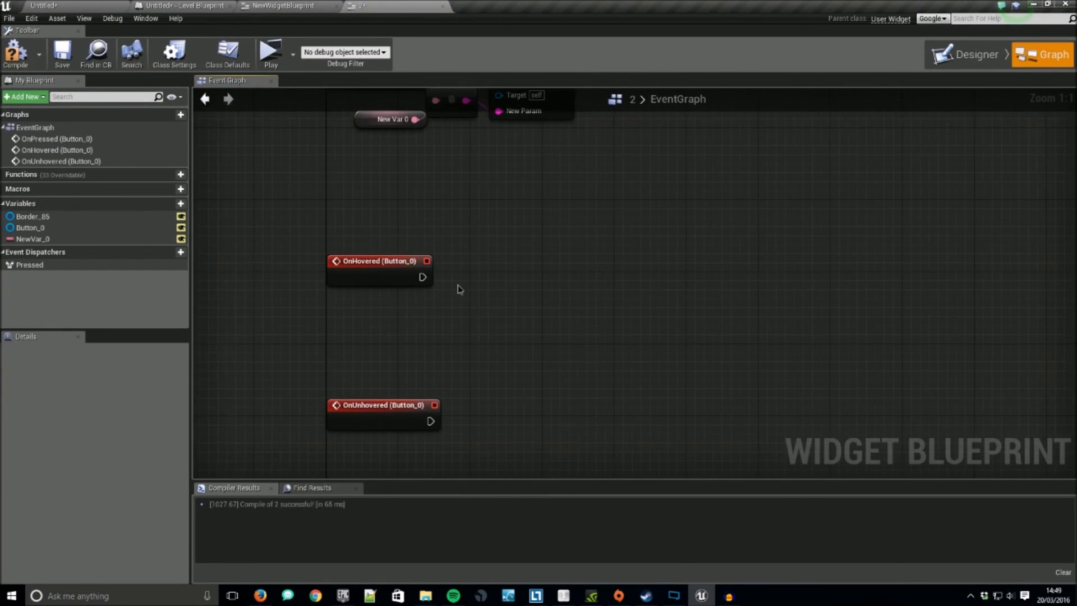
Step: Follow the hovered event with a DoOnce and a Set Brush Color node on Border 85
{"action": "left_click_drag", "start_coordinate": [422, 276], "coordinate": [522, 300]}
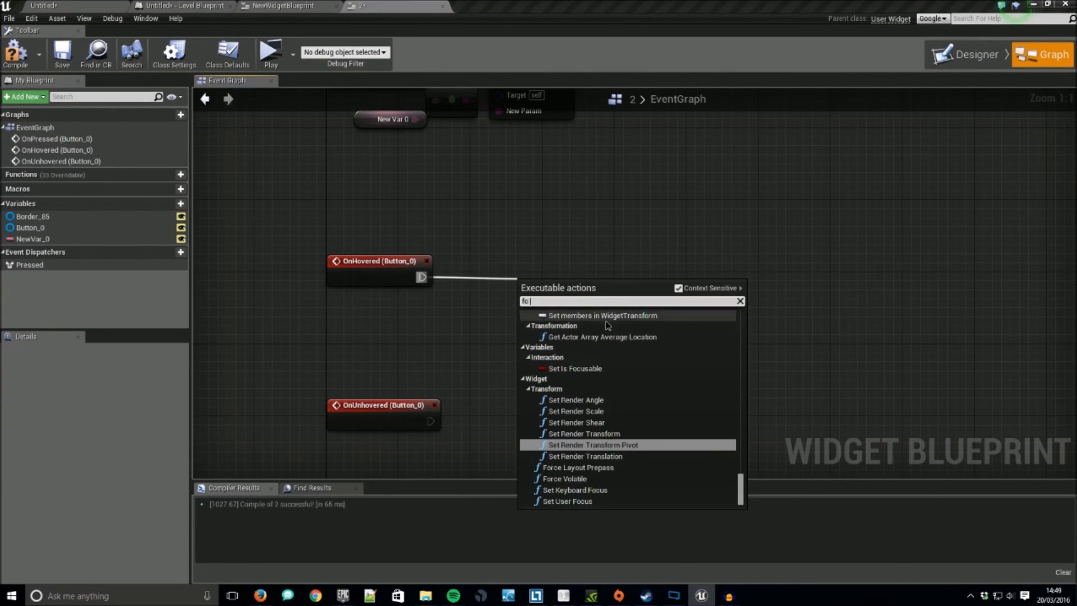
{"action": "type", "text": "do o"}
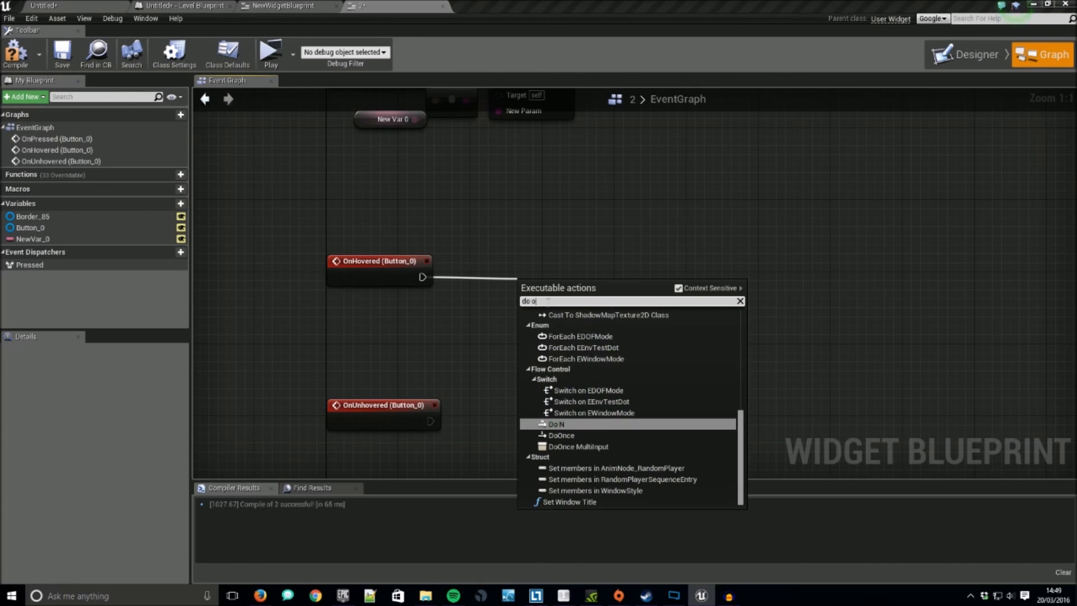
{"action": "left_click", "coordinate": [560, 434]}
{"action": "type", "text": "set br"}
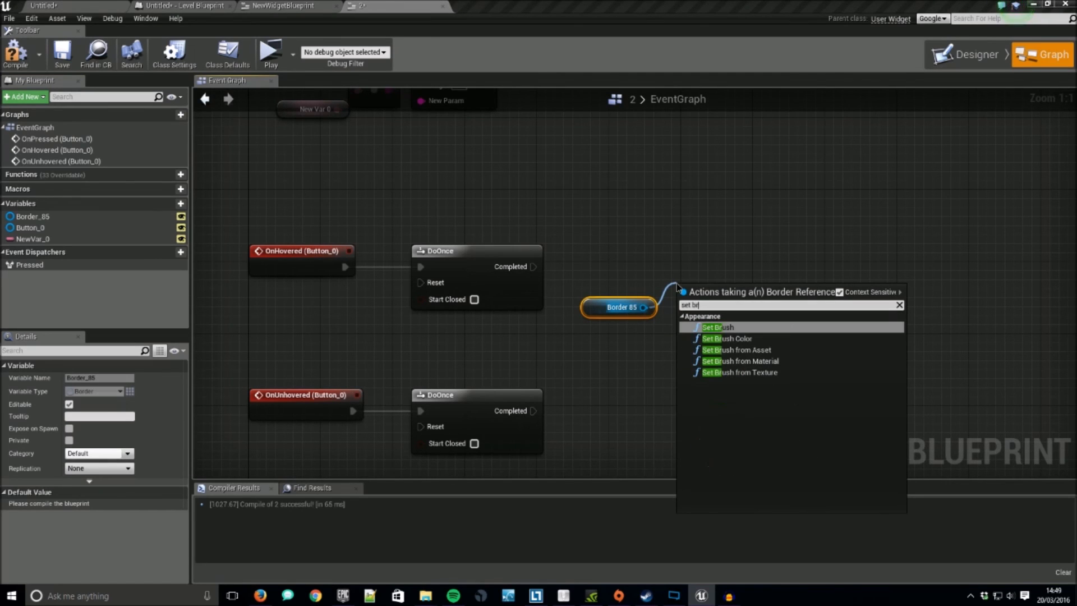
{"action": "left_click", "coordinate": [726, 338]}
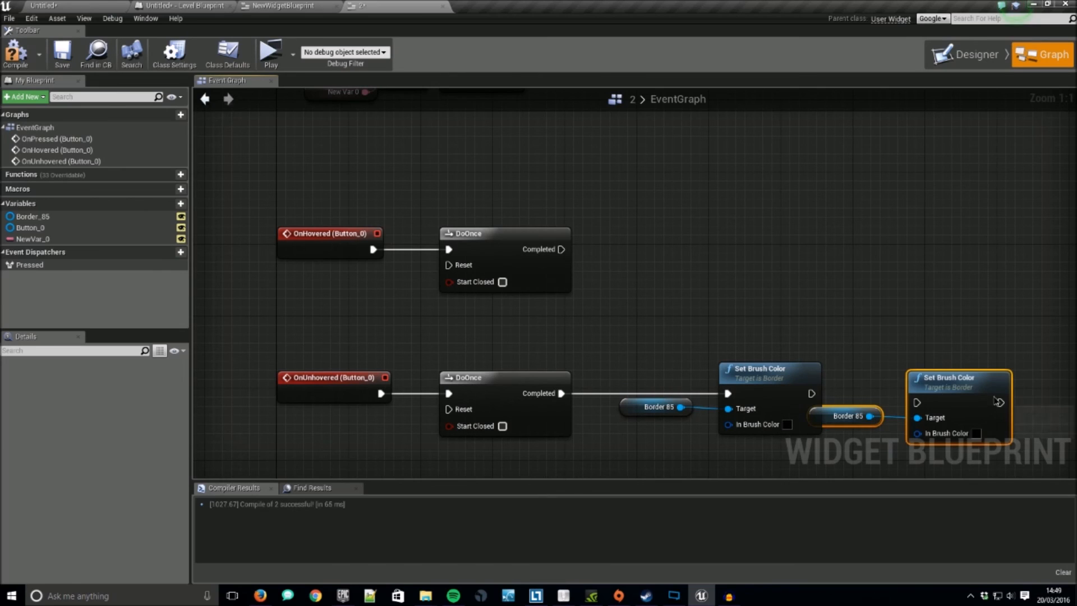
{"action": "left_click", "coordinate": [787, 279]}
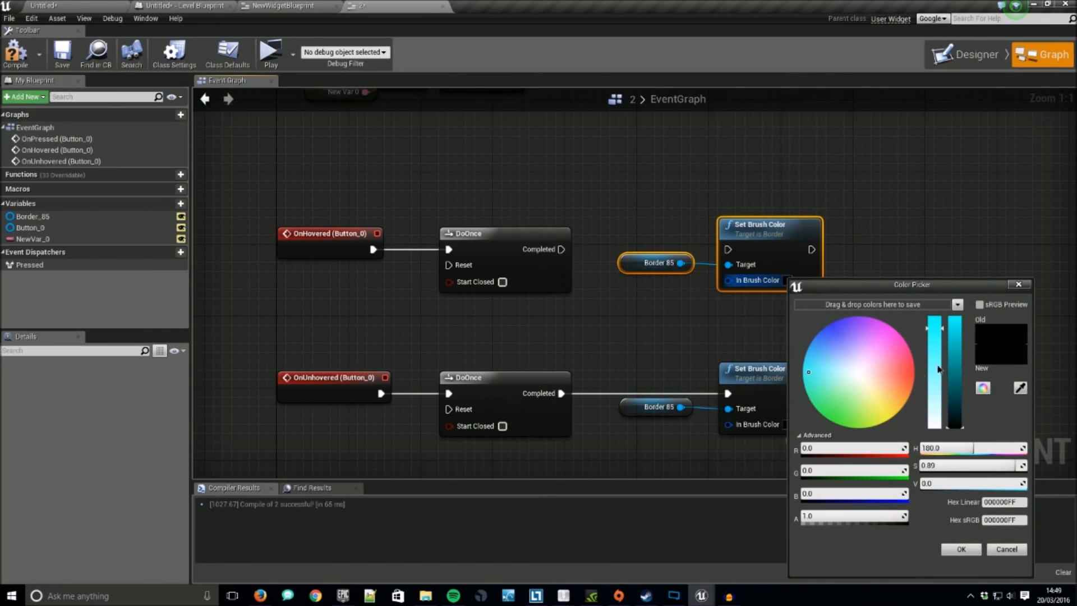
Step: Set the hover brush colour to cyan and have each Set Brush Color reset the opposite DoOnce
{"action": "left_click", "coordinate": [960, 548]}
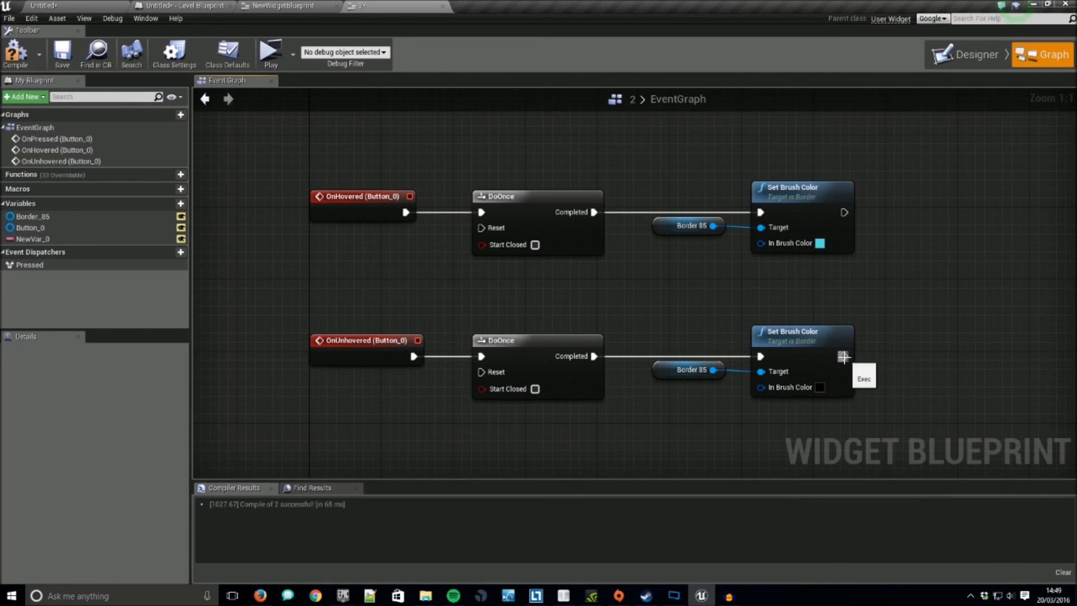
{"action": "left_click_drag", "start_coordinate": [843, 356], "coordinate": [481, 227]}
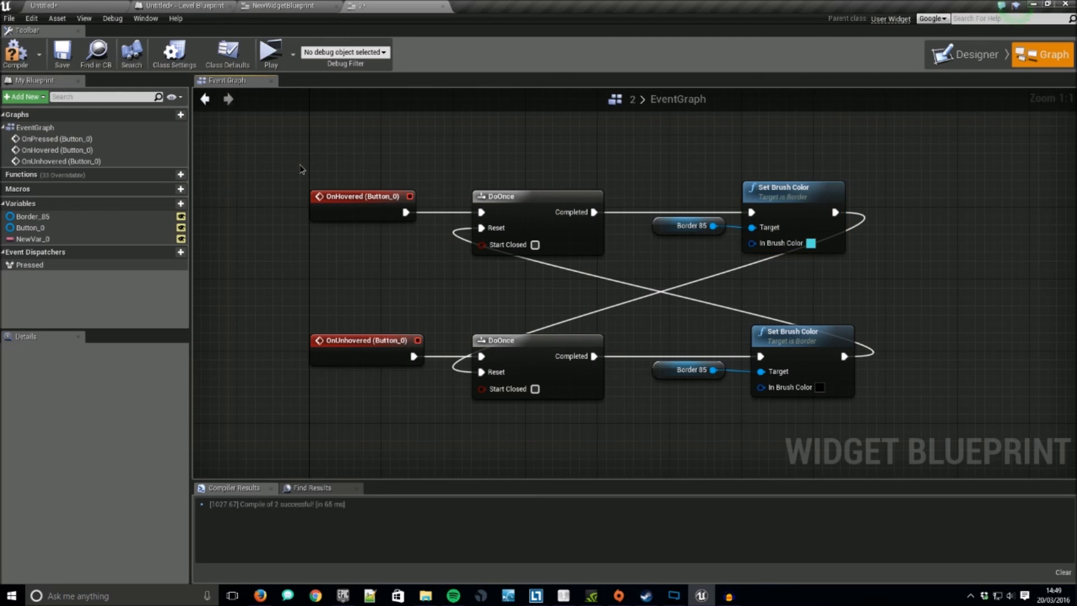
{"action": "left_click_drag", "start_coordinate": [301, 168], "coordinate": [620, 278]}
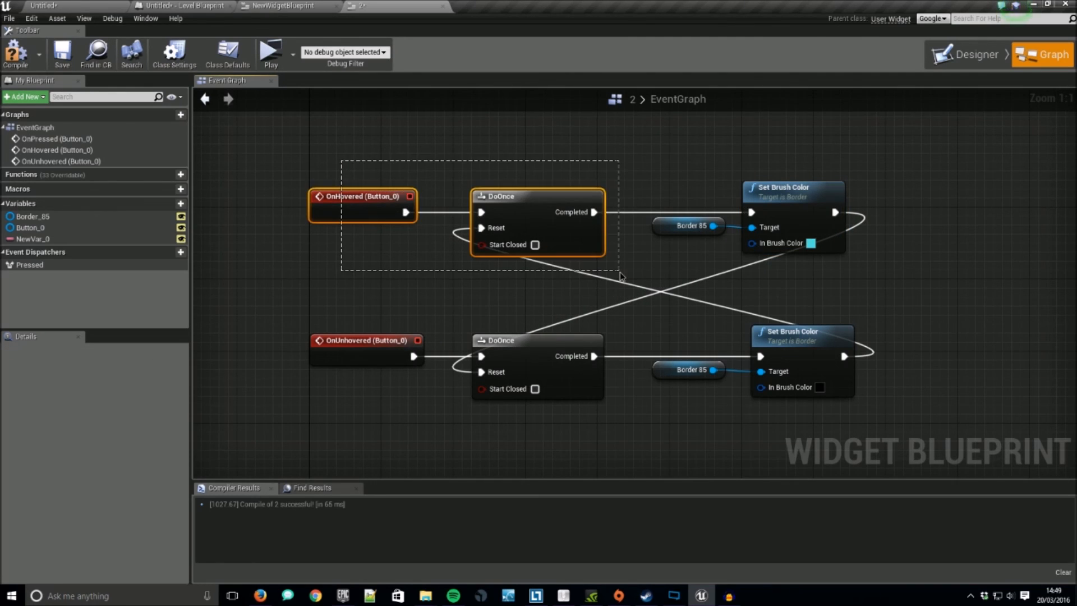
{"action": "mouse_move", "coordinate": [605, 245]}
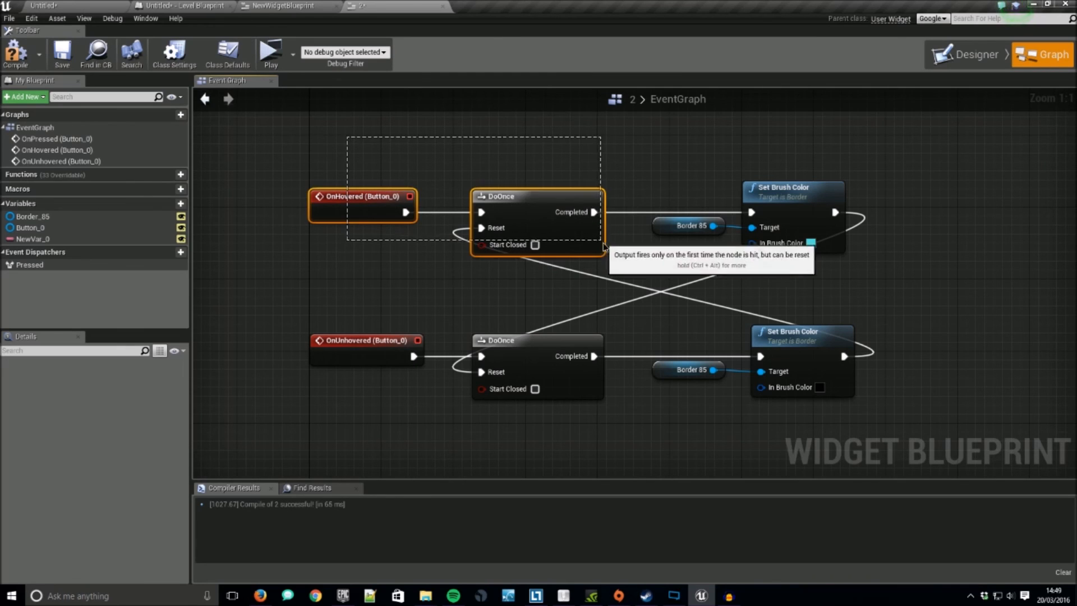
{"action": "left_click", "coordinate": [611, 159]}
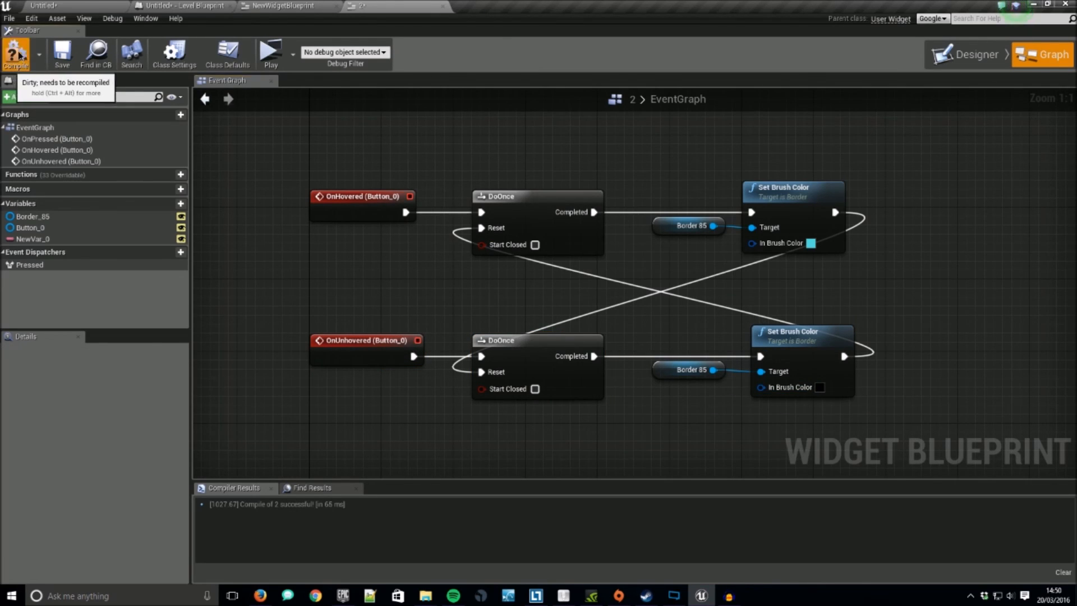
Step: Compile the button widget and preview it, picking Cows after confirming the cyan hover
{"action": "left_click", "coordinate": [270, 53]}
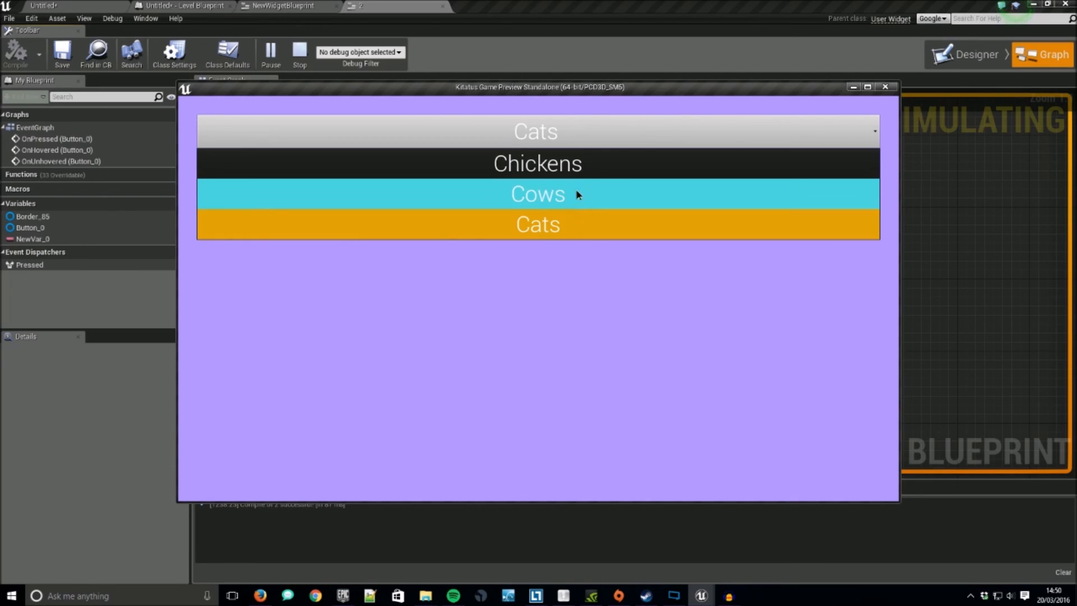
{"action": "left_click", "coordinate": [537, 164]}
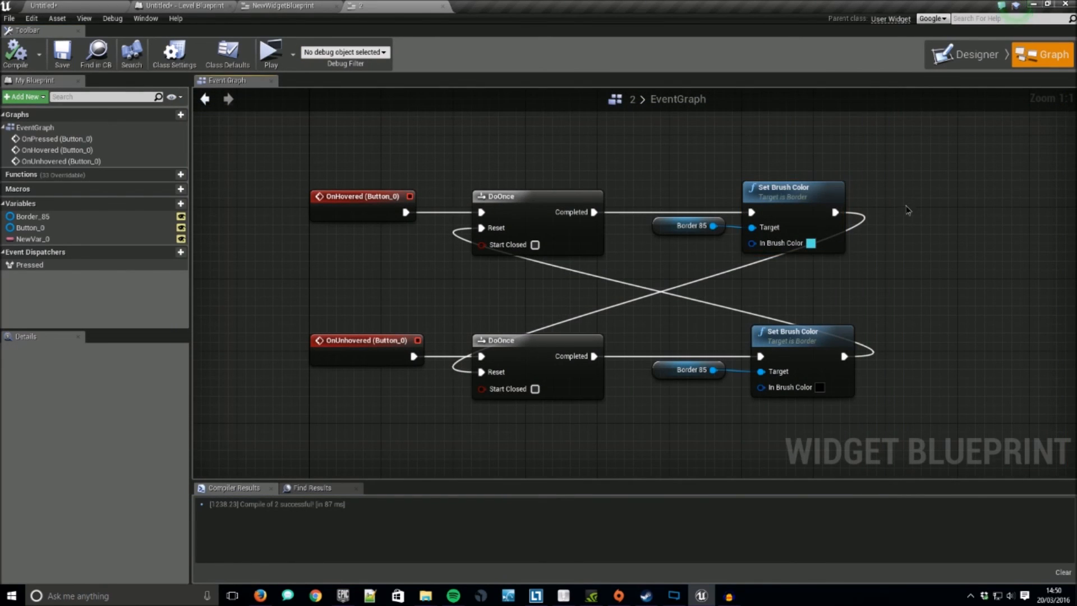
{"action": "mouse_move", "coordinate": [669, 192]}
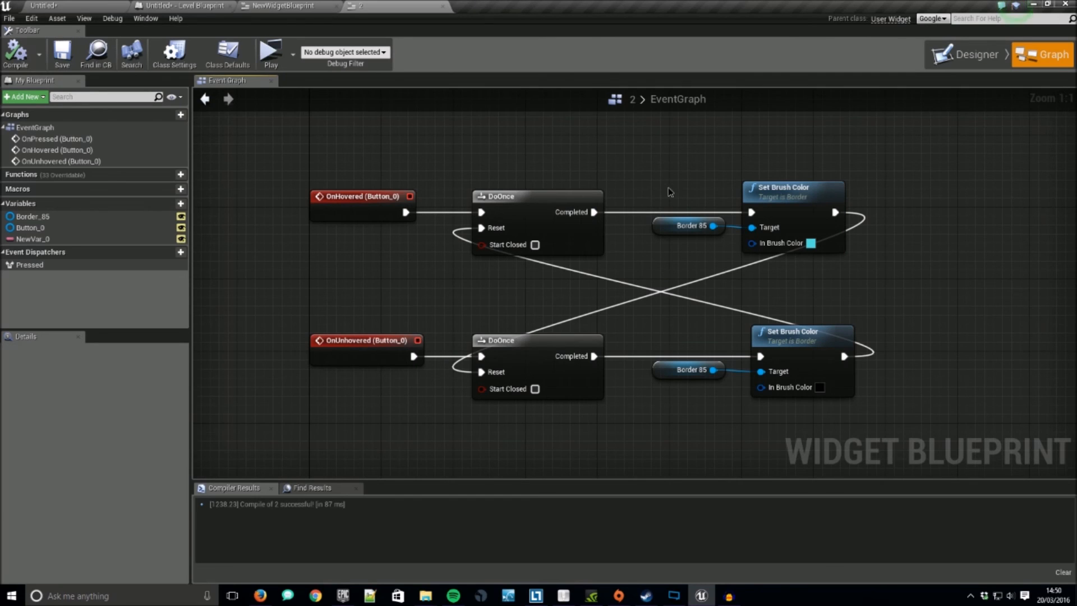
{"action": "mouse_move", "coordinate": [618, 255]}
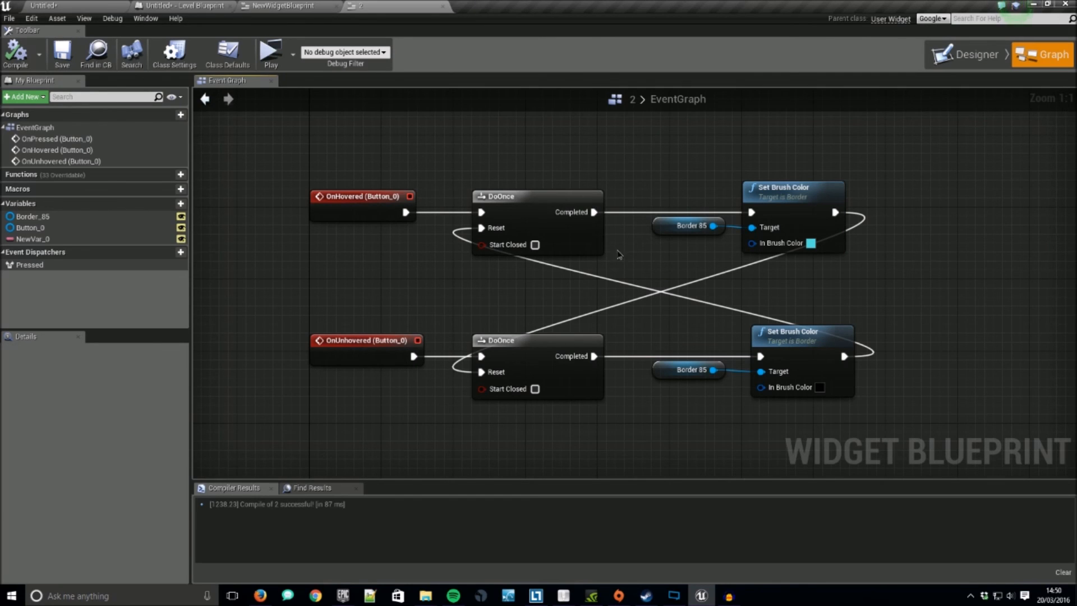
{"action": "mouse_move", "coordinate": [737, 593]}
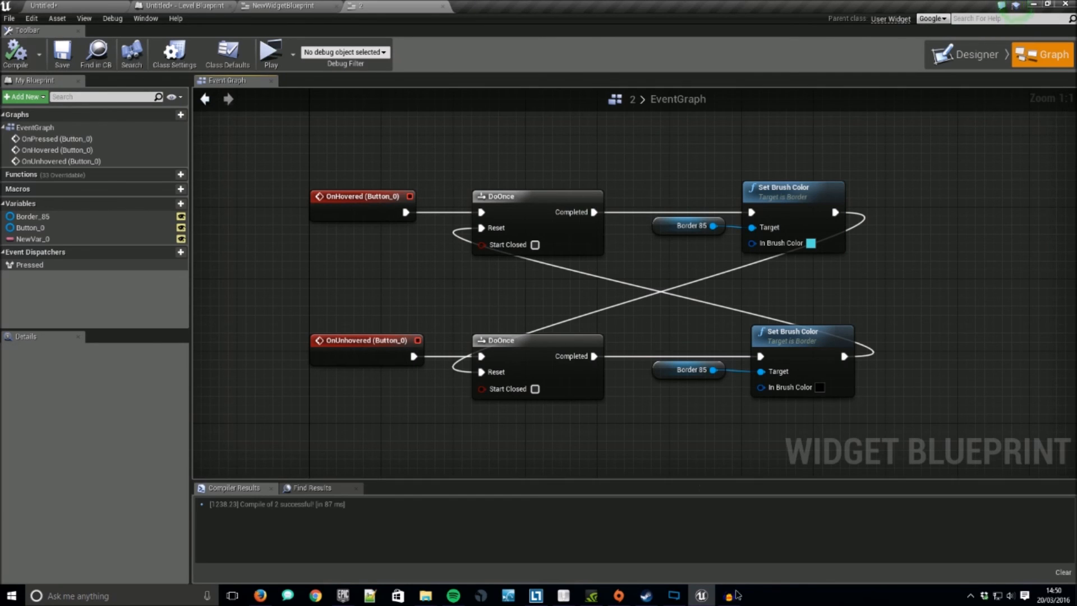